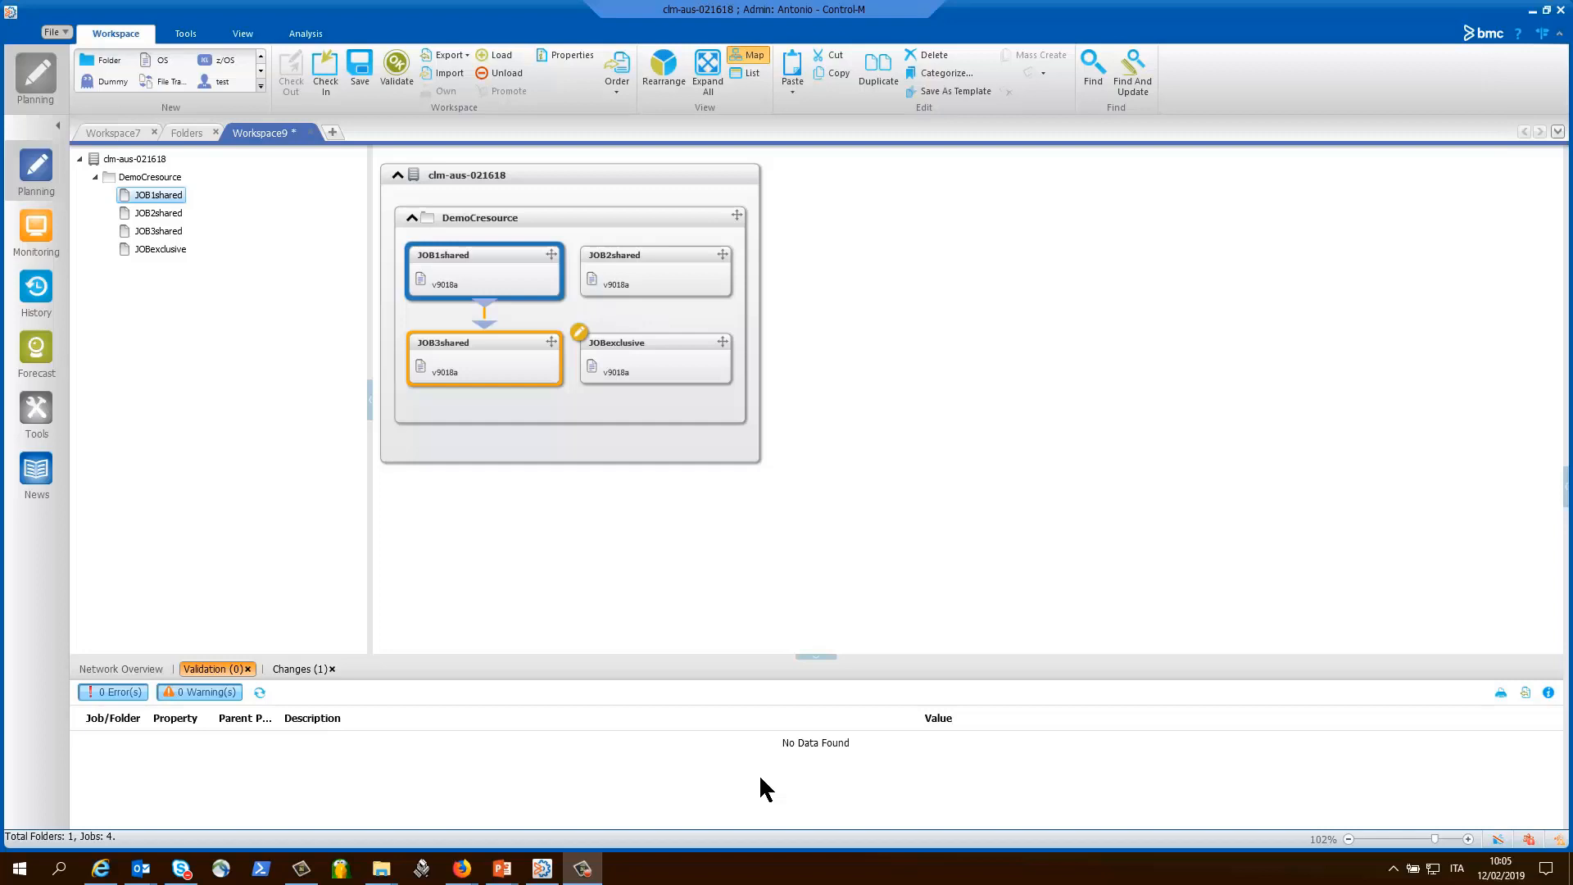
mouse_move(716, 689)
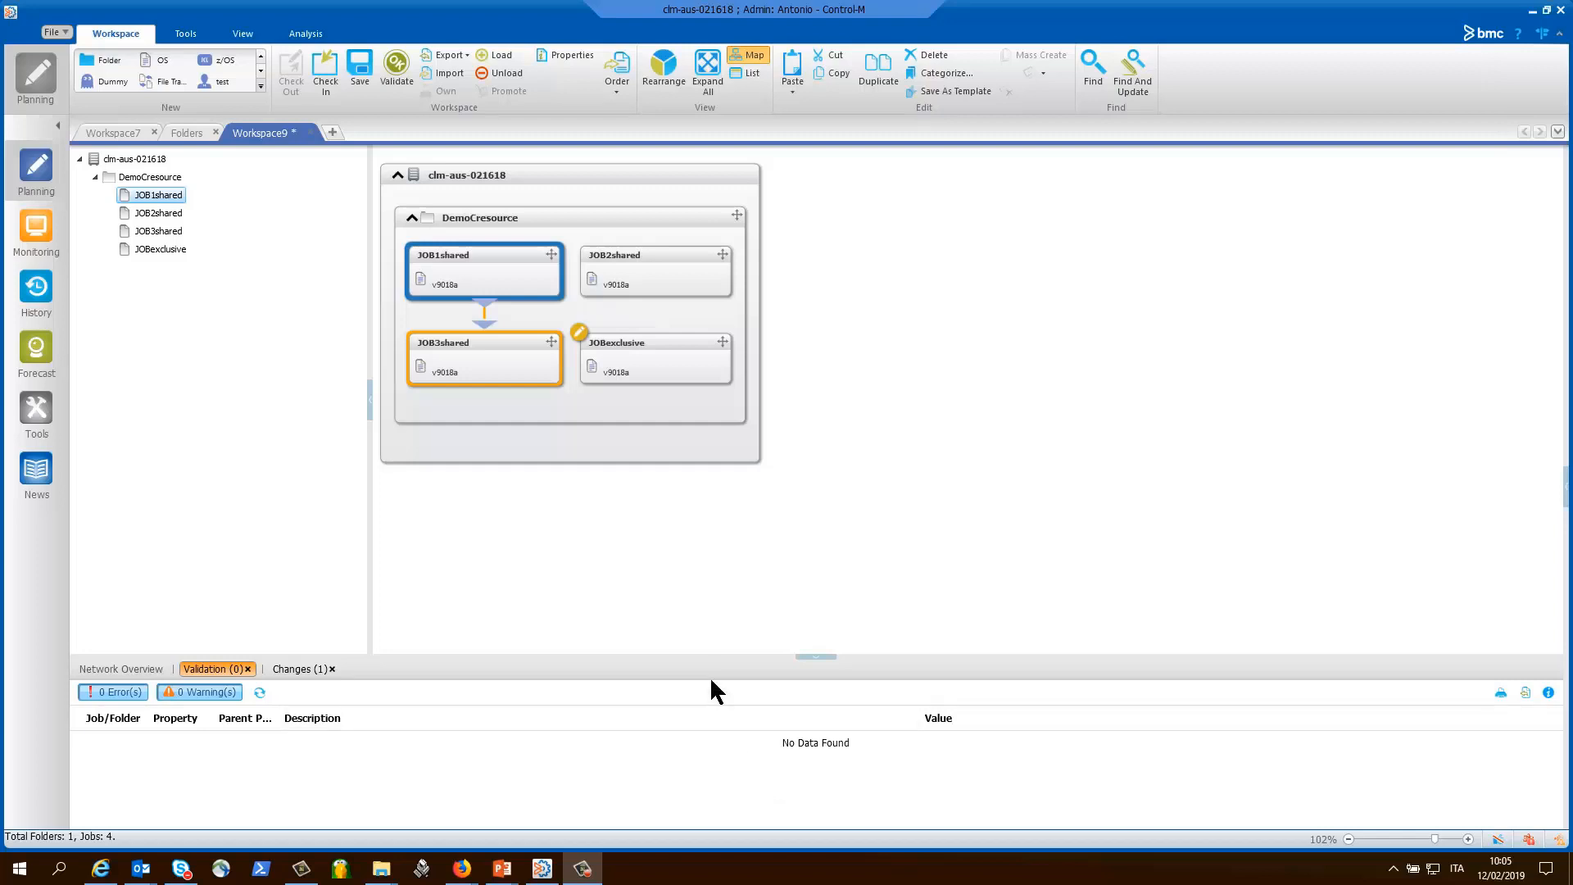
mouse_move(492, 266)
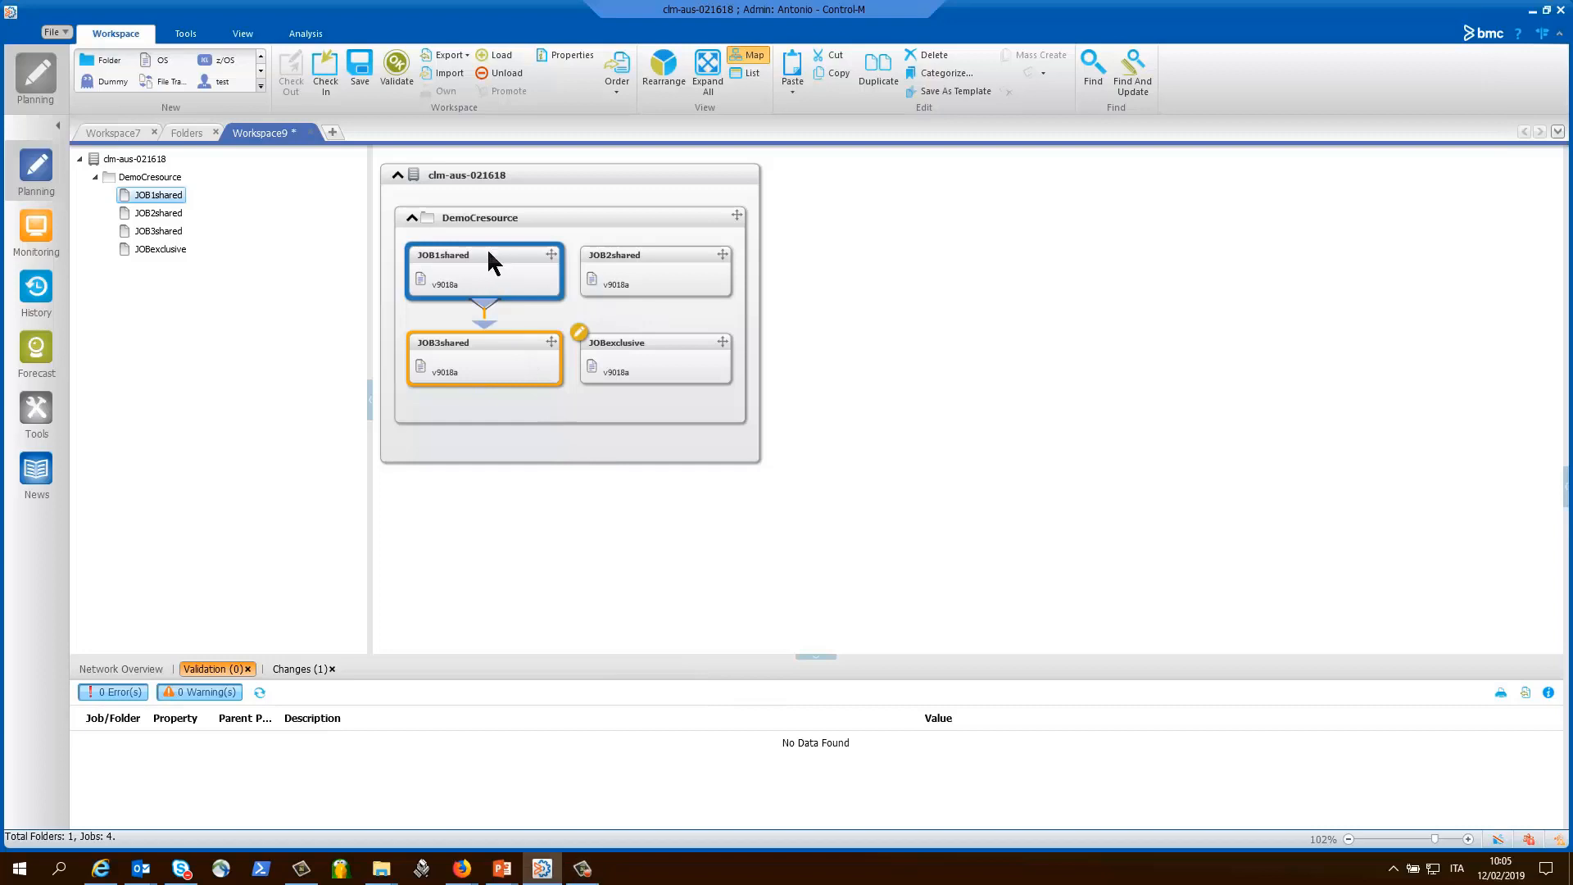
Review JOB1shared's in conditions, control resources and out conditions without changes
double_click(484, 254)
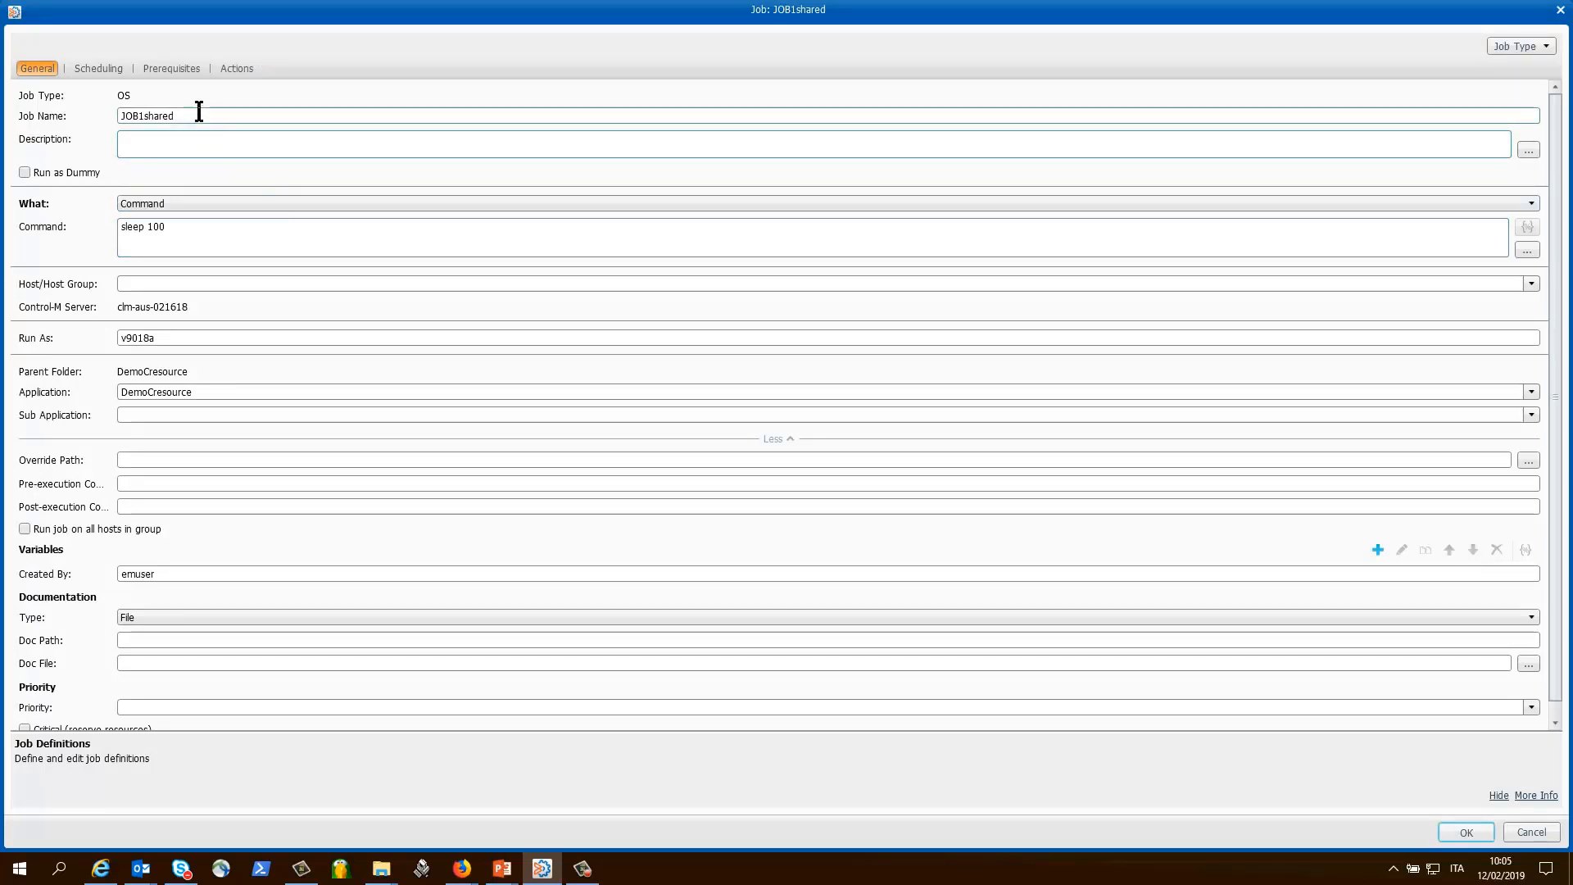
mouse_move(171, 68)
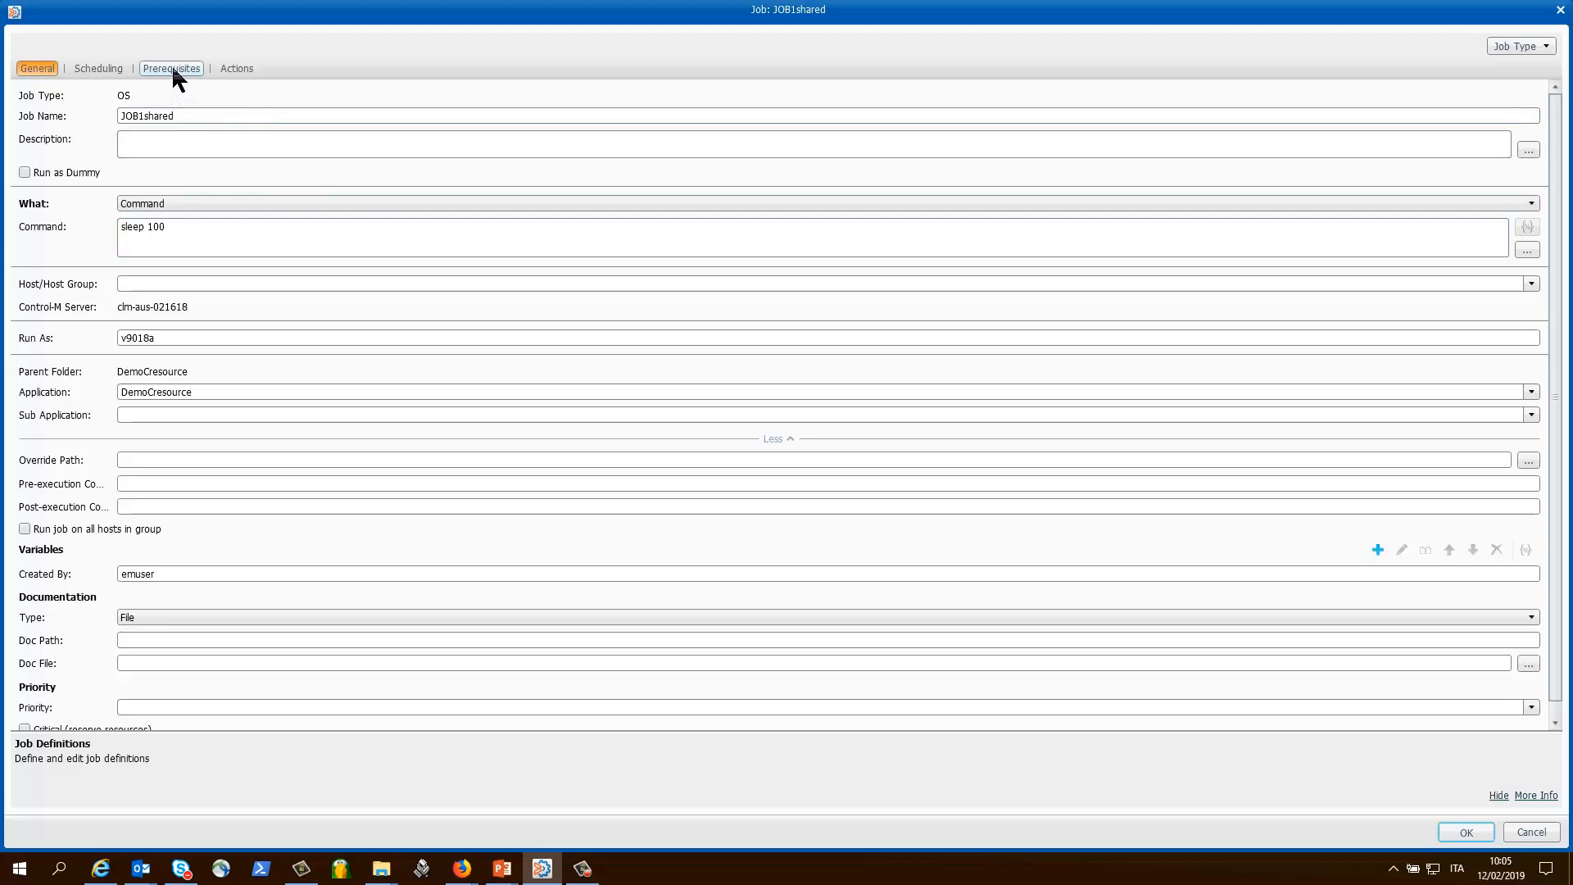
left_click(170, 68)
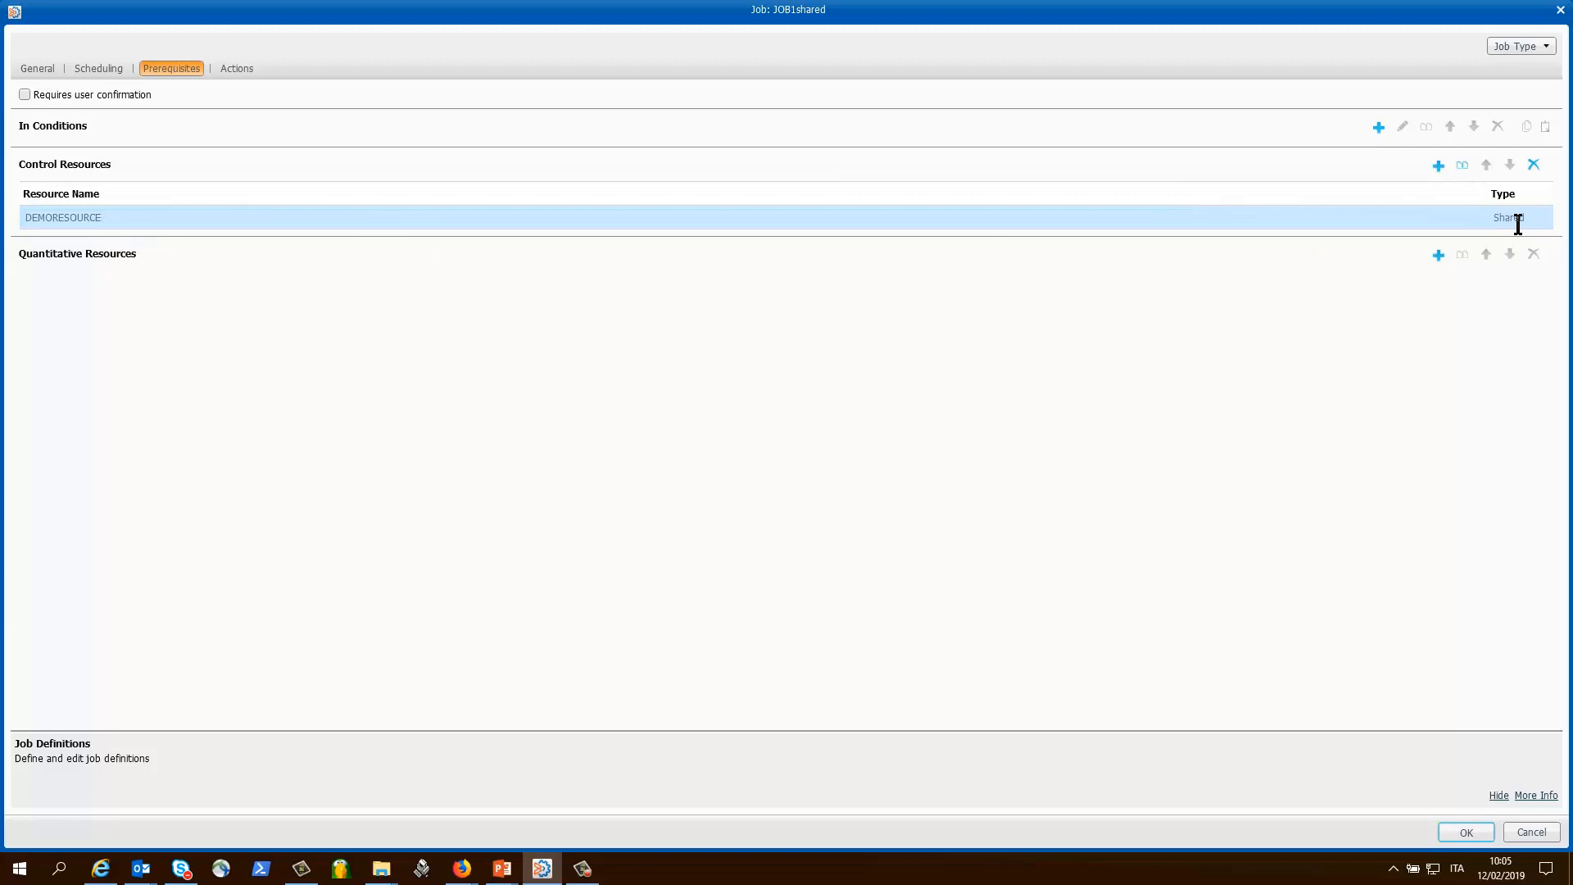
mouse_move(1495, 236)
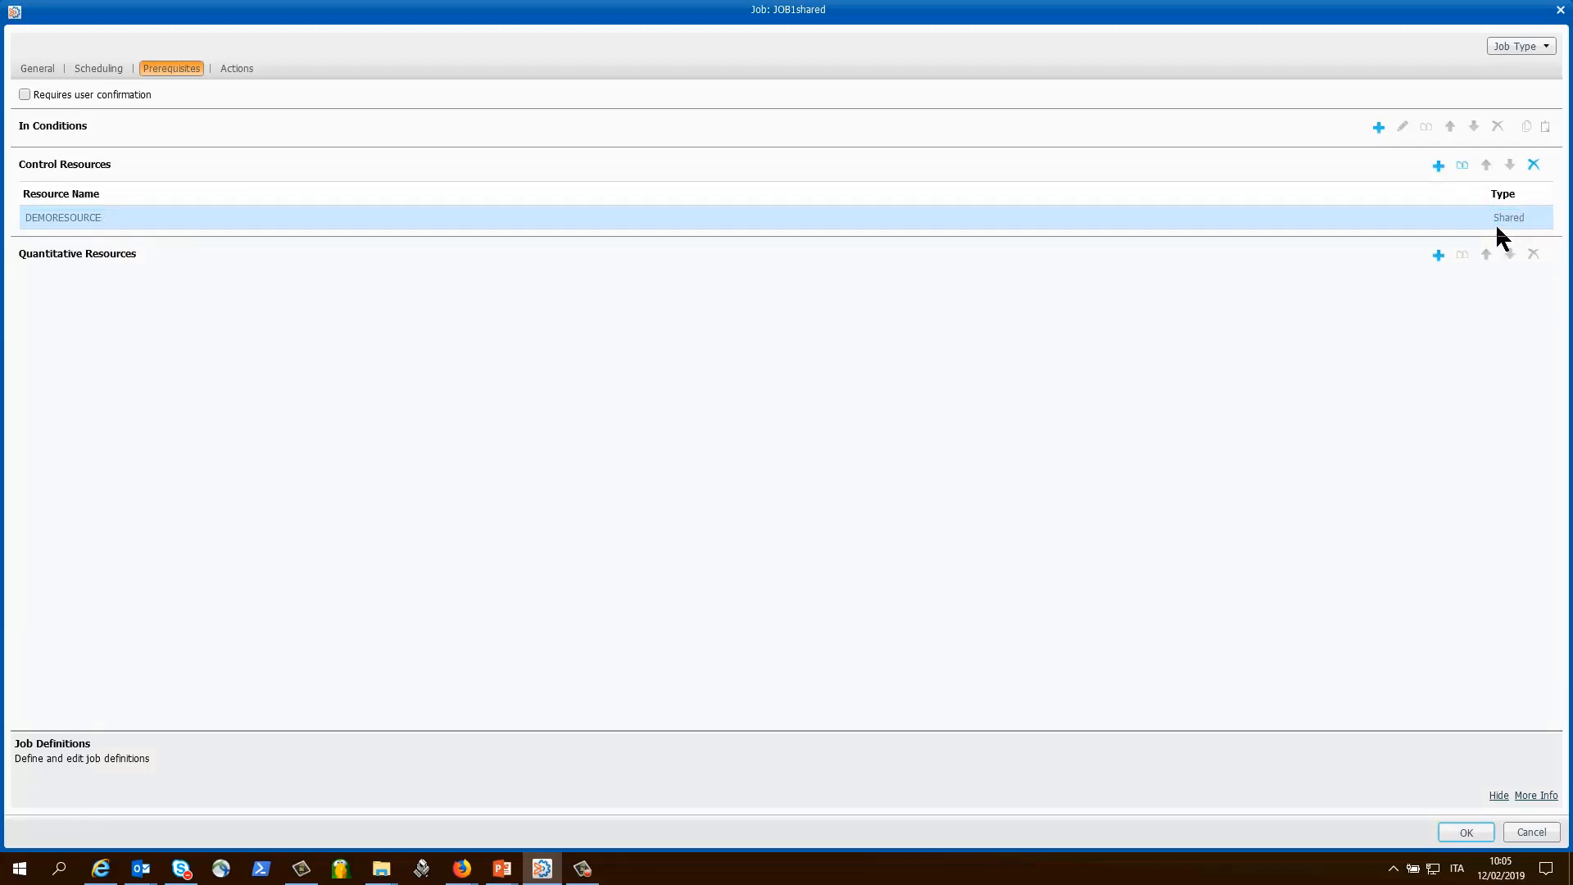
left_click(1508, 218)
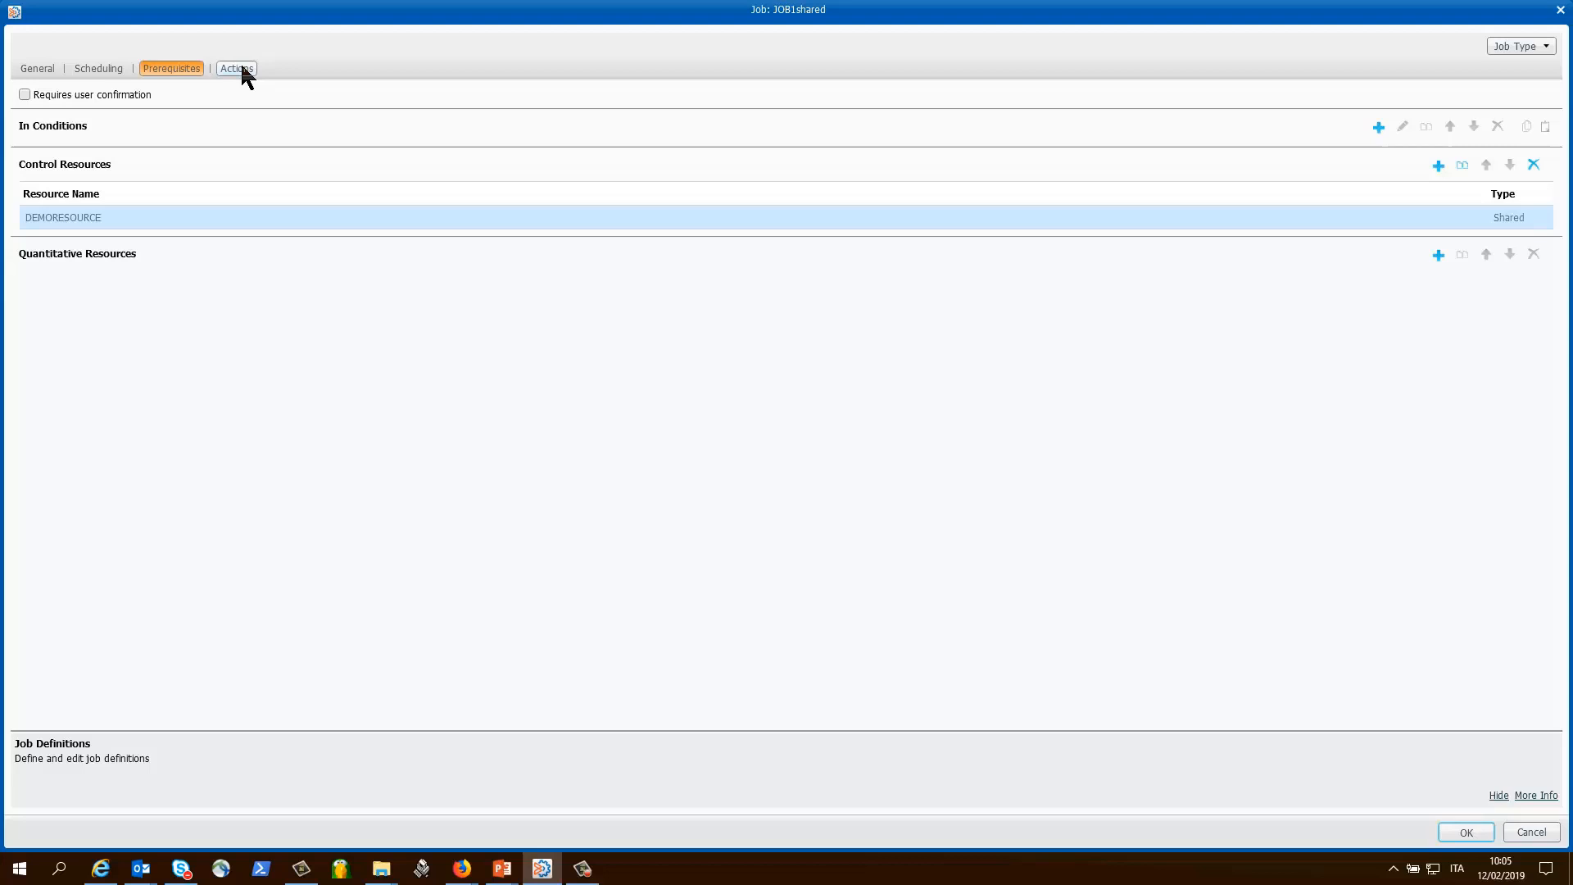
left_click(236, 68)
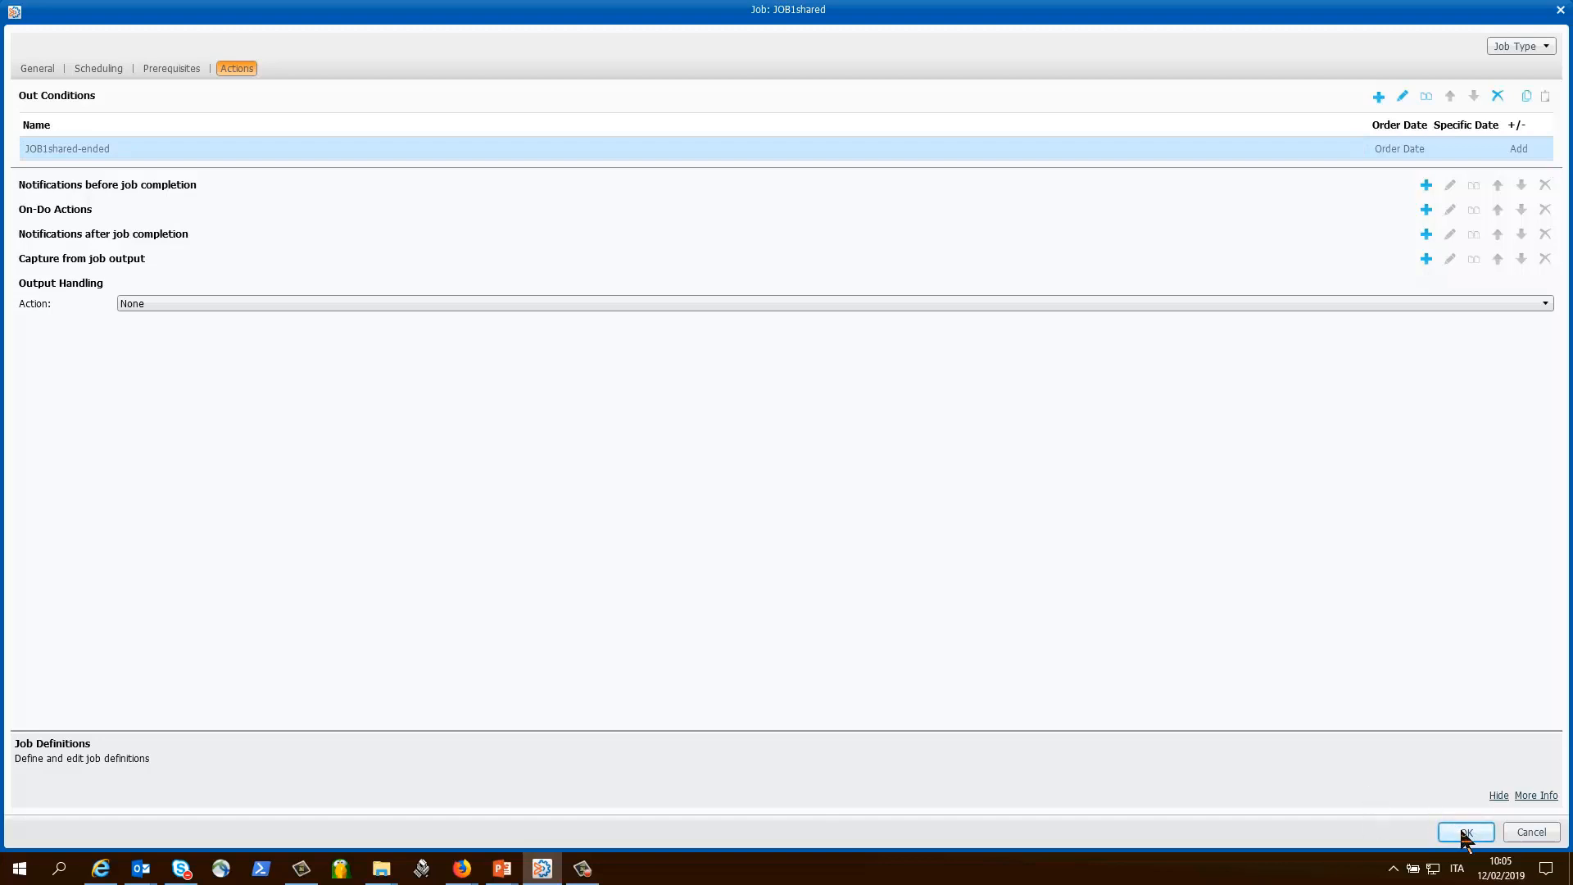
left_click(1464, 832)
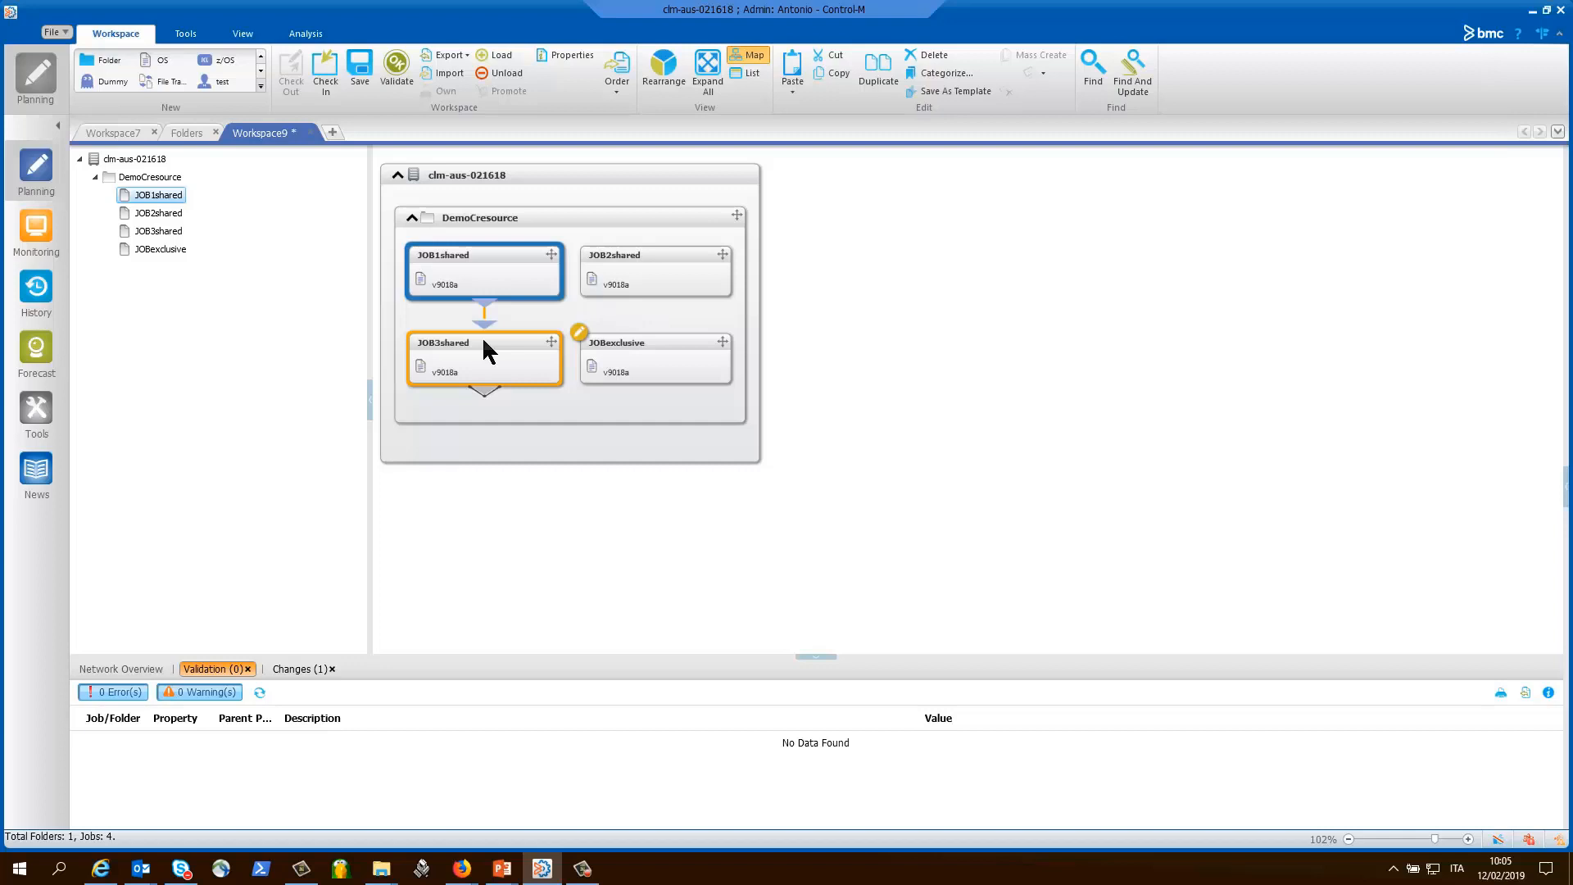
Inspect JOB3shared's JOB1shared-ended in condition, leaving its name unchanged
double_click(484, 356)
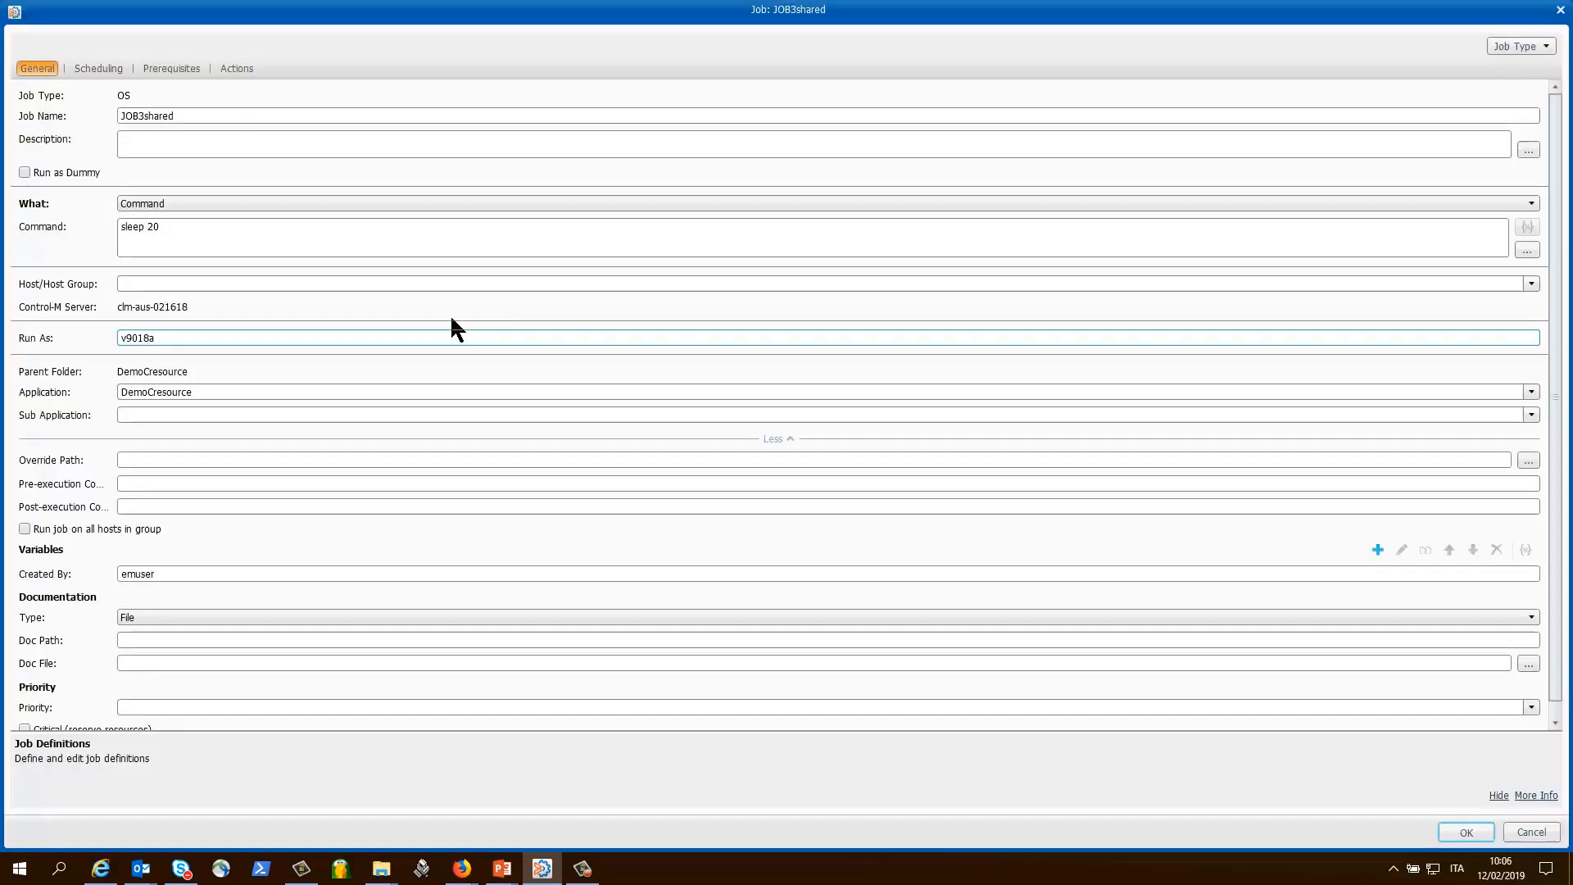
mouse_move(166, 98)
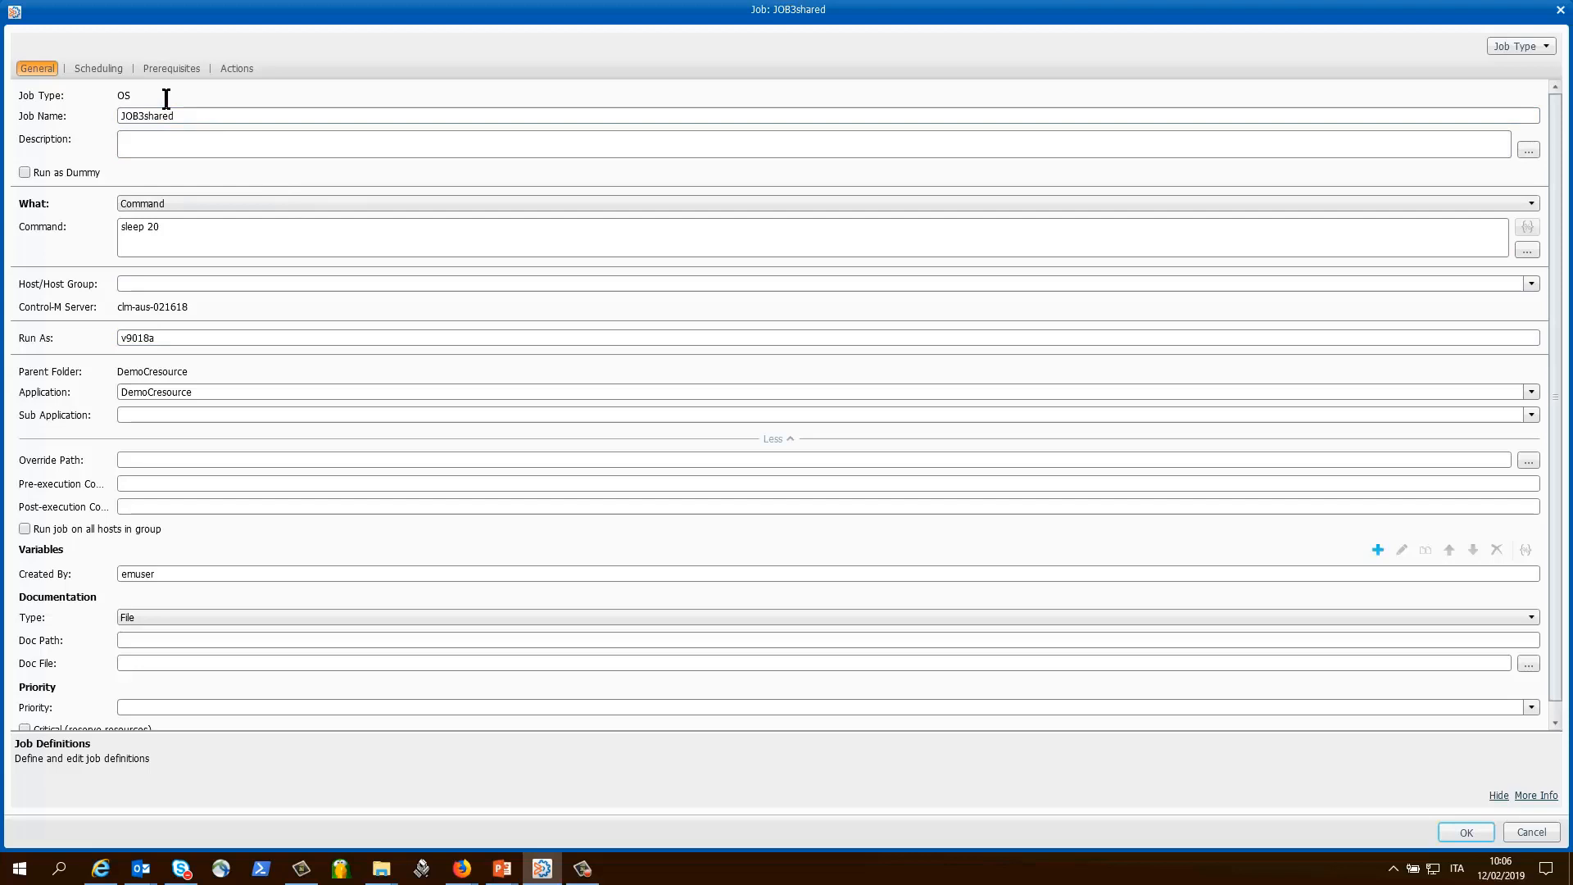
left_click(171, 68)
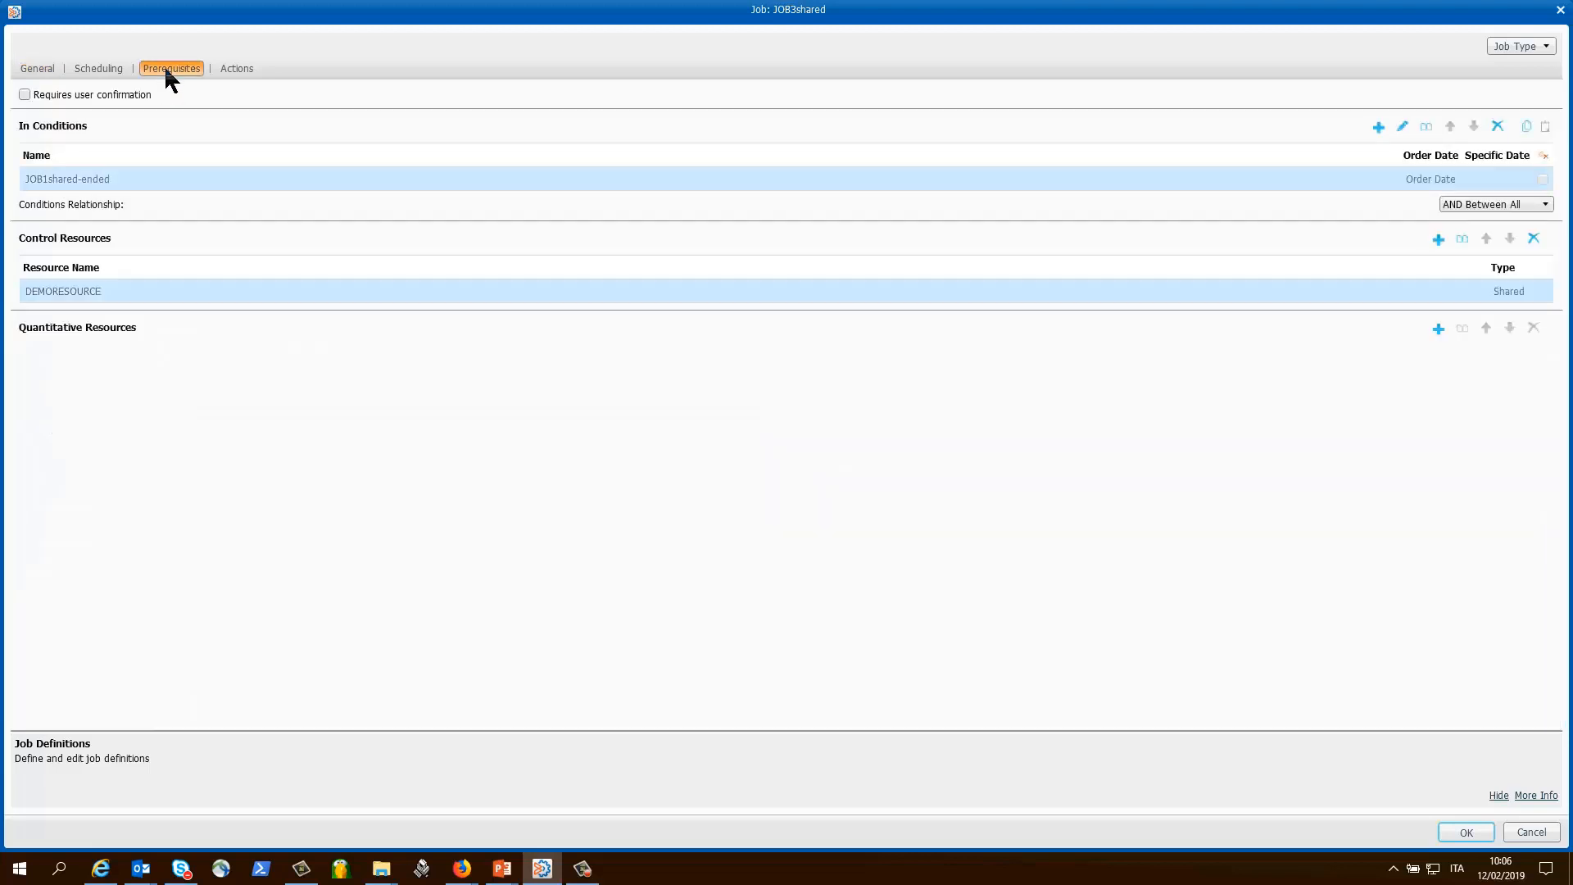
mouse_move(31, 198)
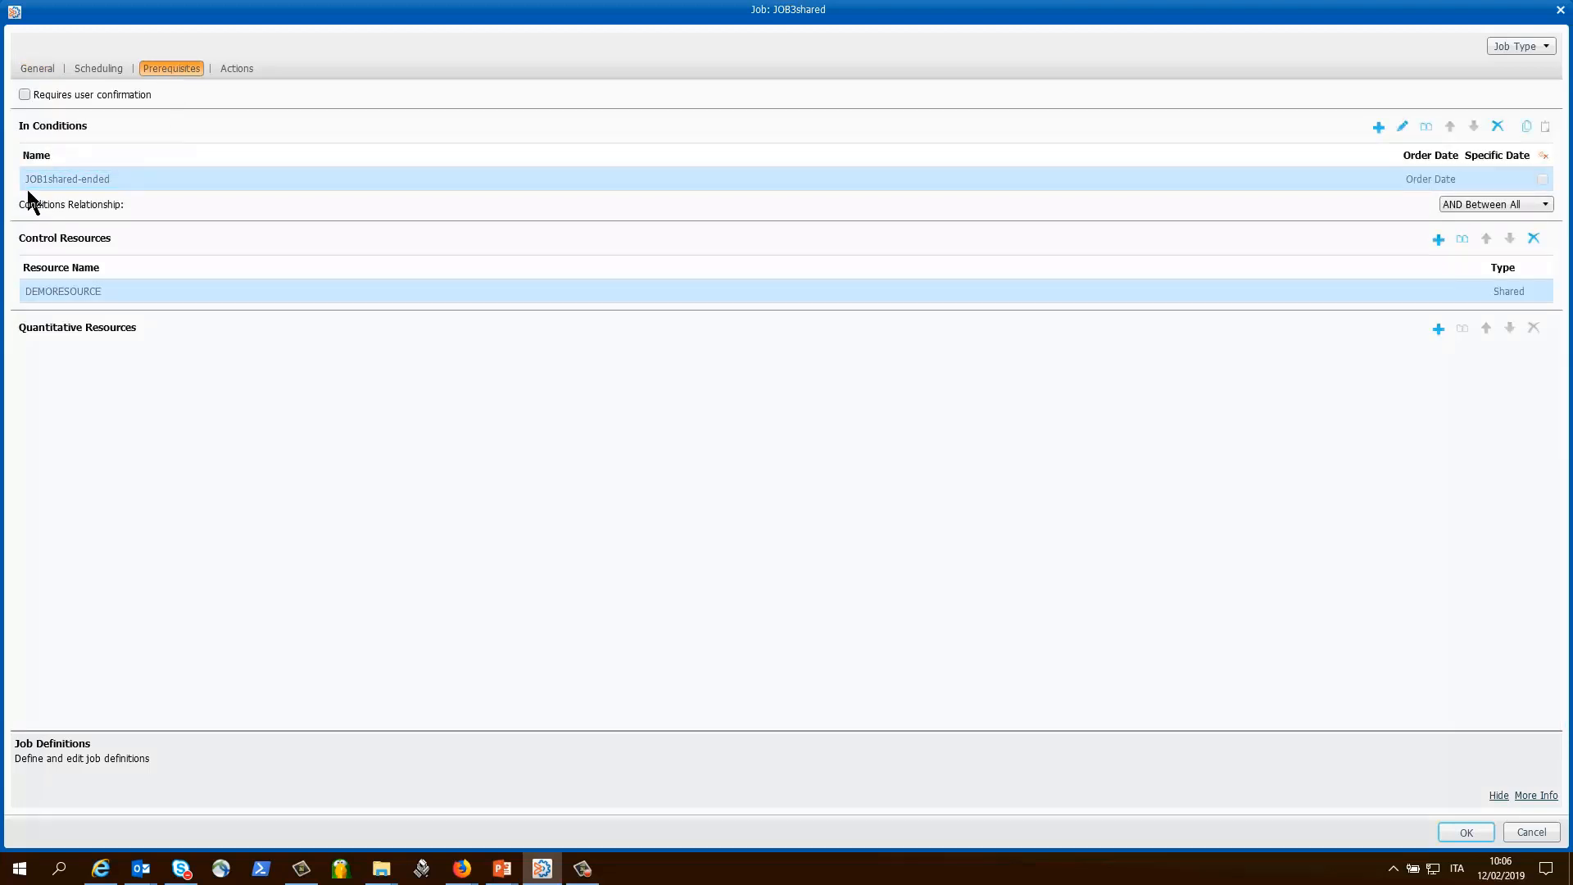
left_click(131, 179)
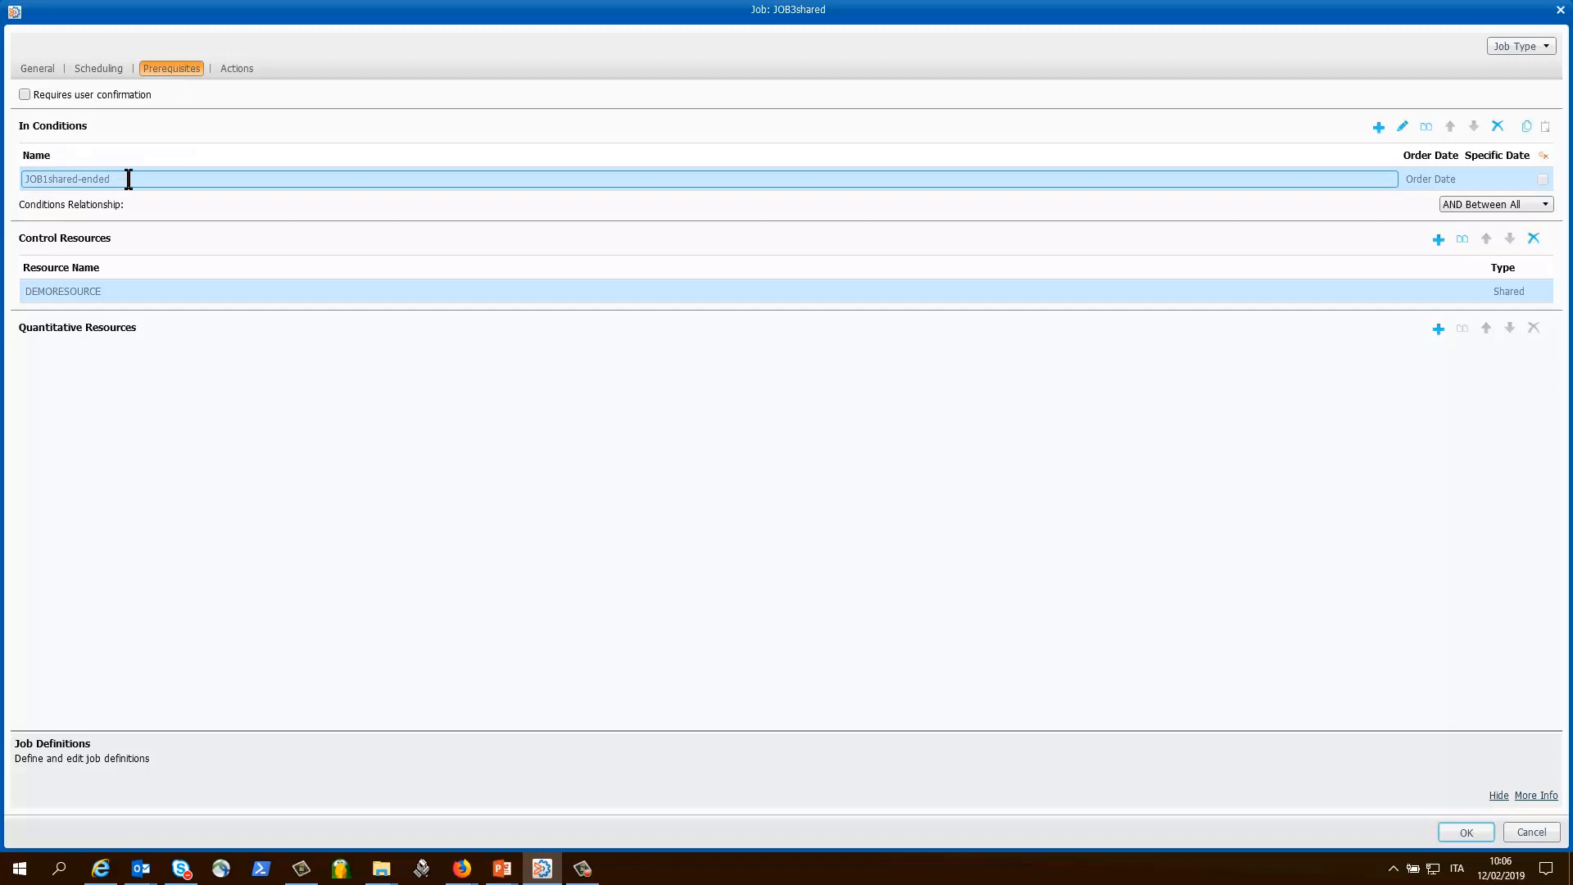
left_click(174, 112)
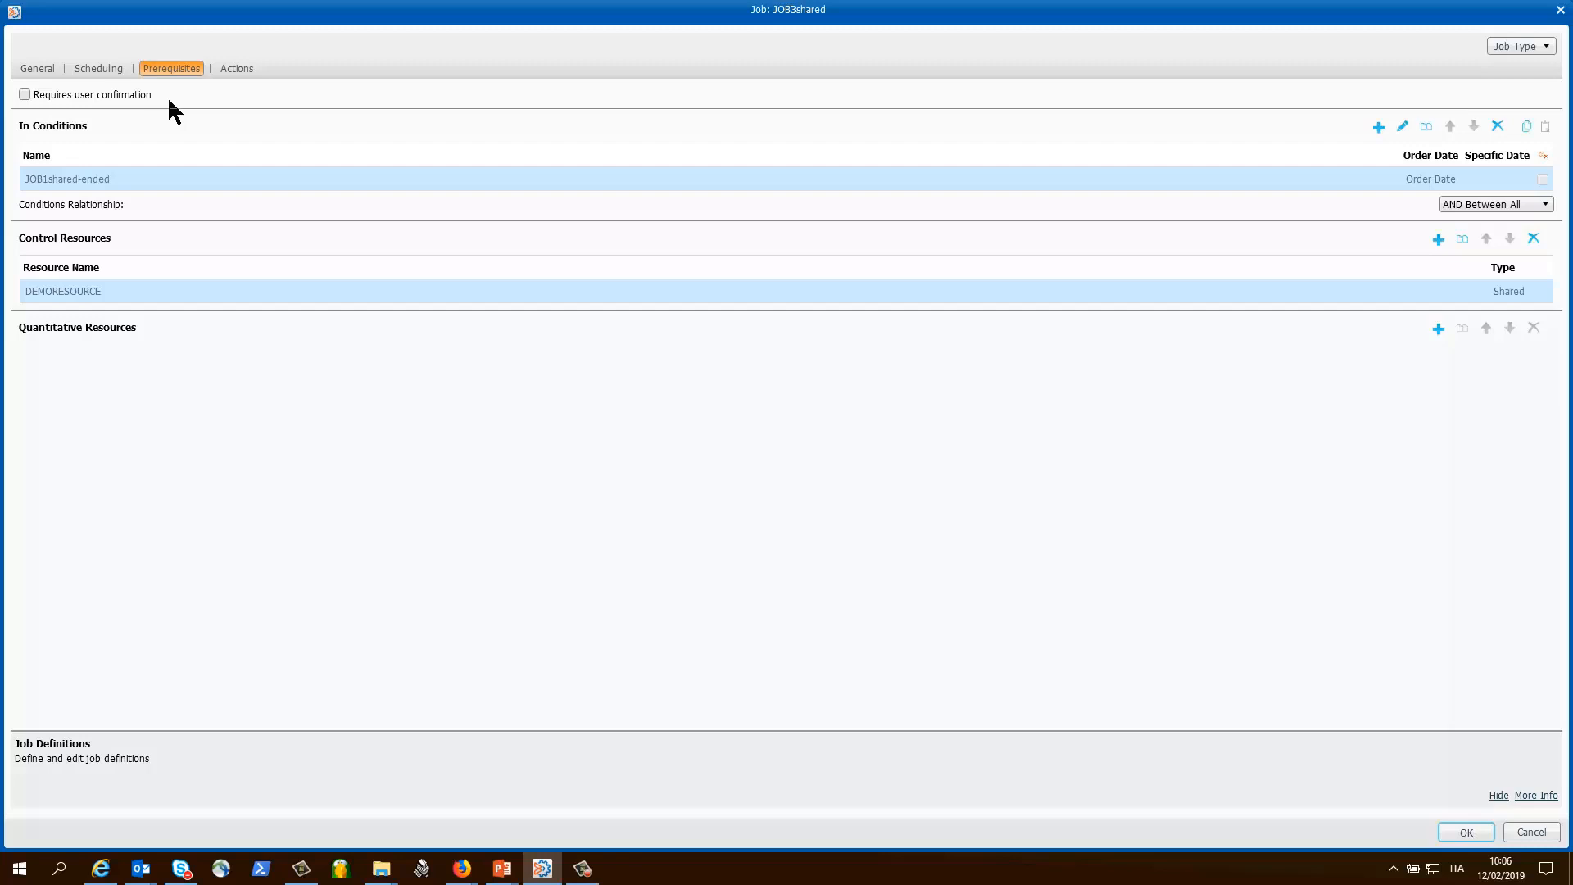
left_click(62, 291)
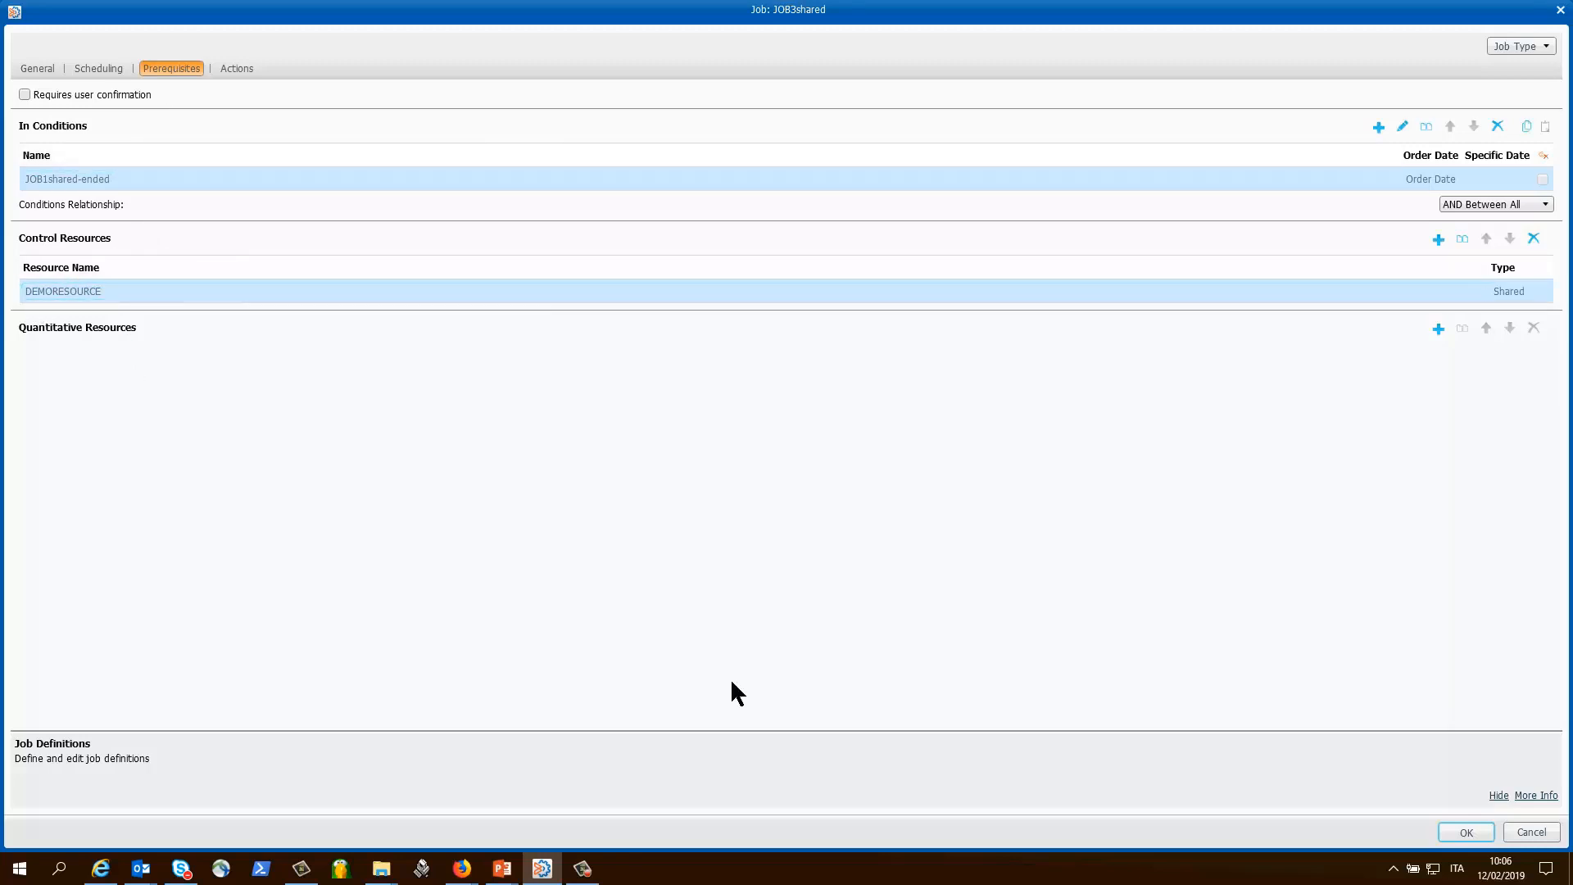
left_click(1465, 832)
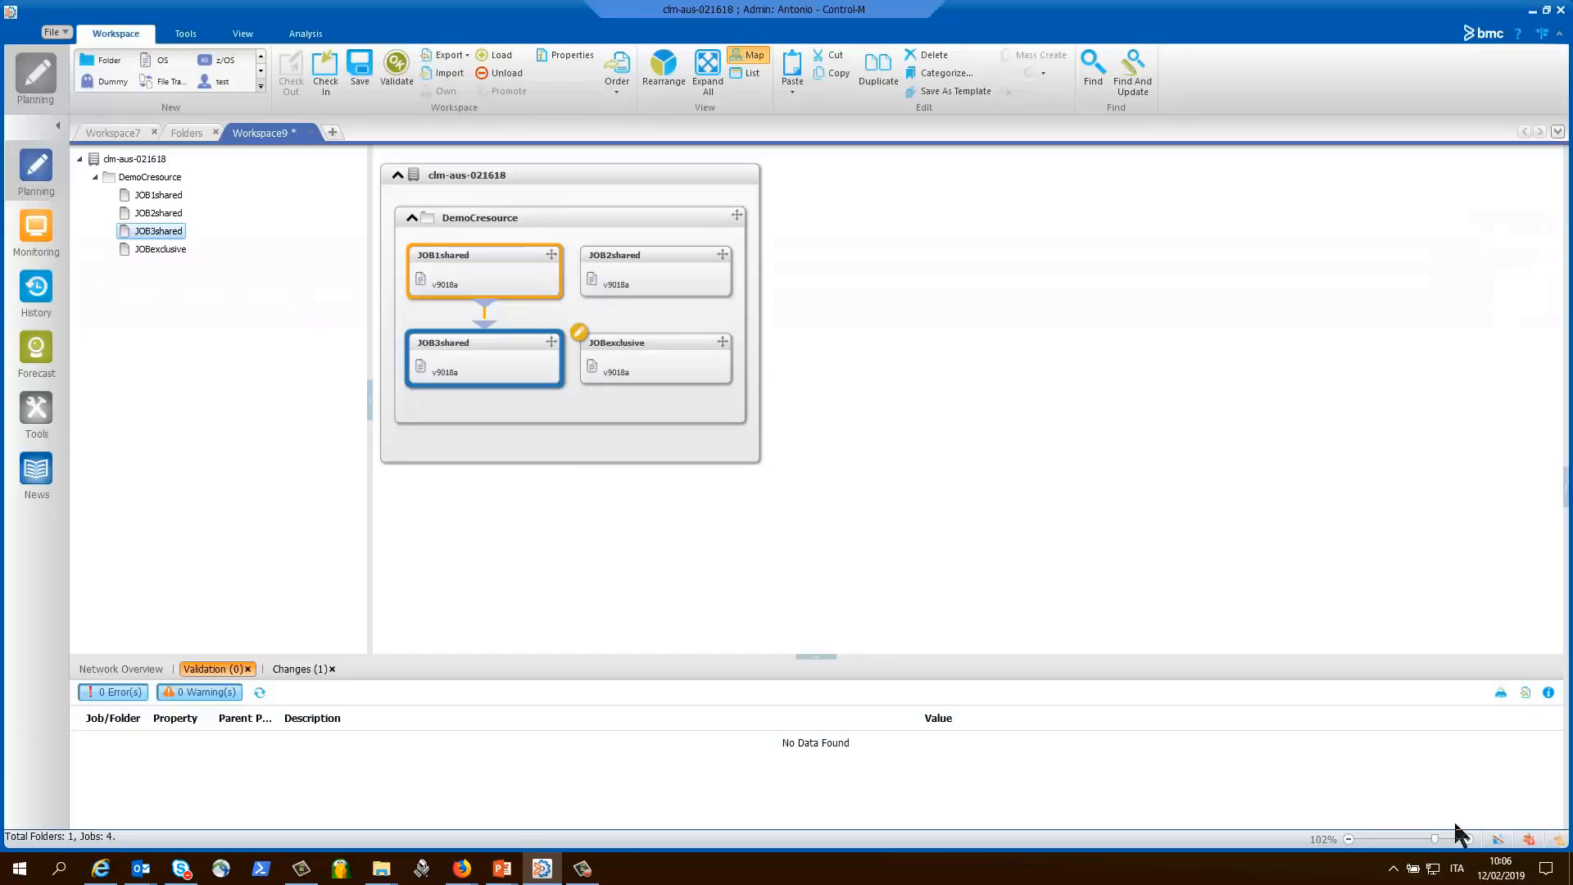
mouse_move(663, 269)
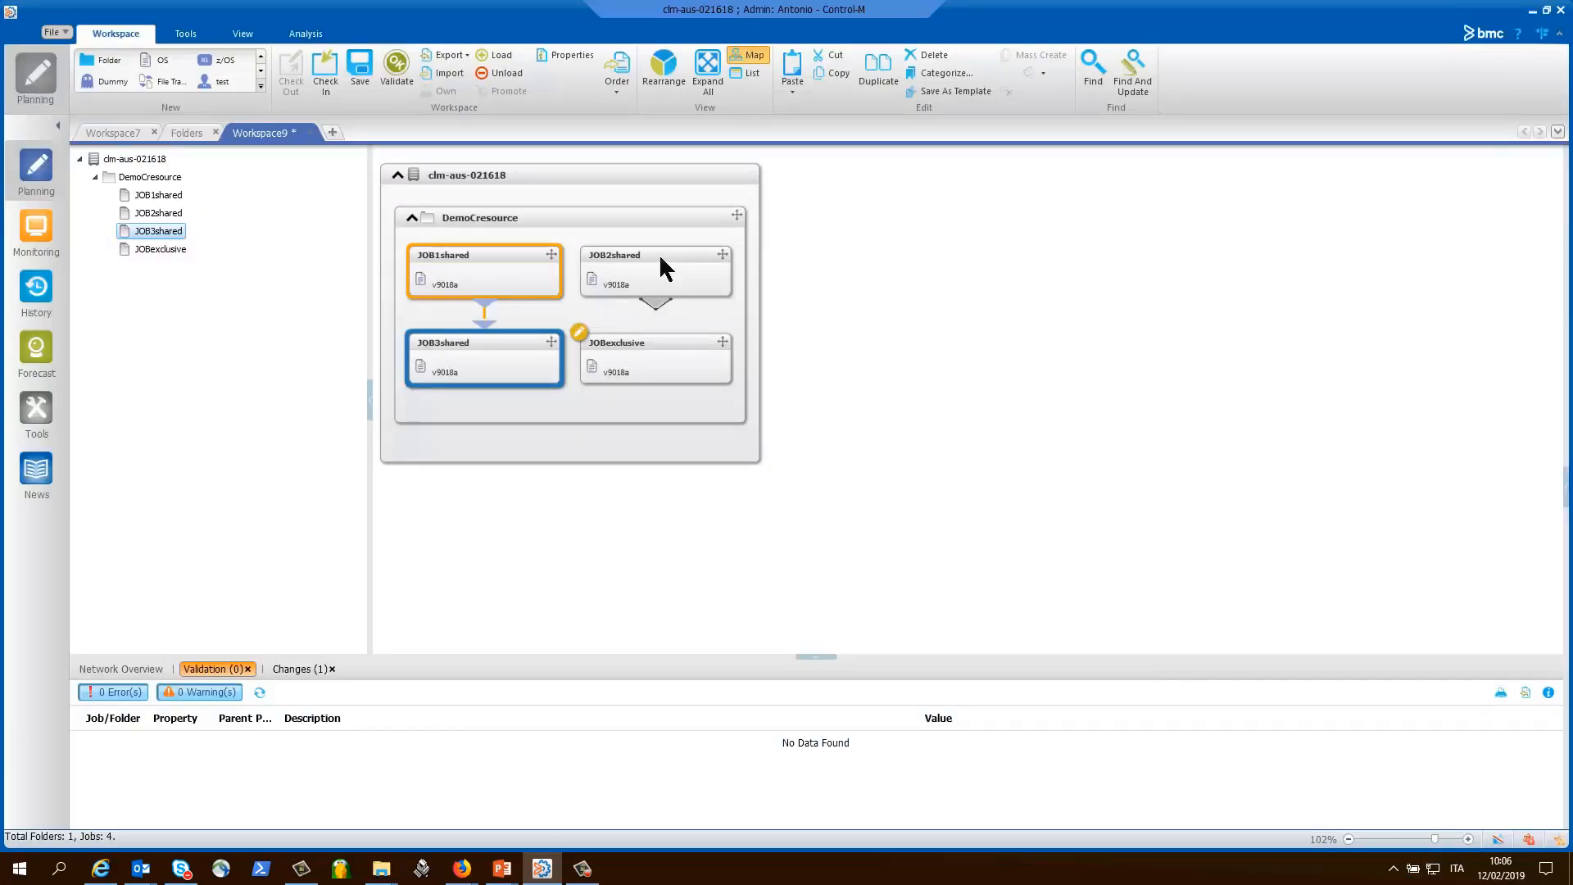
Review JOB2shared's conditions and control resources without changes
double_click(654, 254)
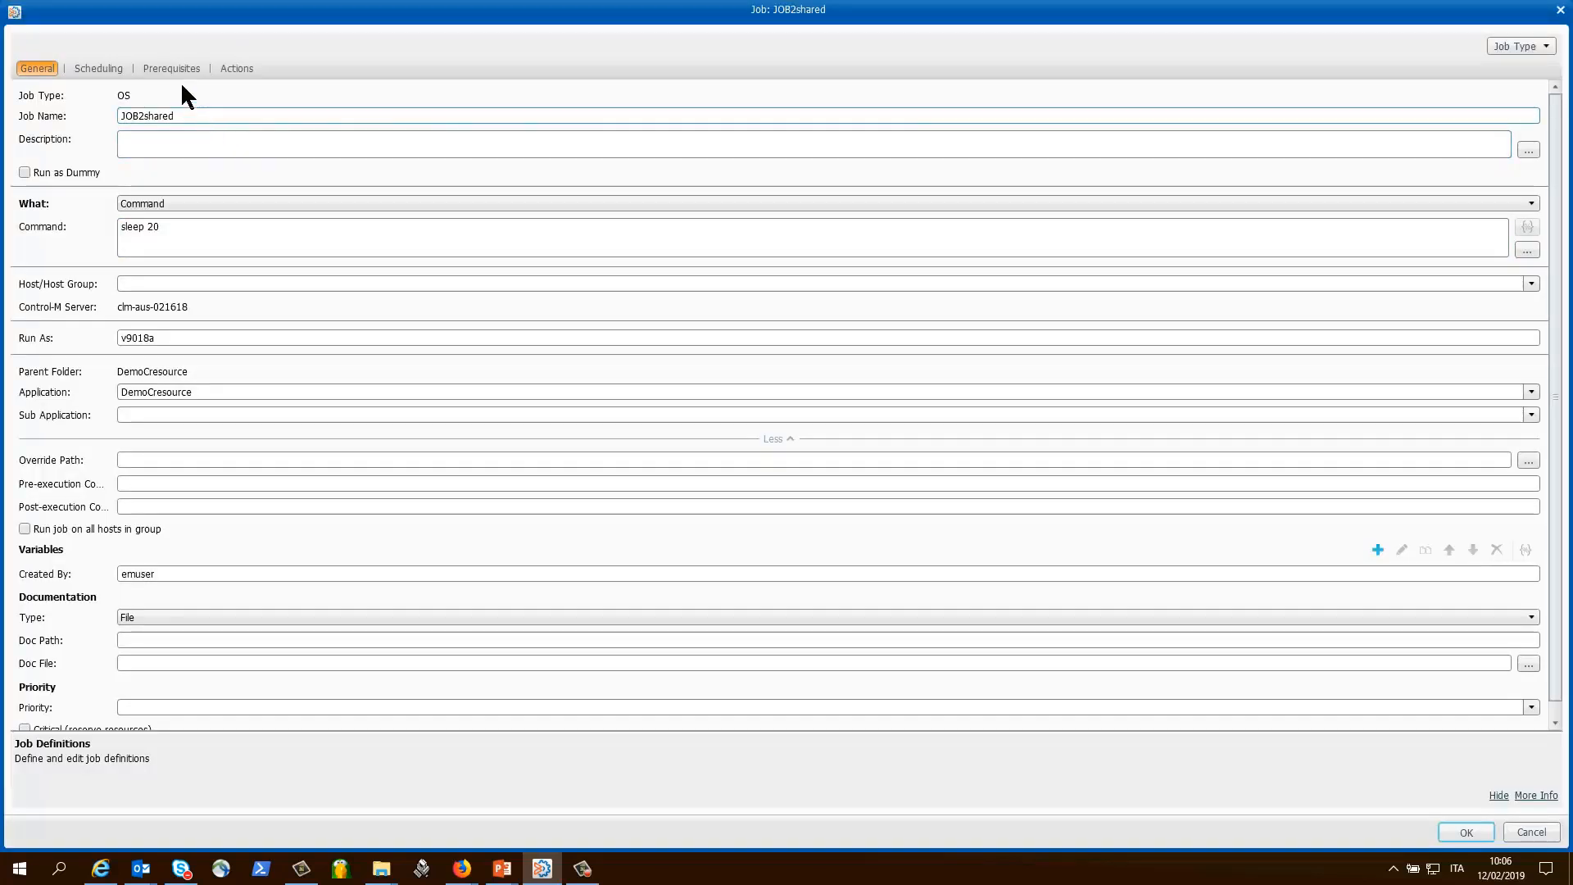
left_click(172, 68)
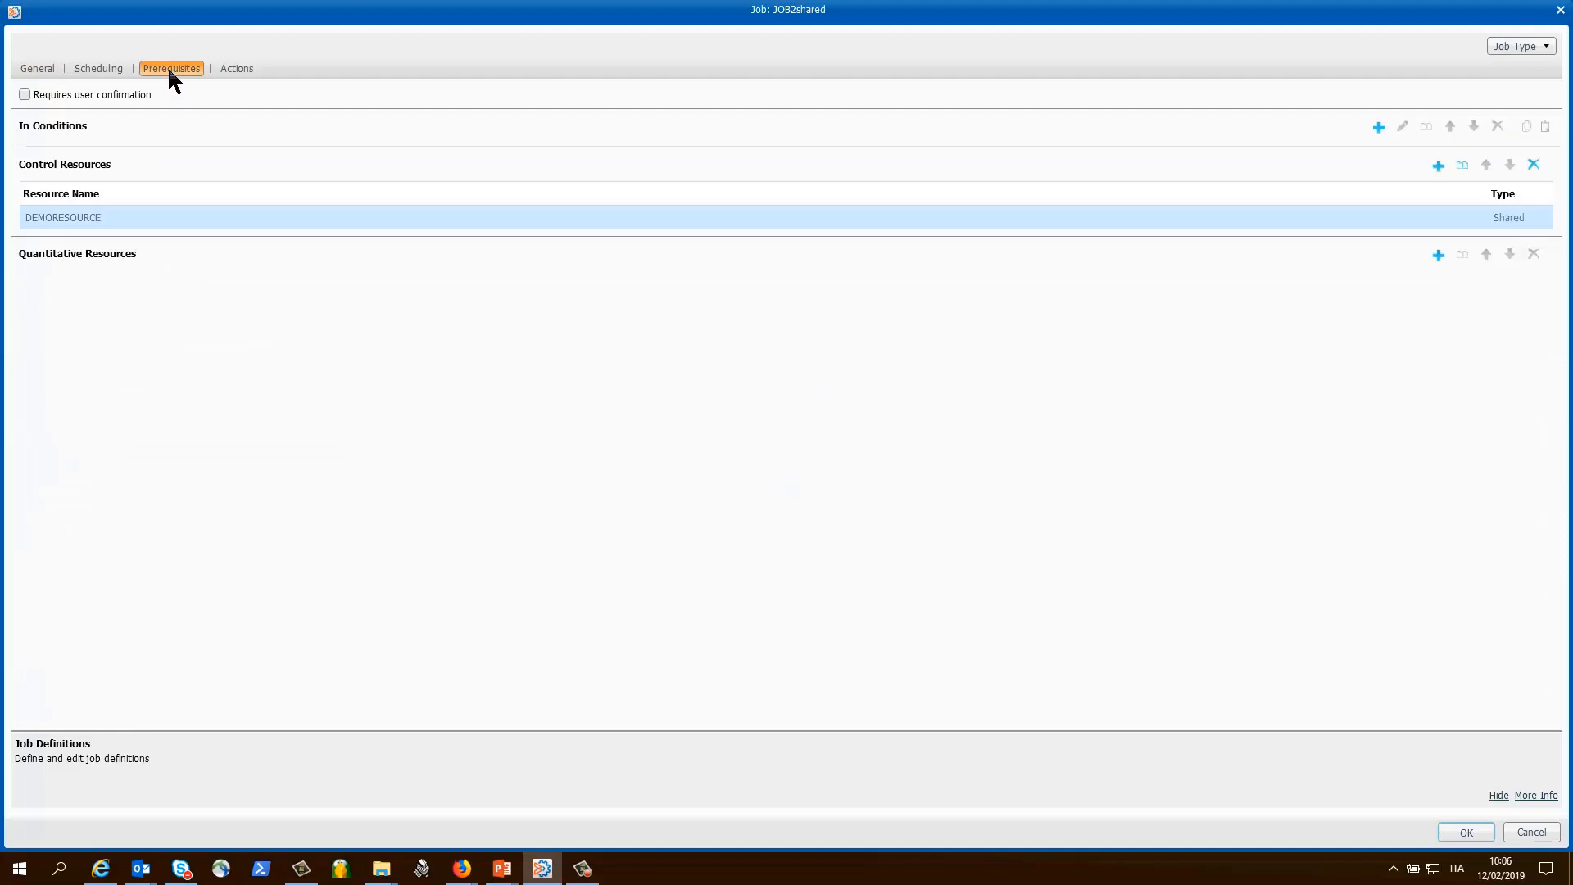
mouse_move(28, 238)
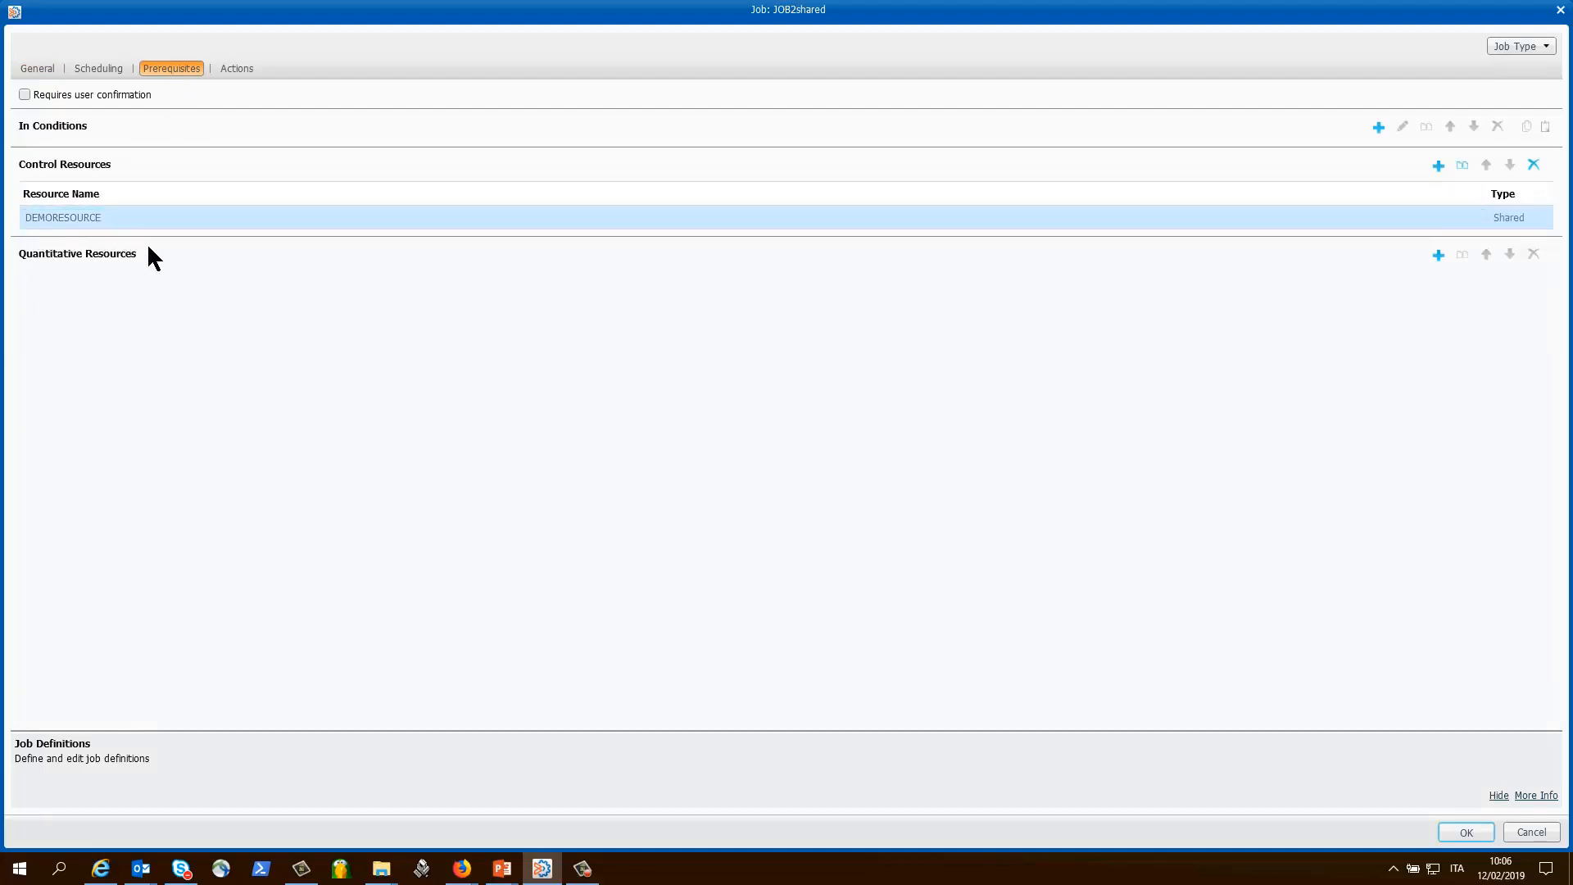
mouse_move(1516, 238)
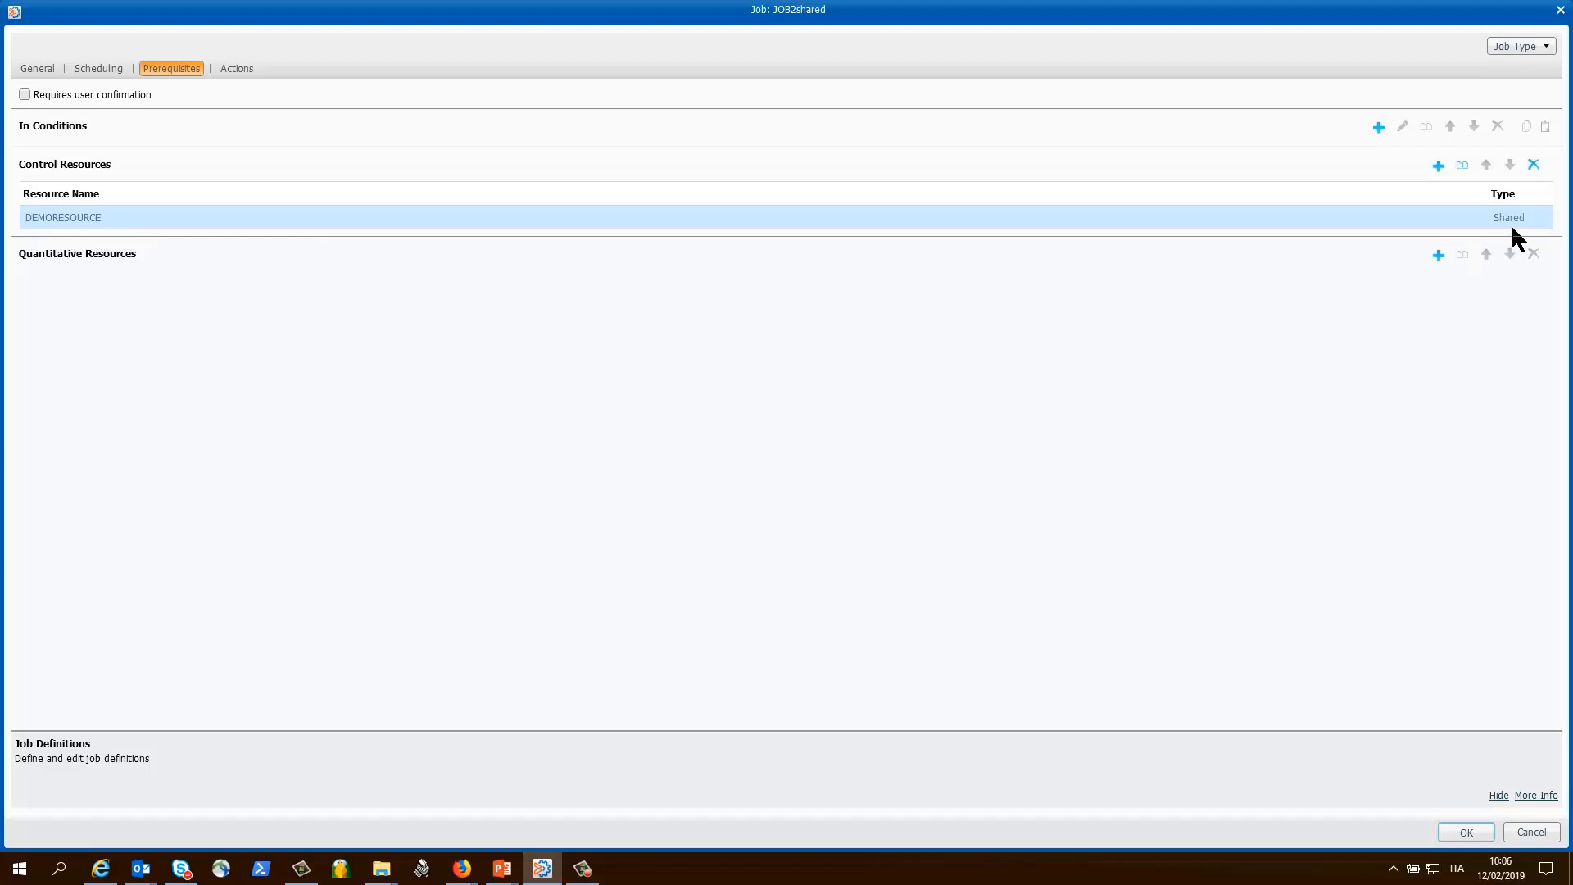
mouse_move(1465, 832)
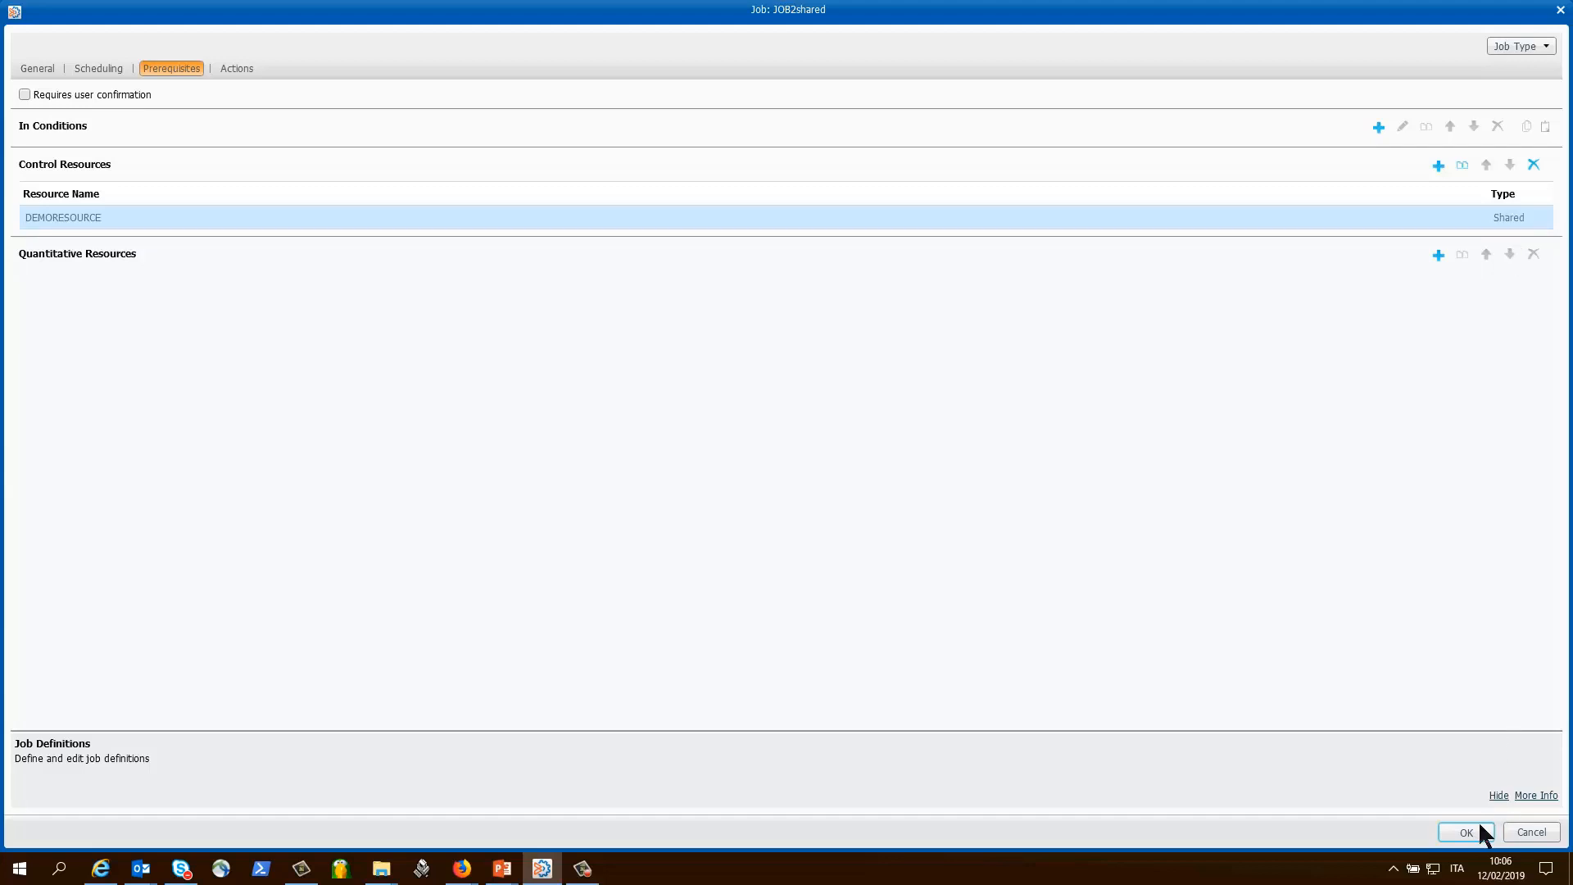
left_click(1466, 832)
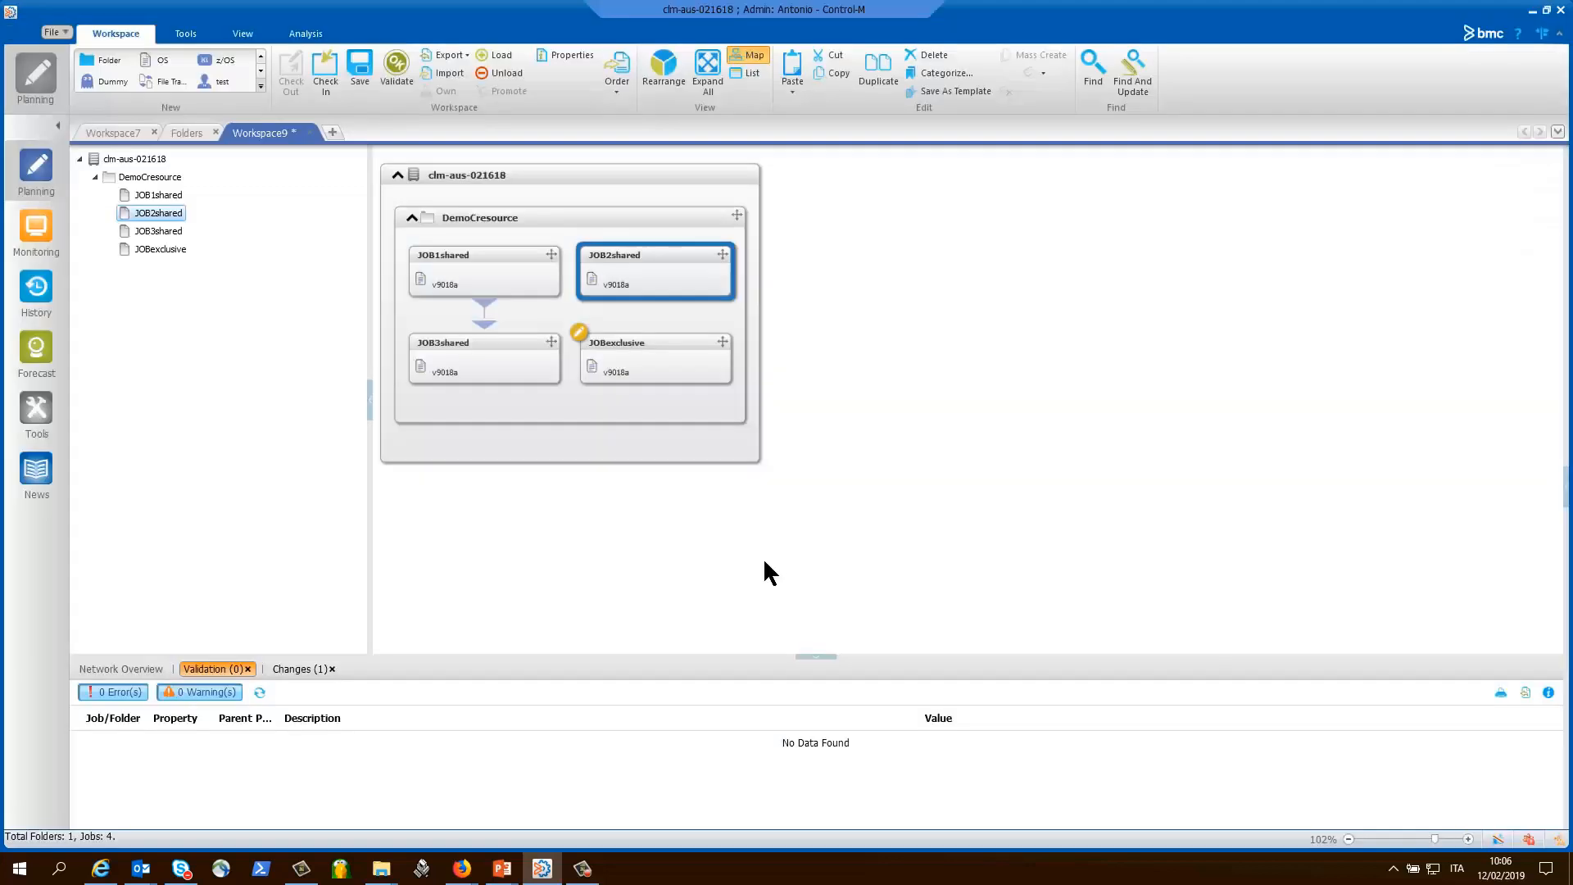
mouse_move(663, 356)
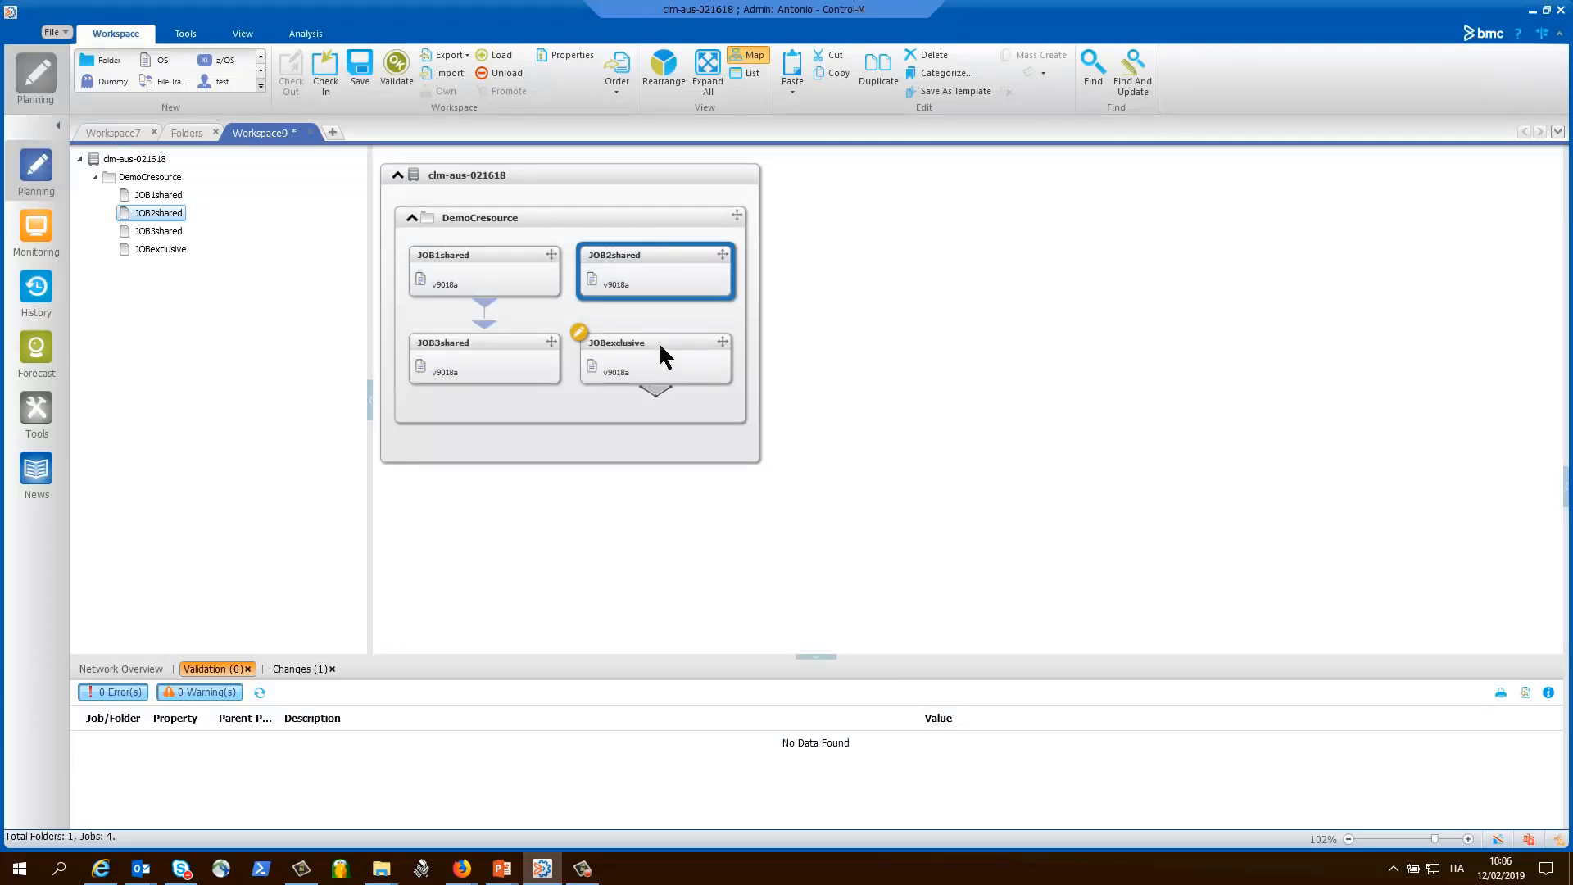
Keep JOBexclusive's DEMORESOURCE control resource set to Exclusive and save the definition
double_click(657, 342)
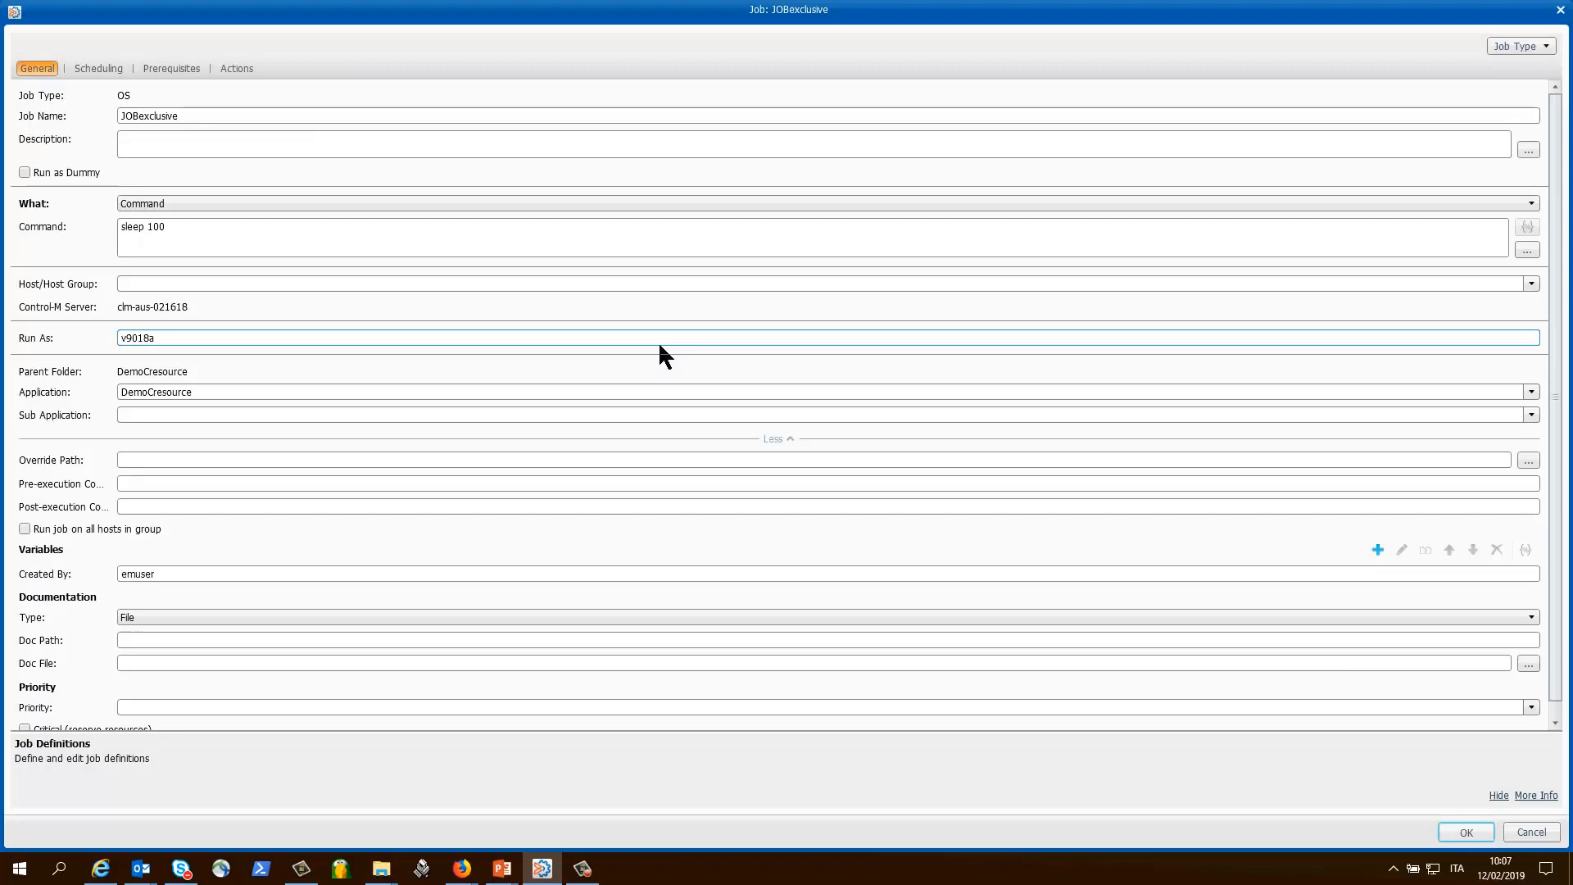
mouse_move(180, 94)
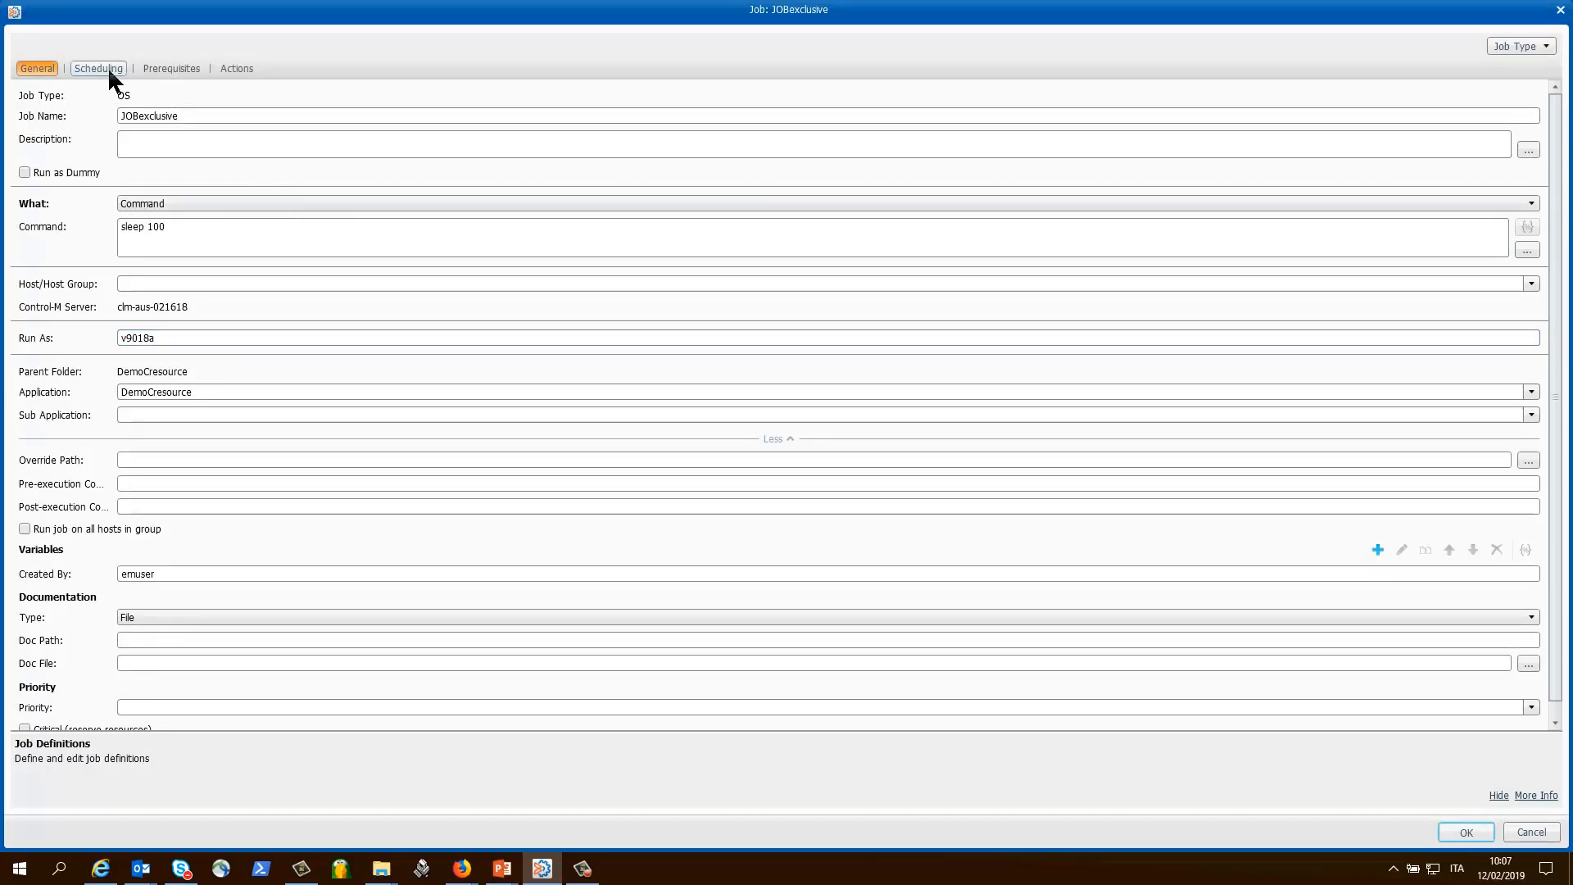
left_click(171, 68)
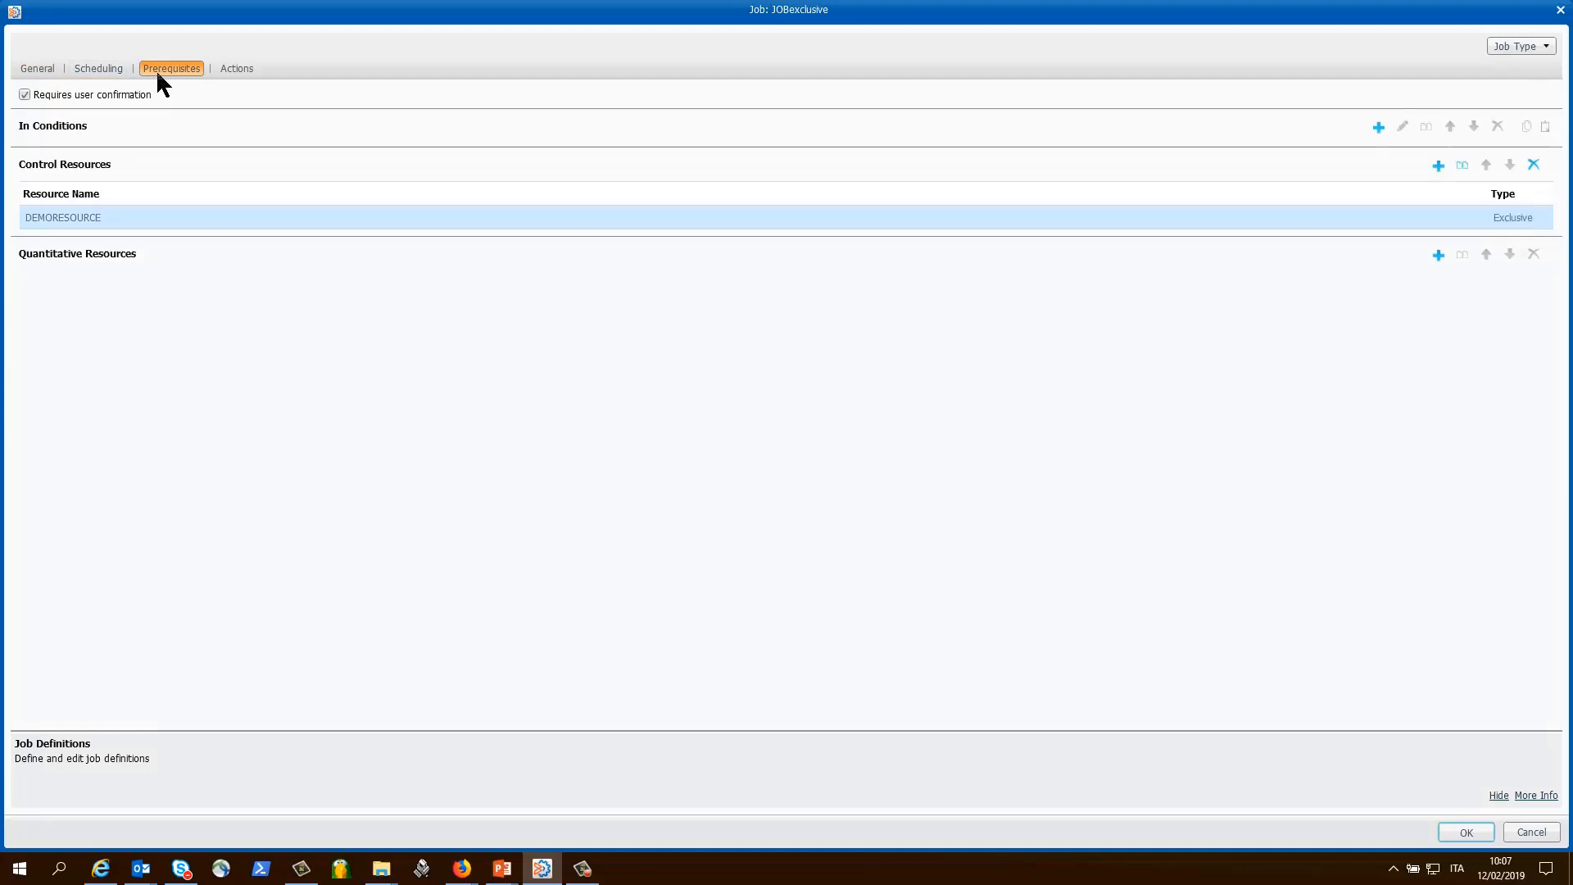
mouse_move(25, 113)
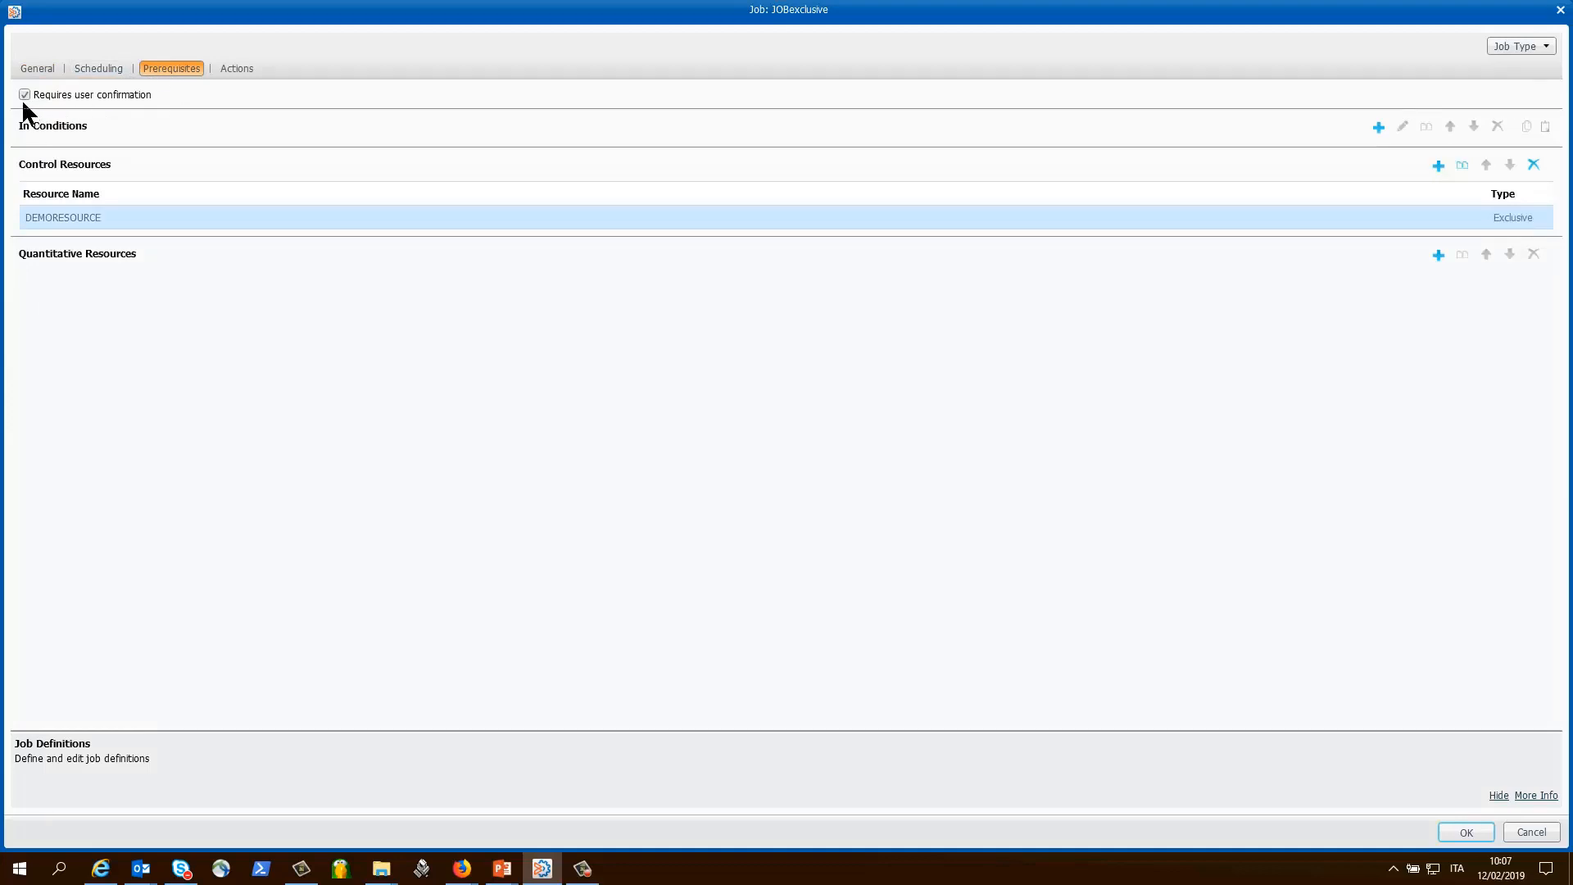
double_click(62, 218)
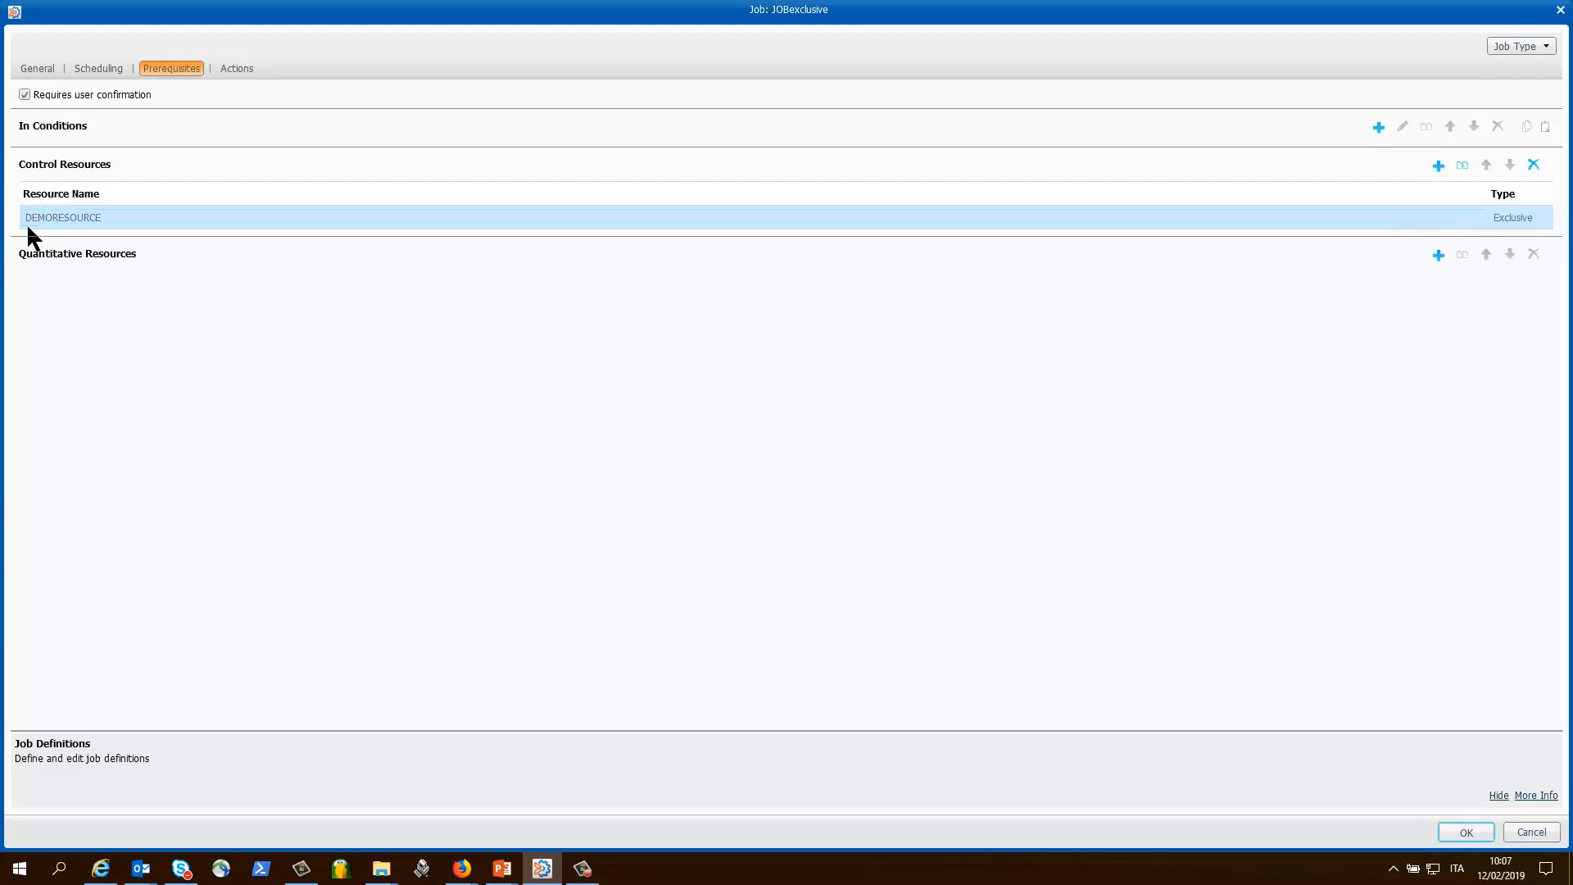
left_click(63, 216)
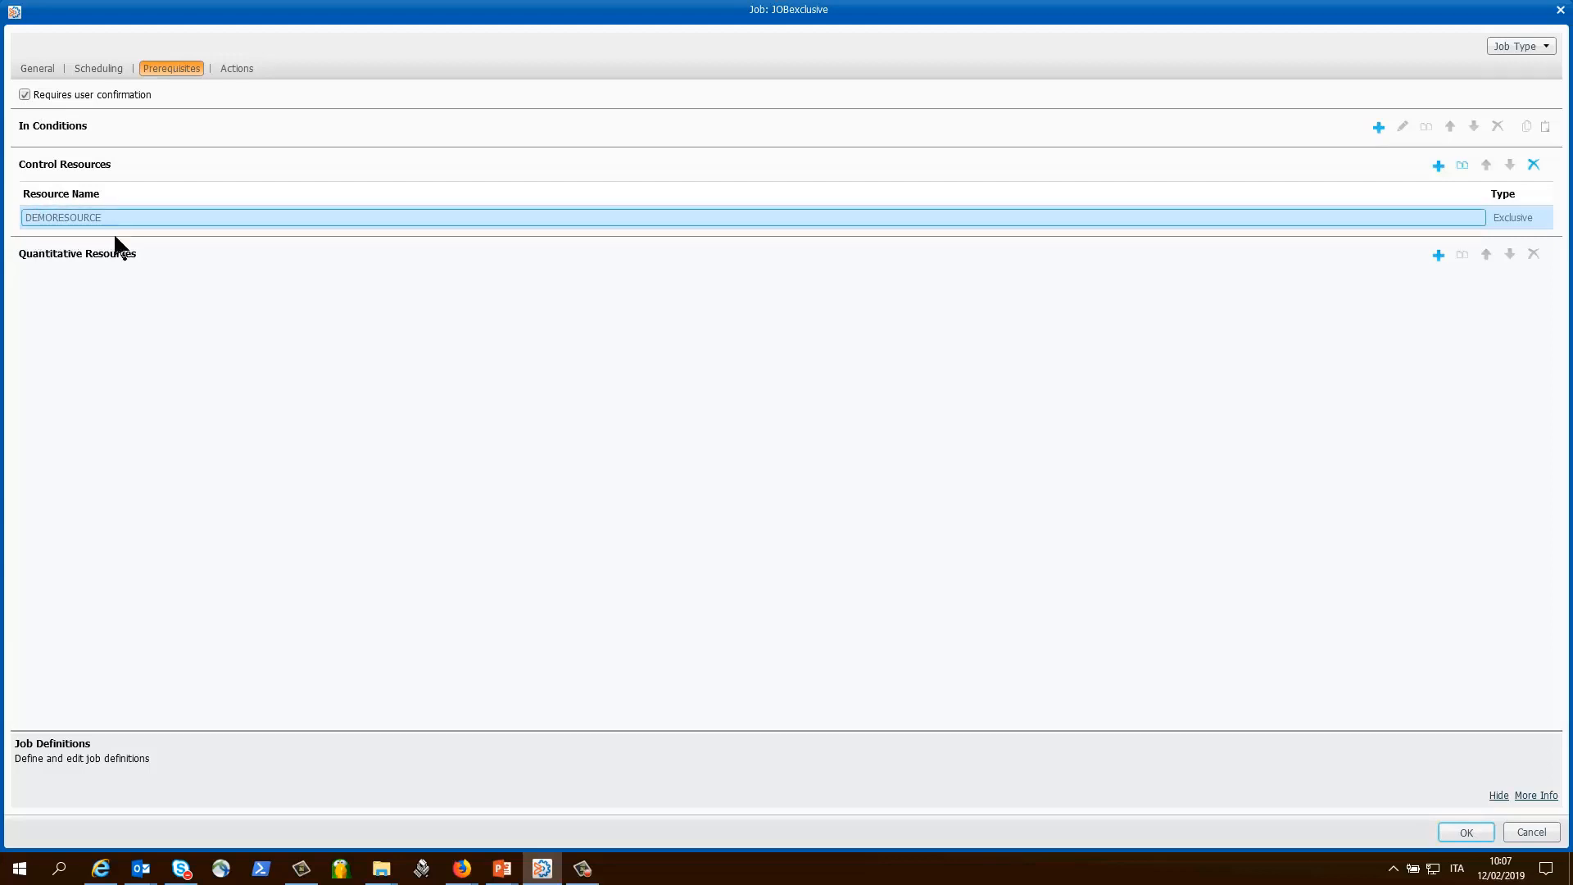
left_click(1519, 218)
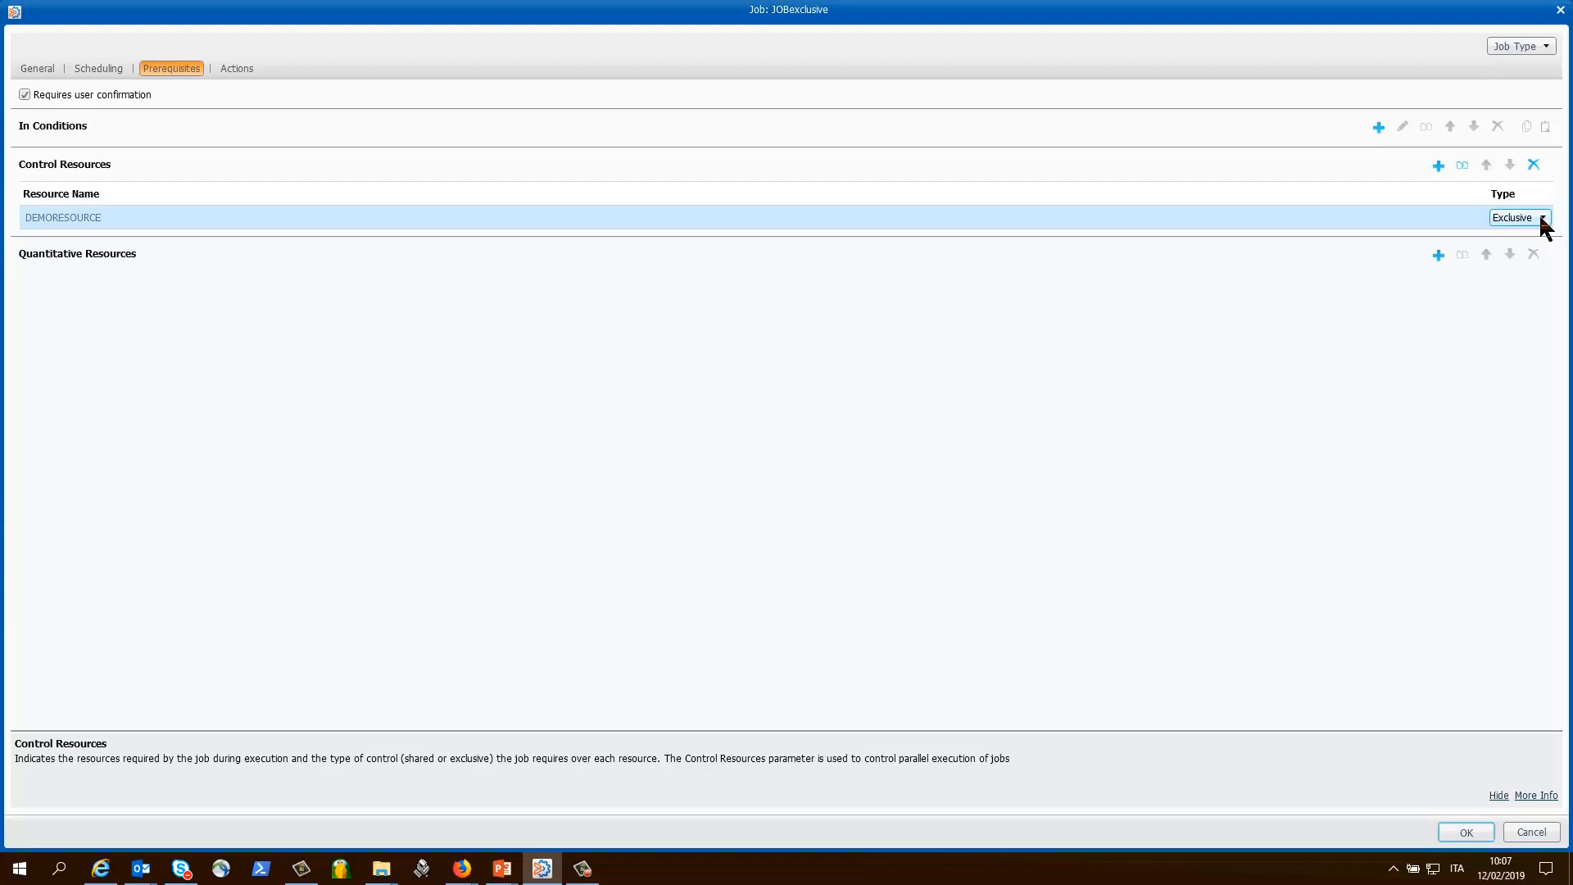
left_click(1545, 218)
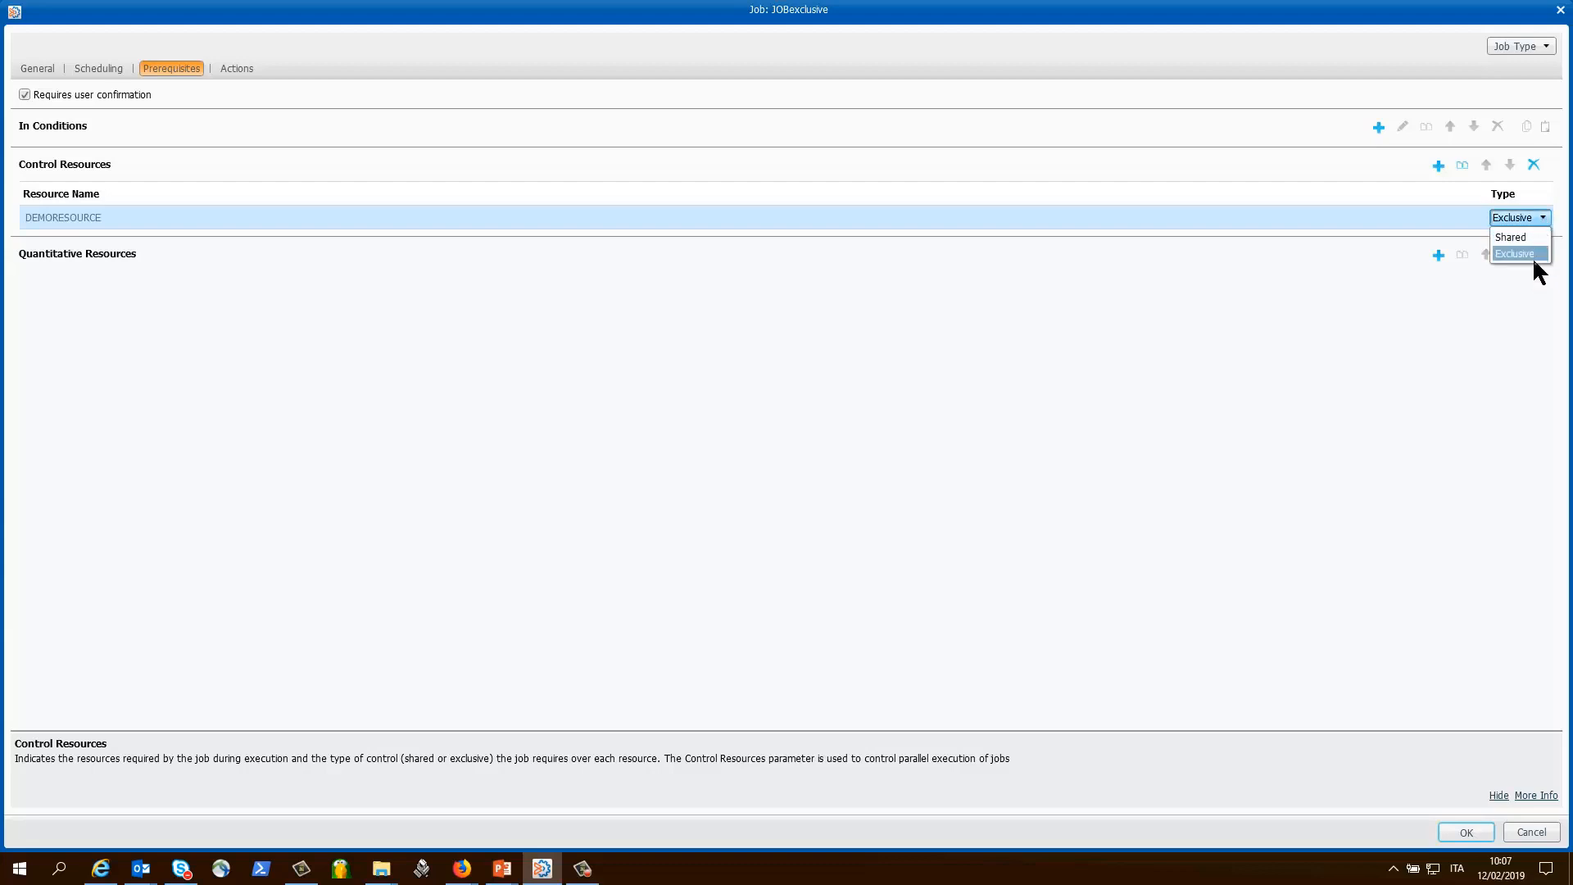
left_click(1516, 254)
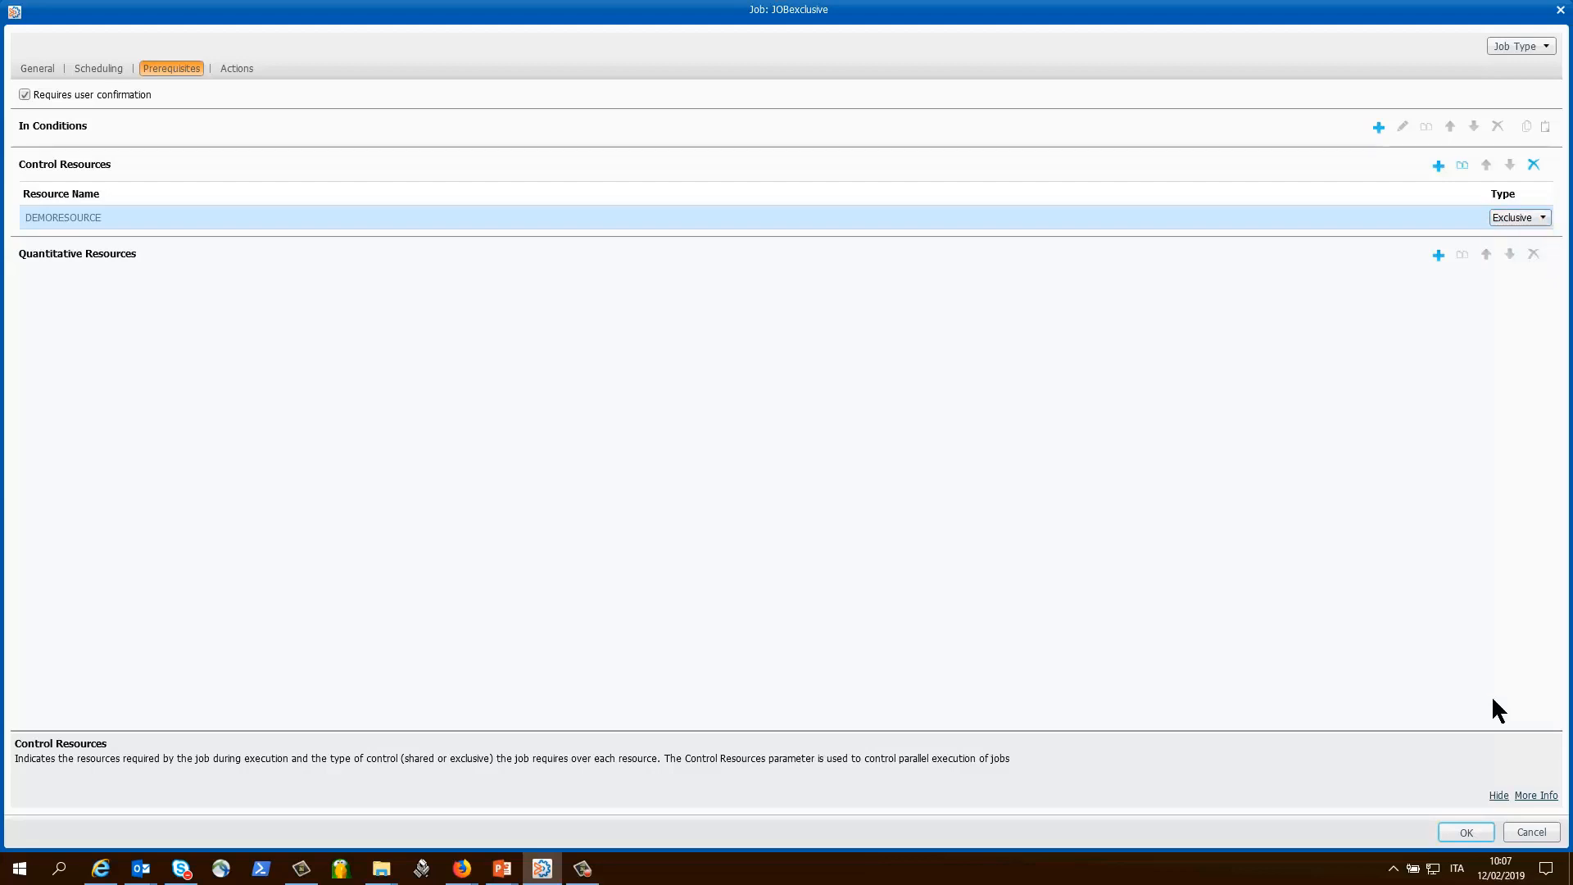
left_click(1464, 832)
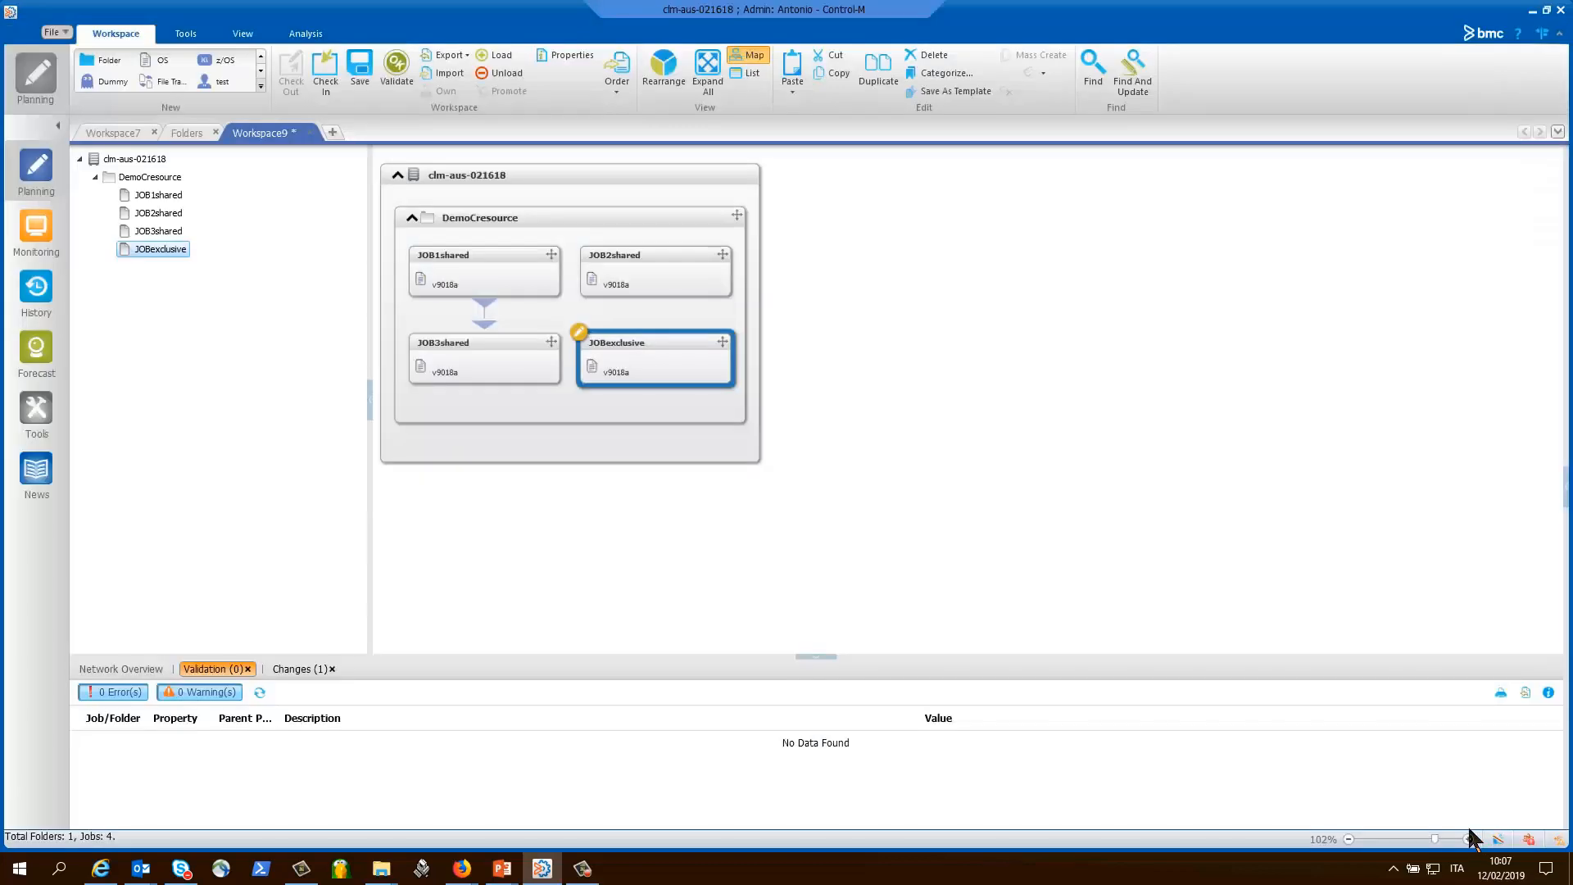
mouse_move(932, 679)
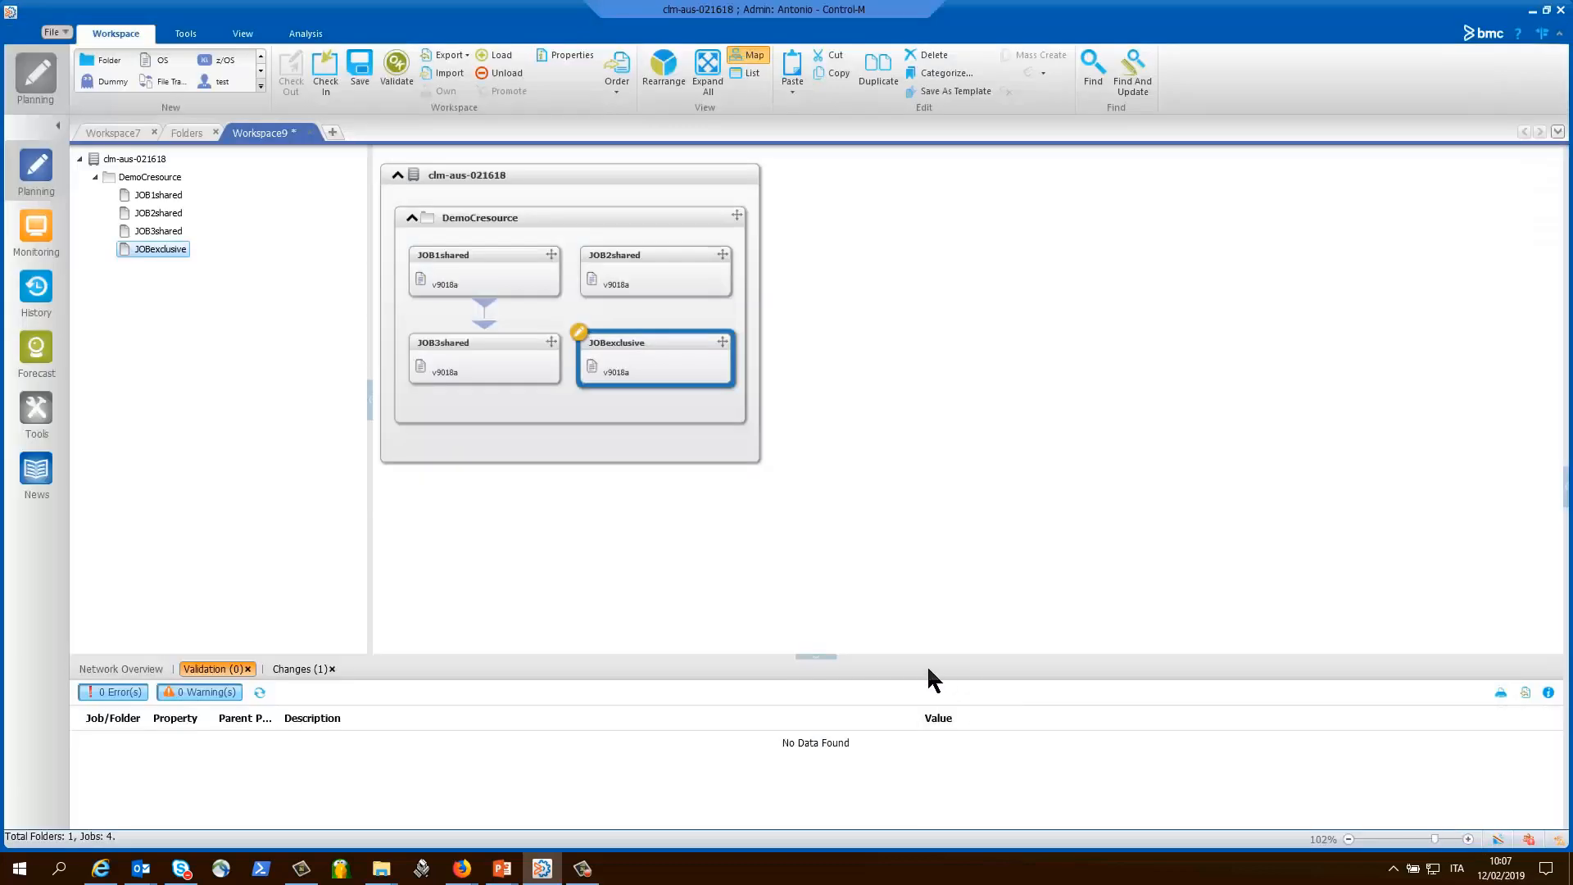
mouse_move(616, 77)
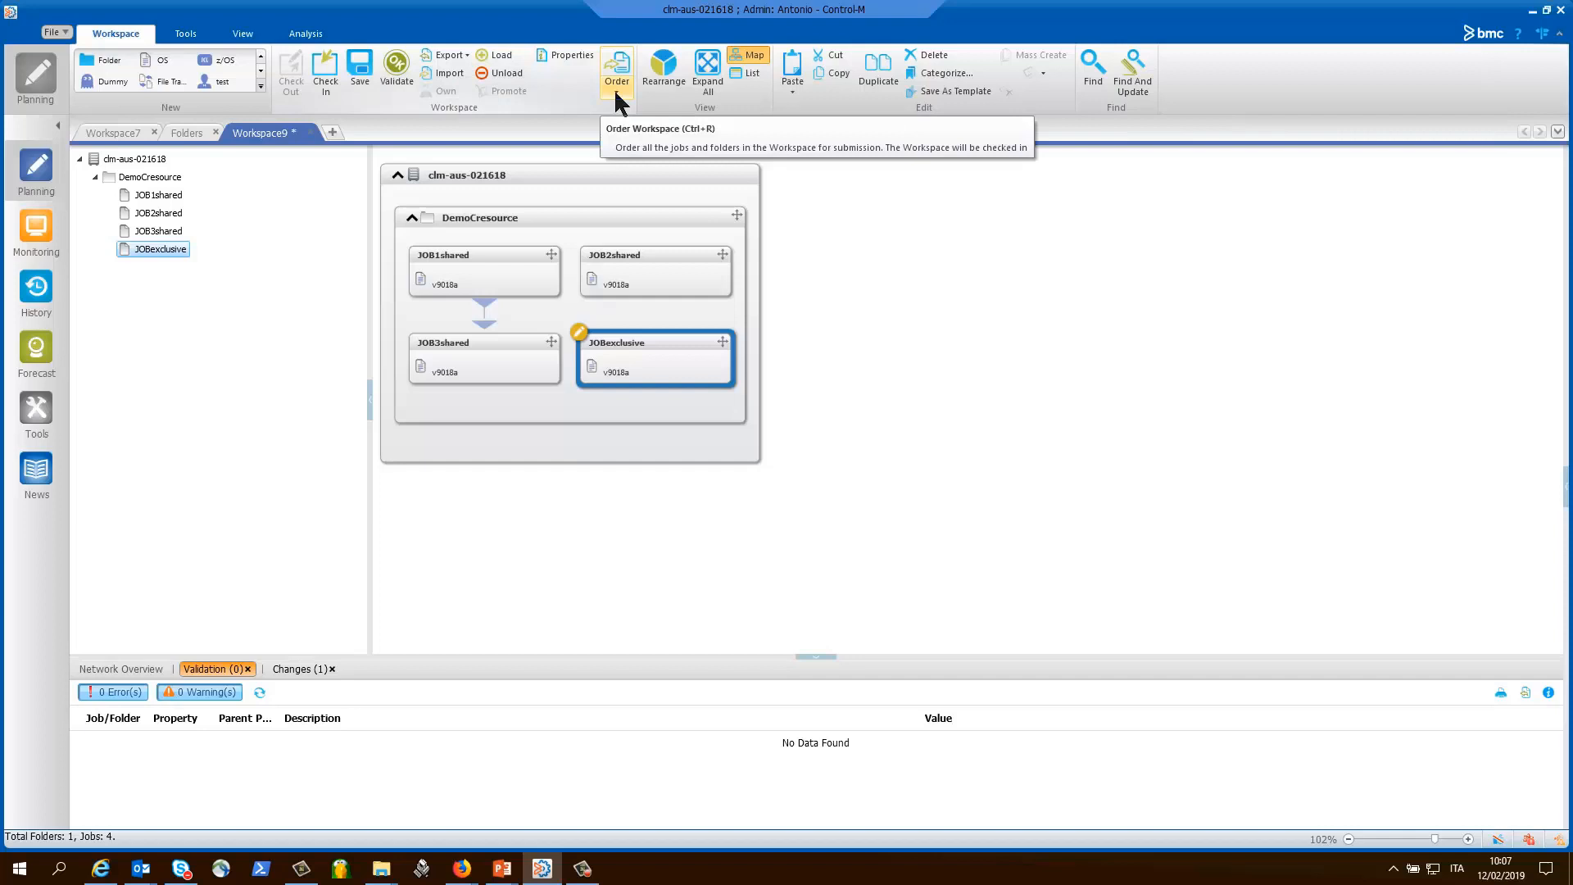
Show the Order dropdown for the DemoCresource workspace
left_click(616, 72)
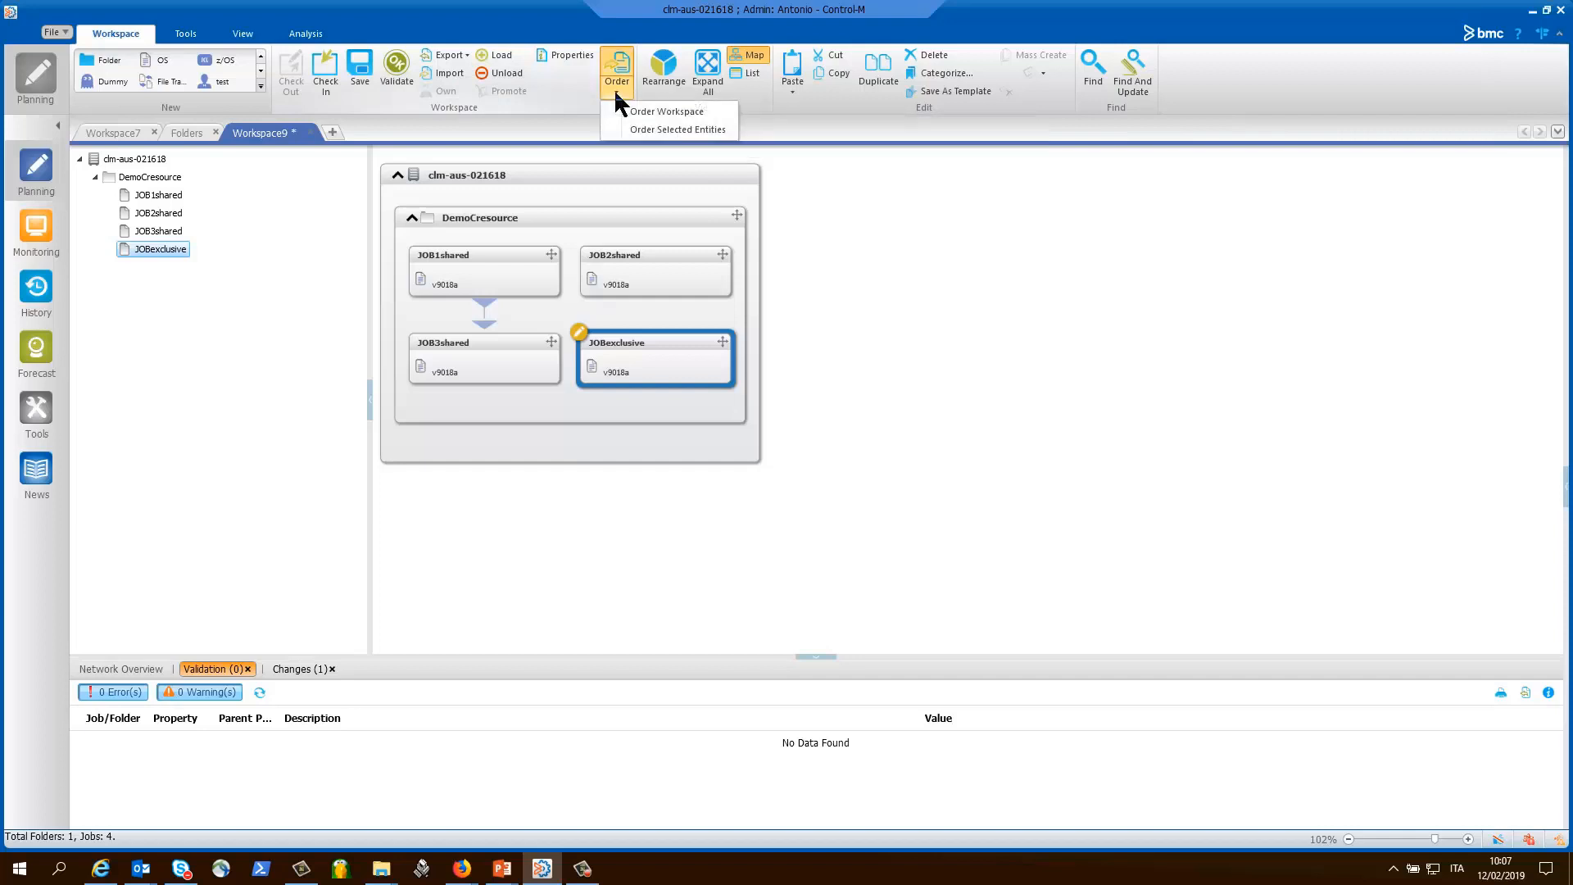
mouse_move(667, 112)
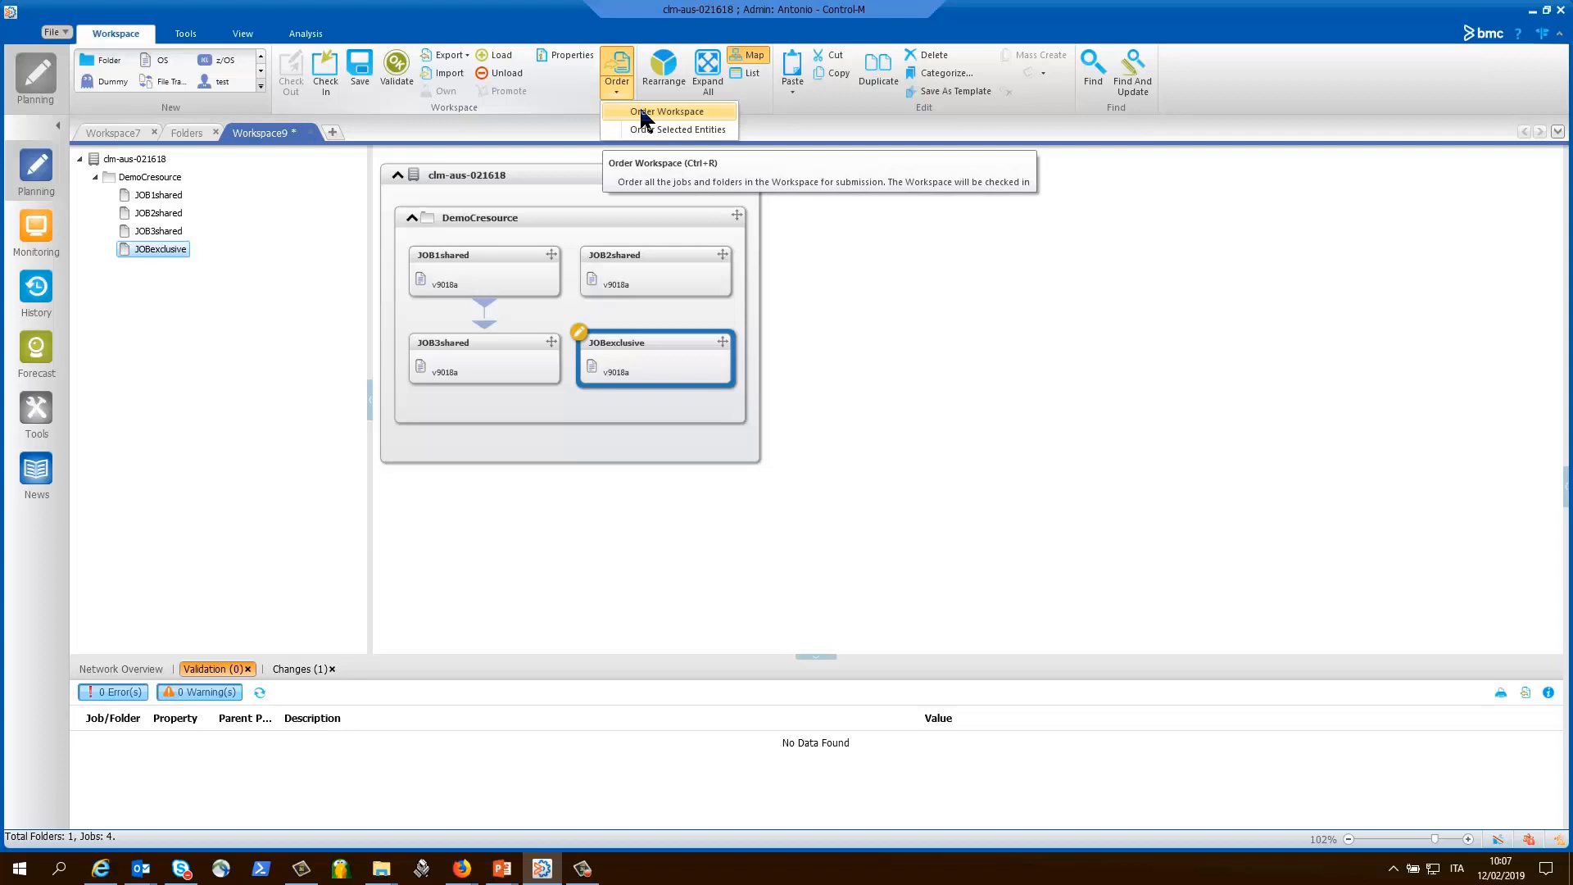
mouse_move(680, 129)
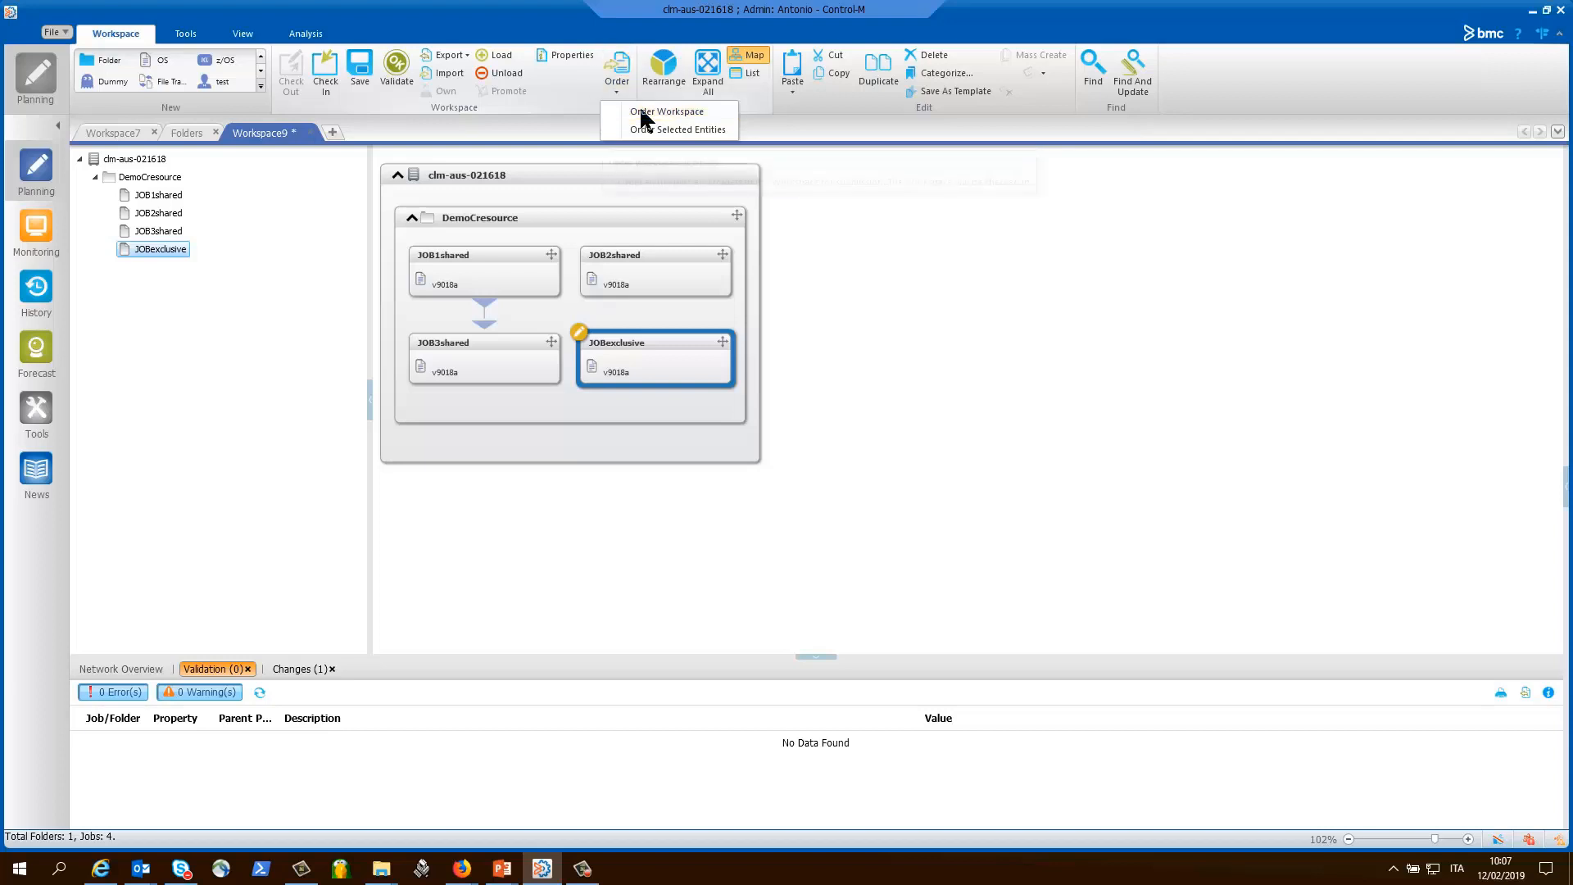
Order the whole workspace with Hold unchecked, then go to the Monitoring home
left_click(667, 111)
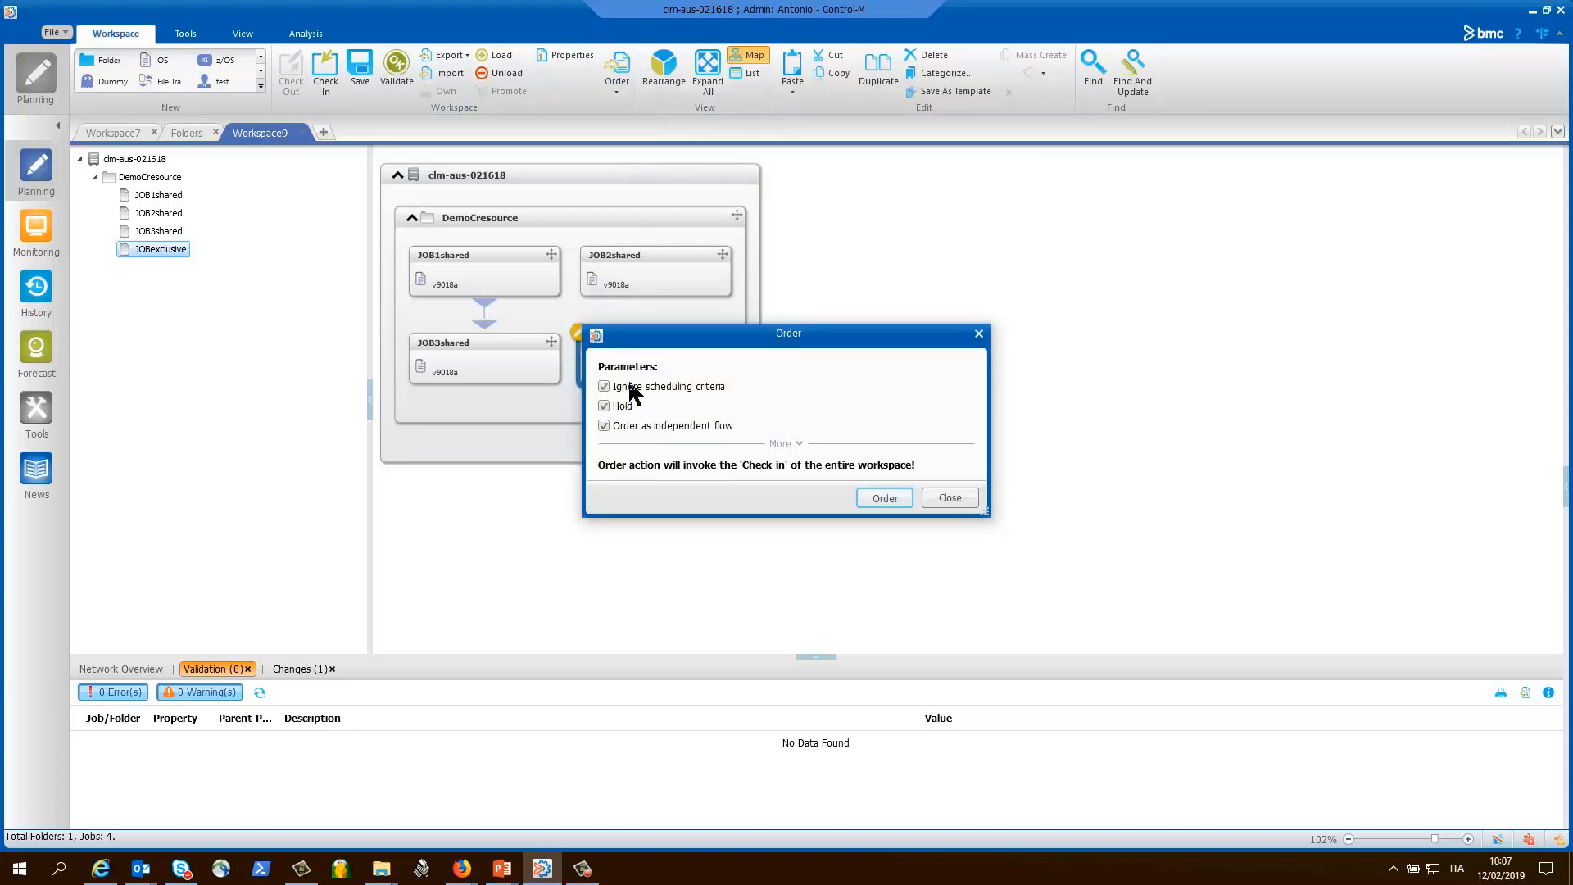
left_click(604, 406)
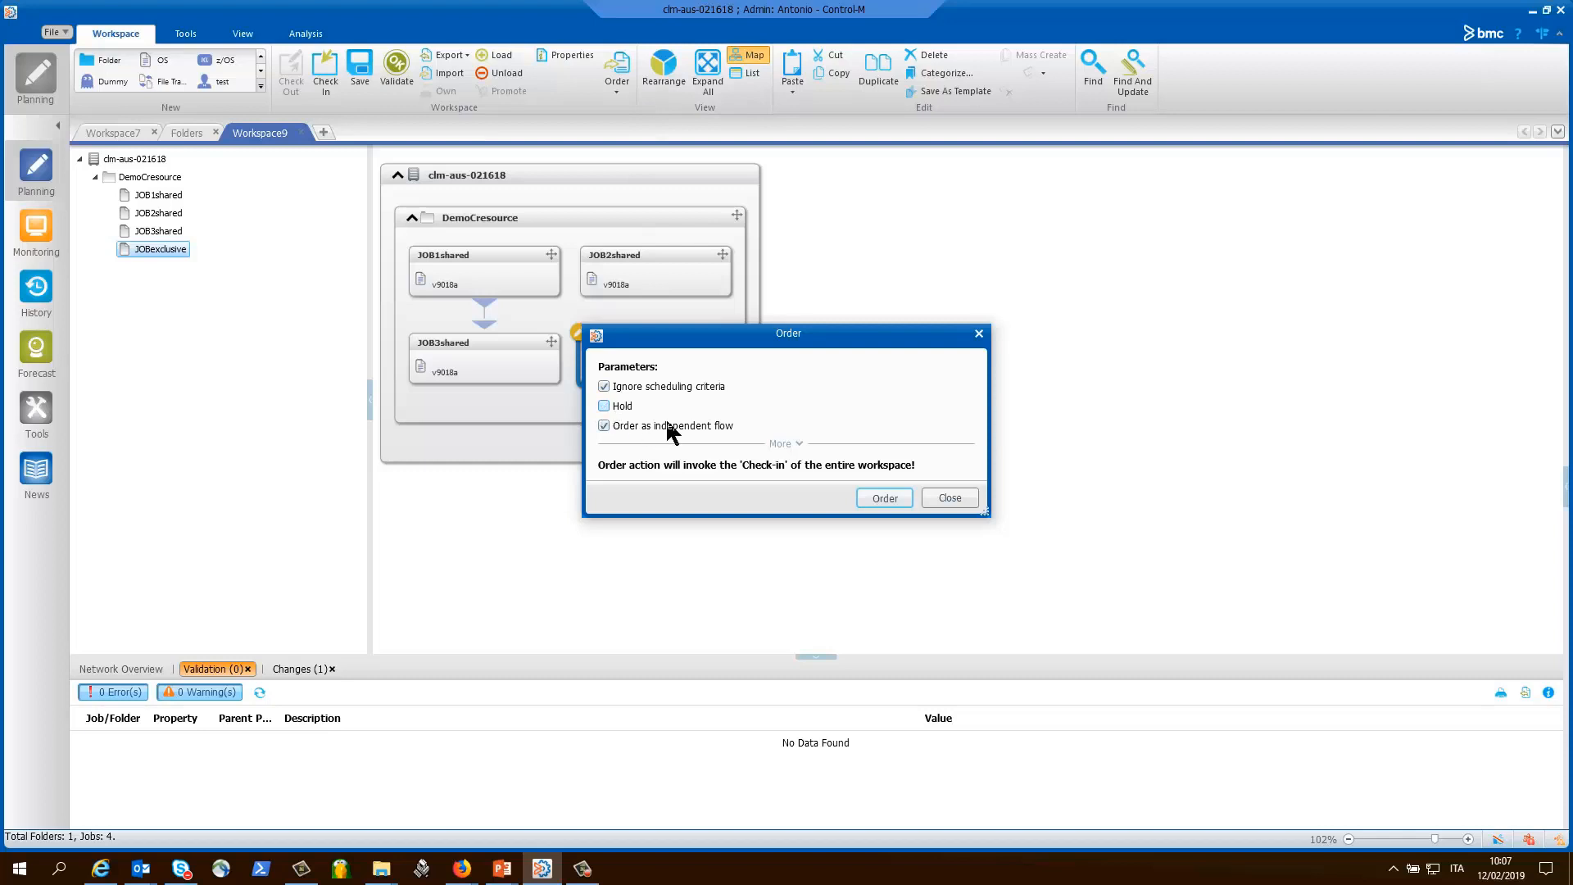
mouse_move(884, 498)
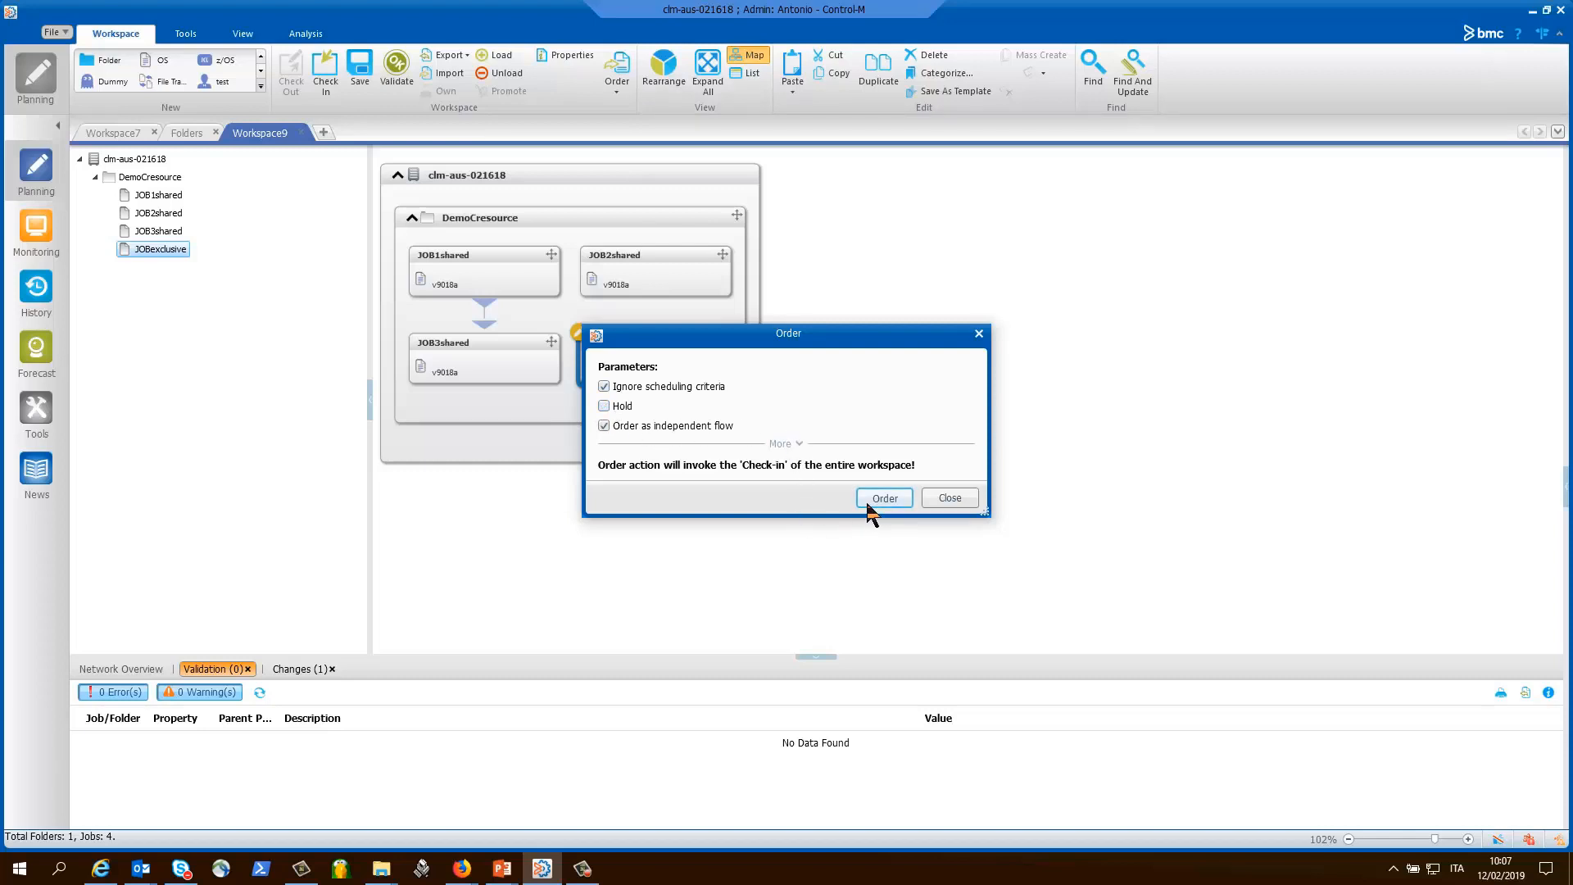
left_click(884, 498)
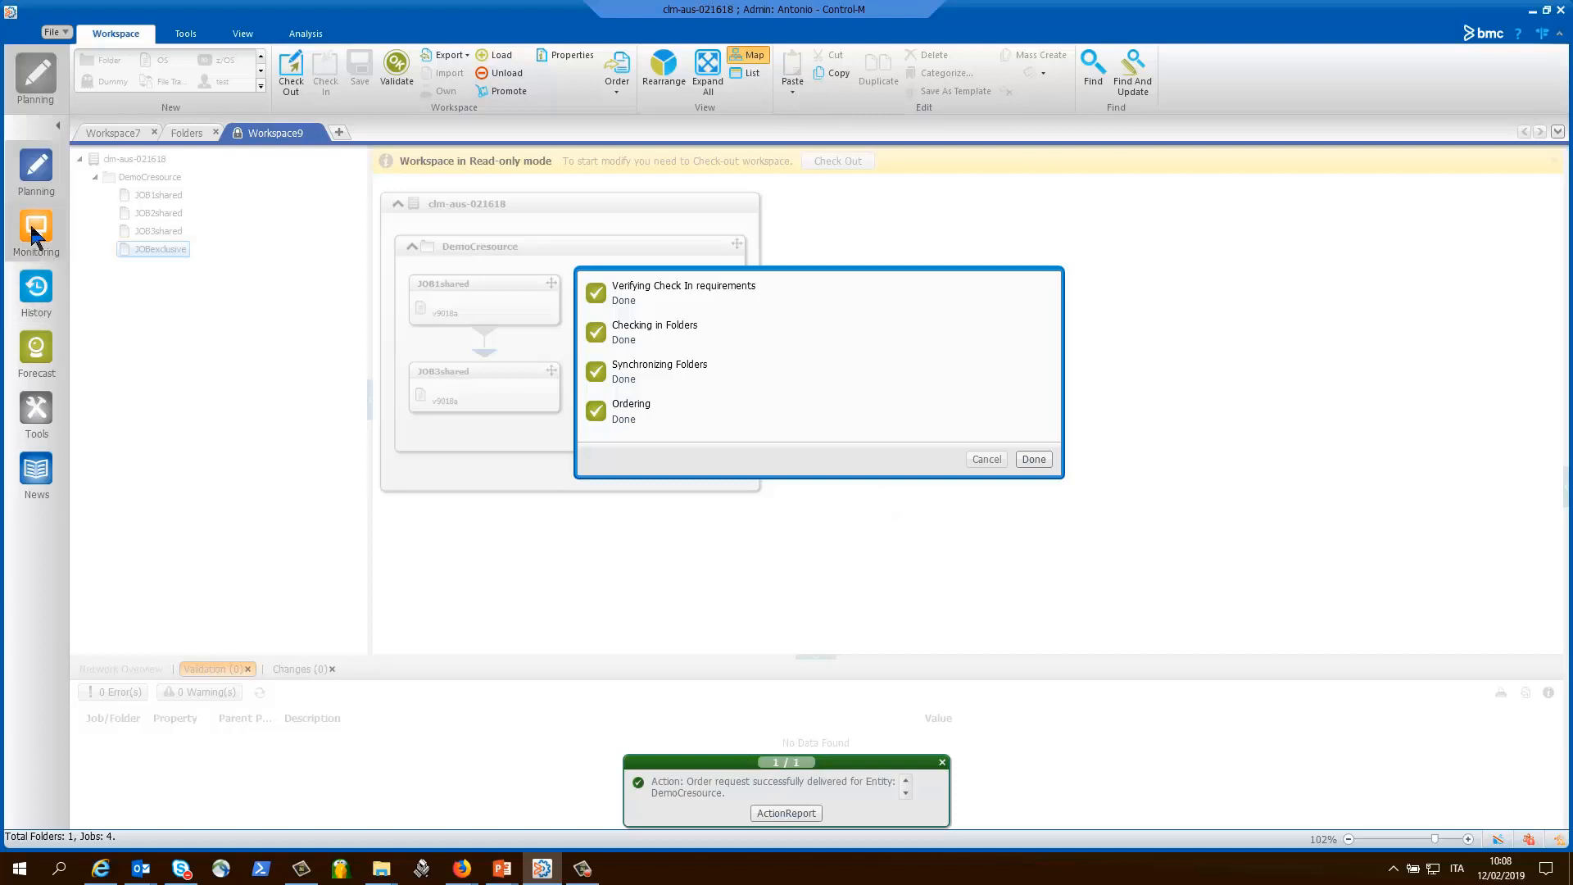
left_click(940, 761)
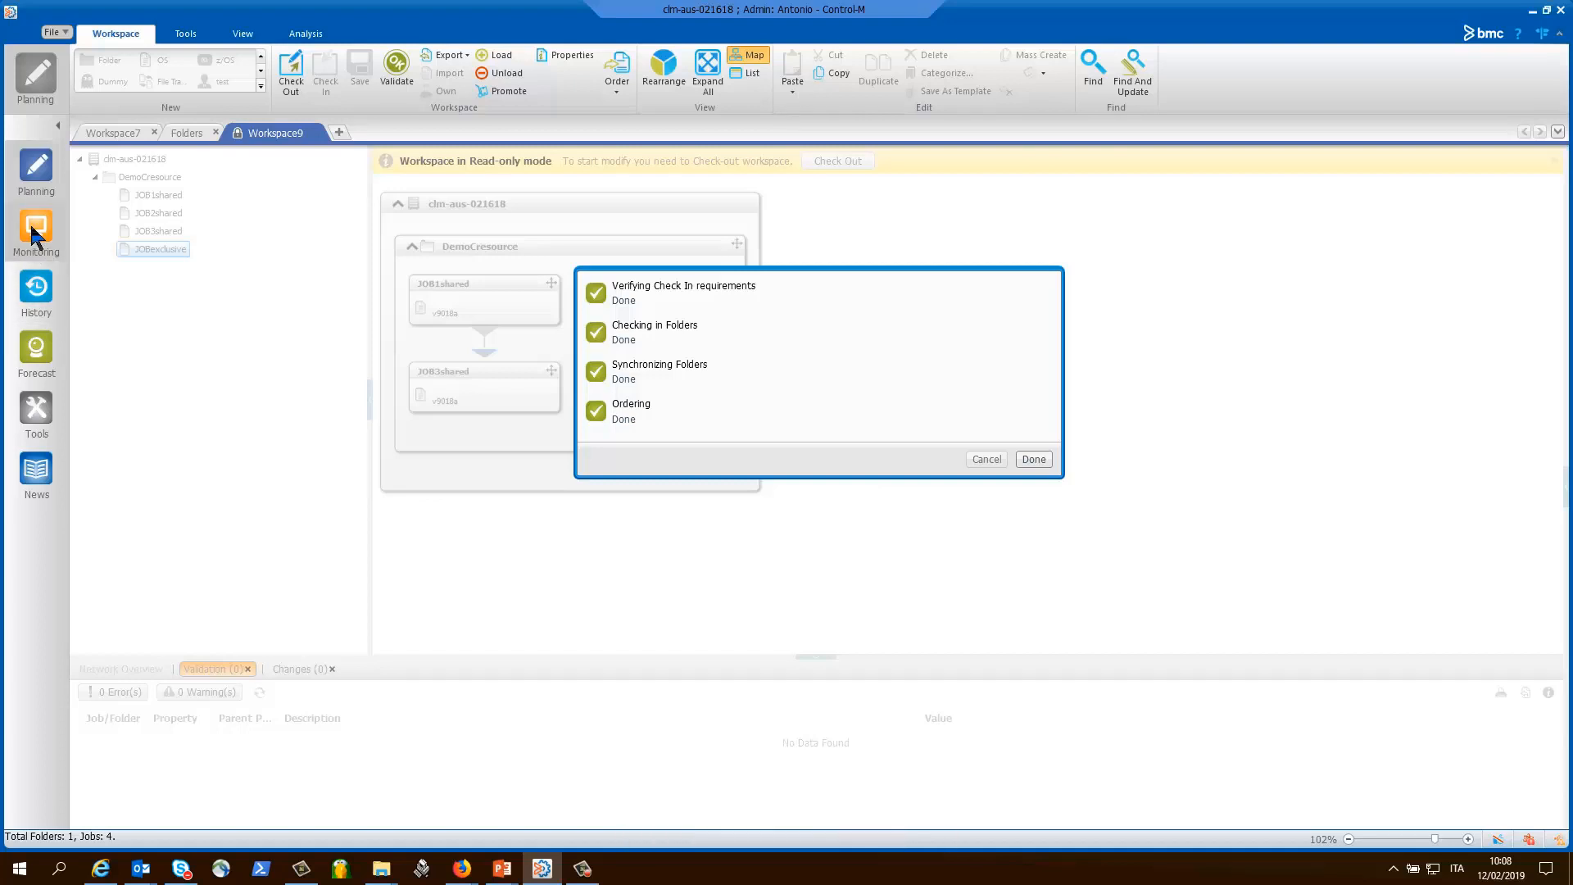
left_click(35, 231)
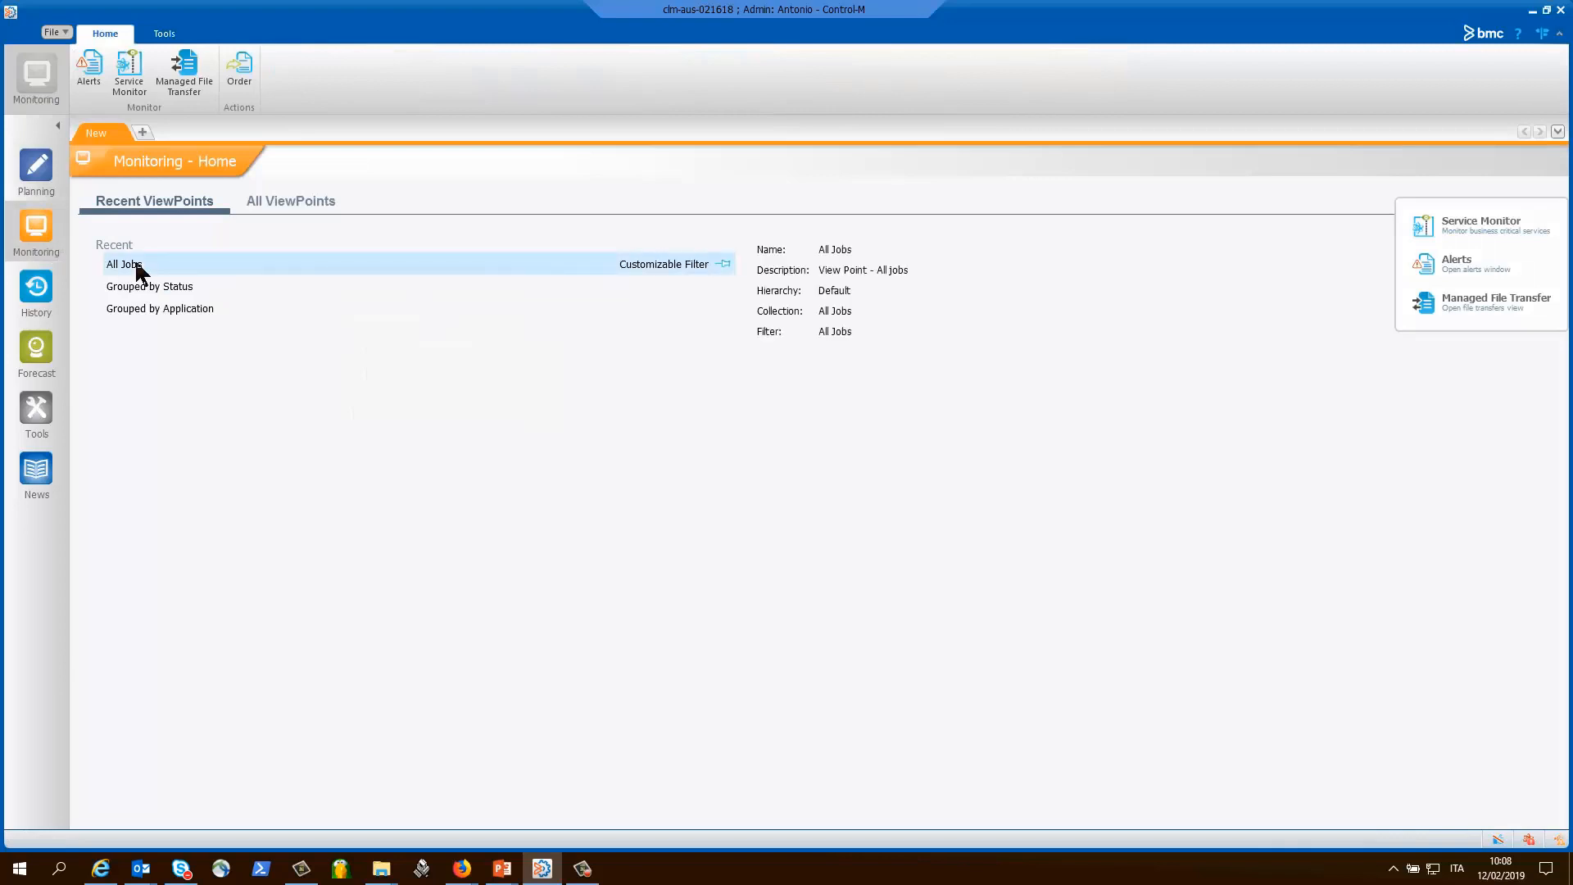
mouse_move(662, 264)
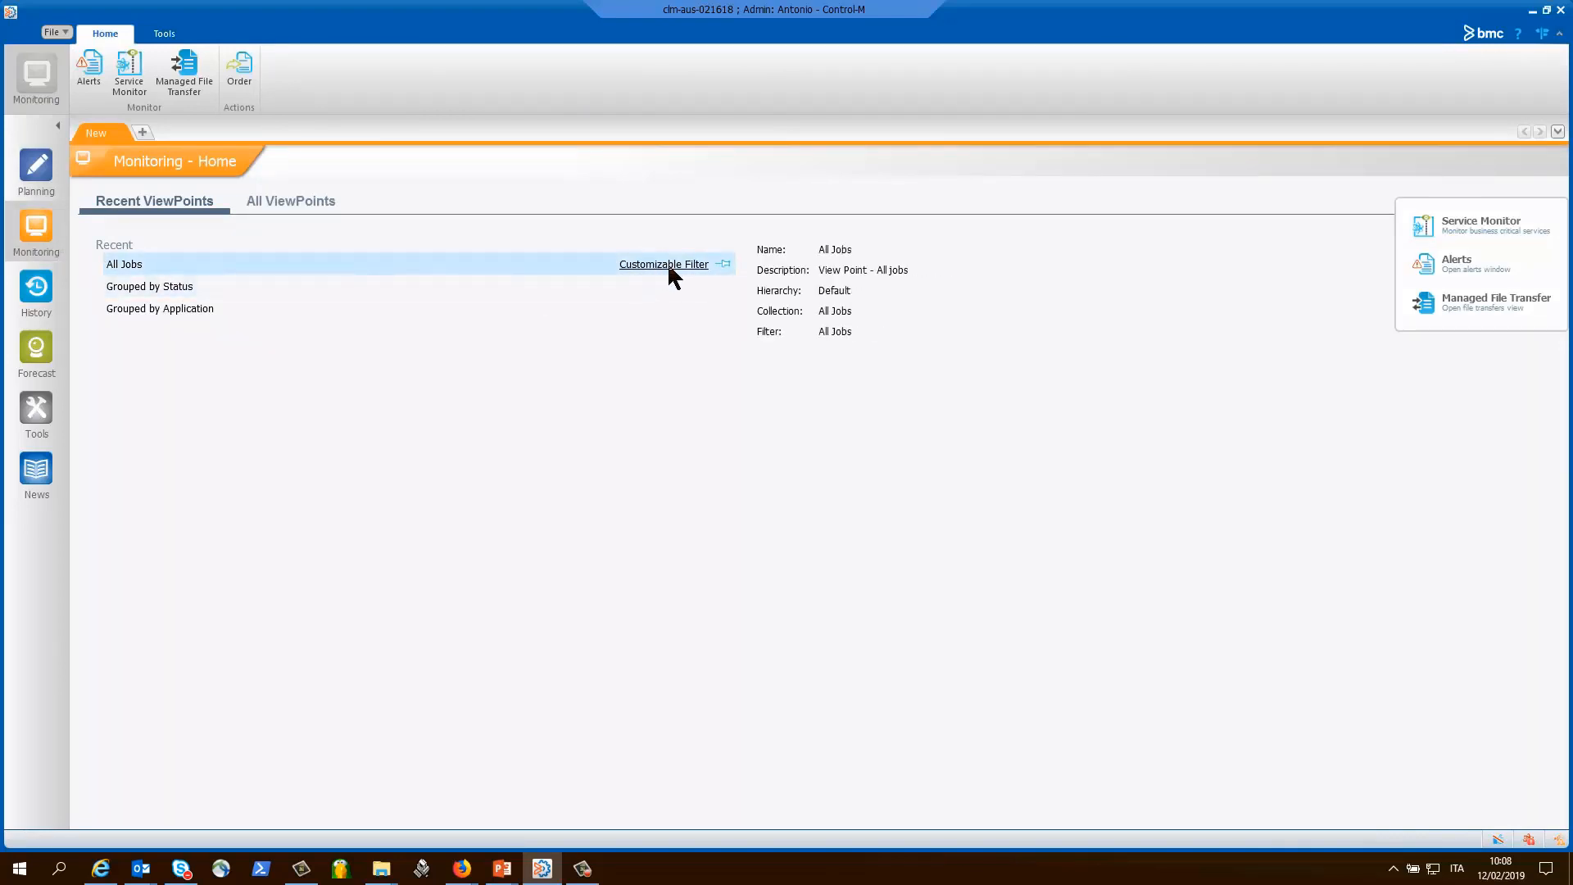
Open a Customizable Filter job view limited to the DemoCresource application
left_click(662, 264)
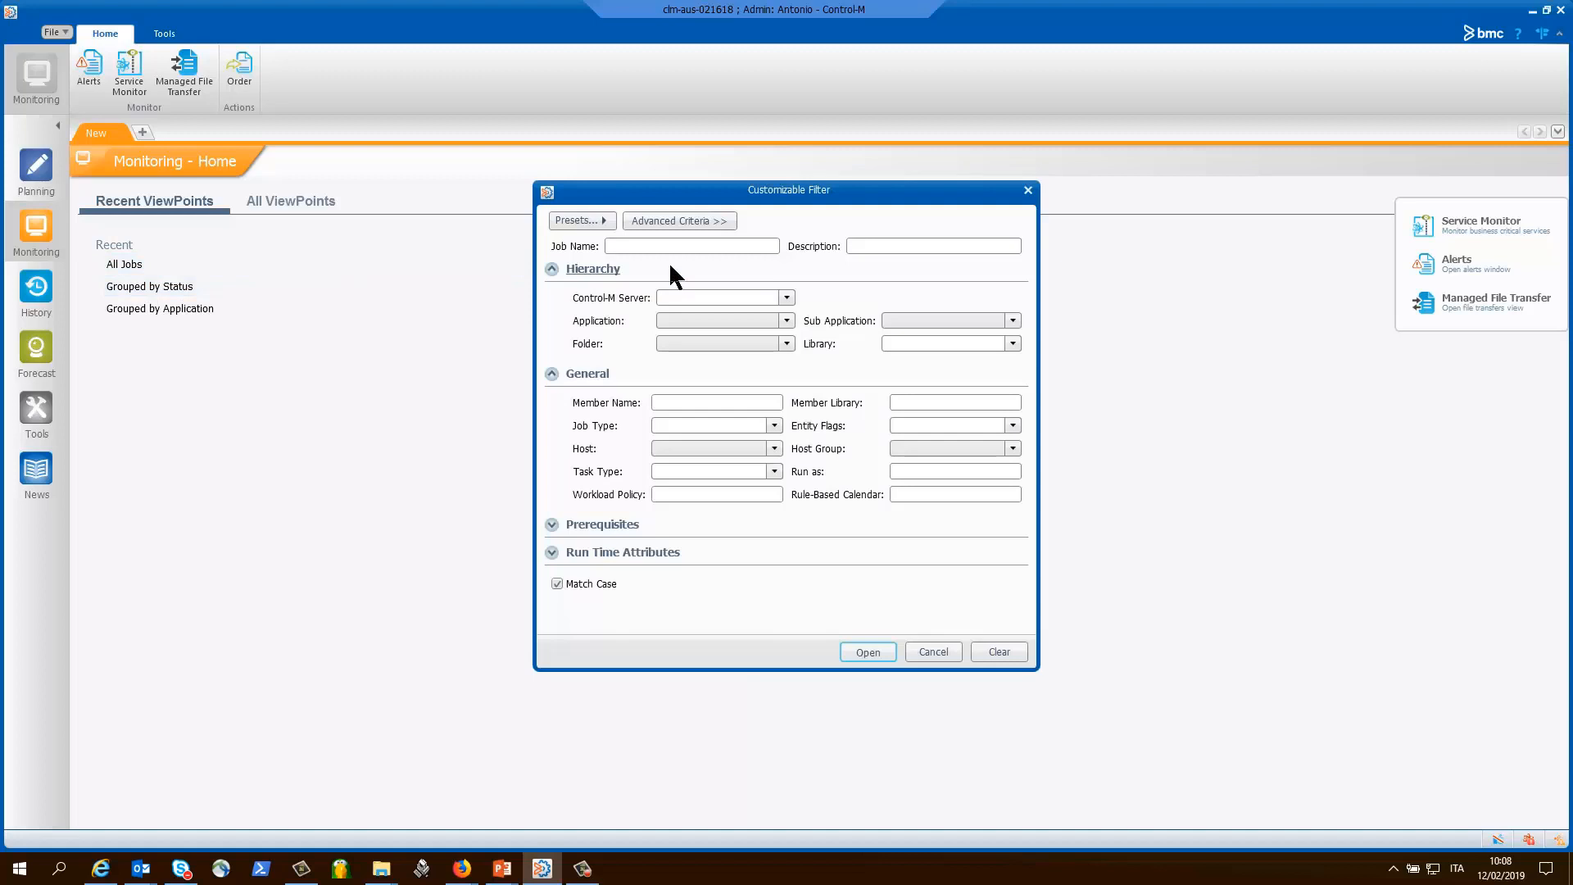
left_click(787, 321)
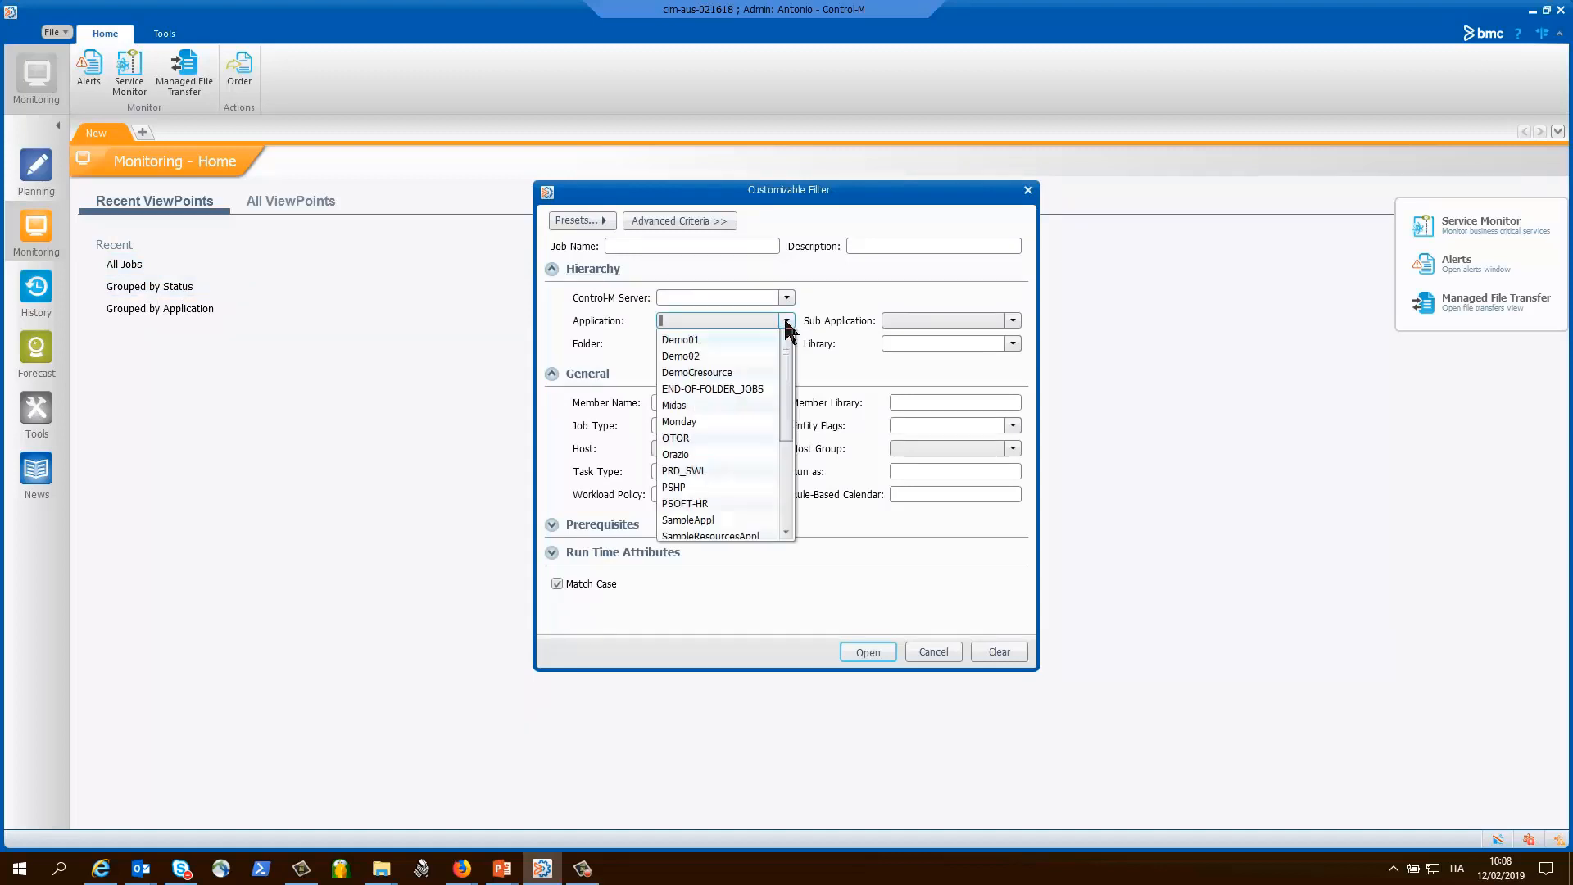
scroll("up", 3)
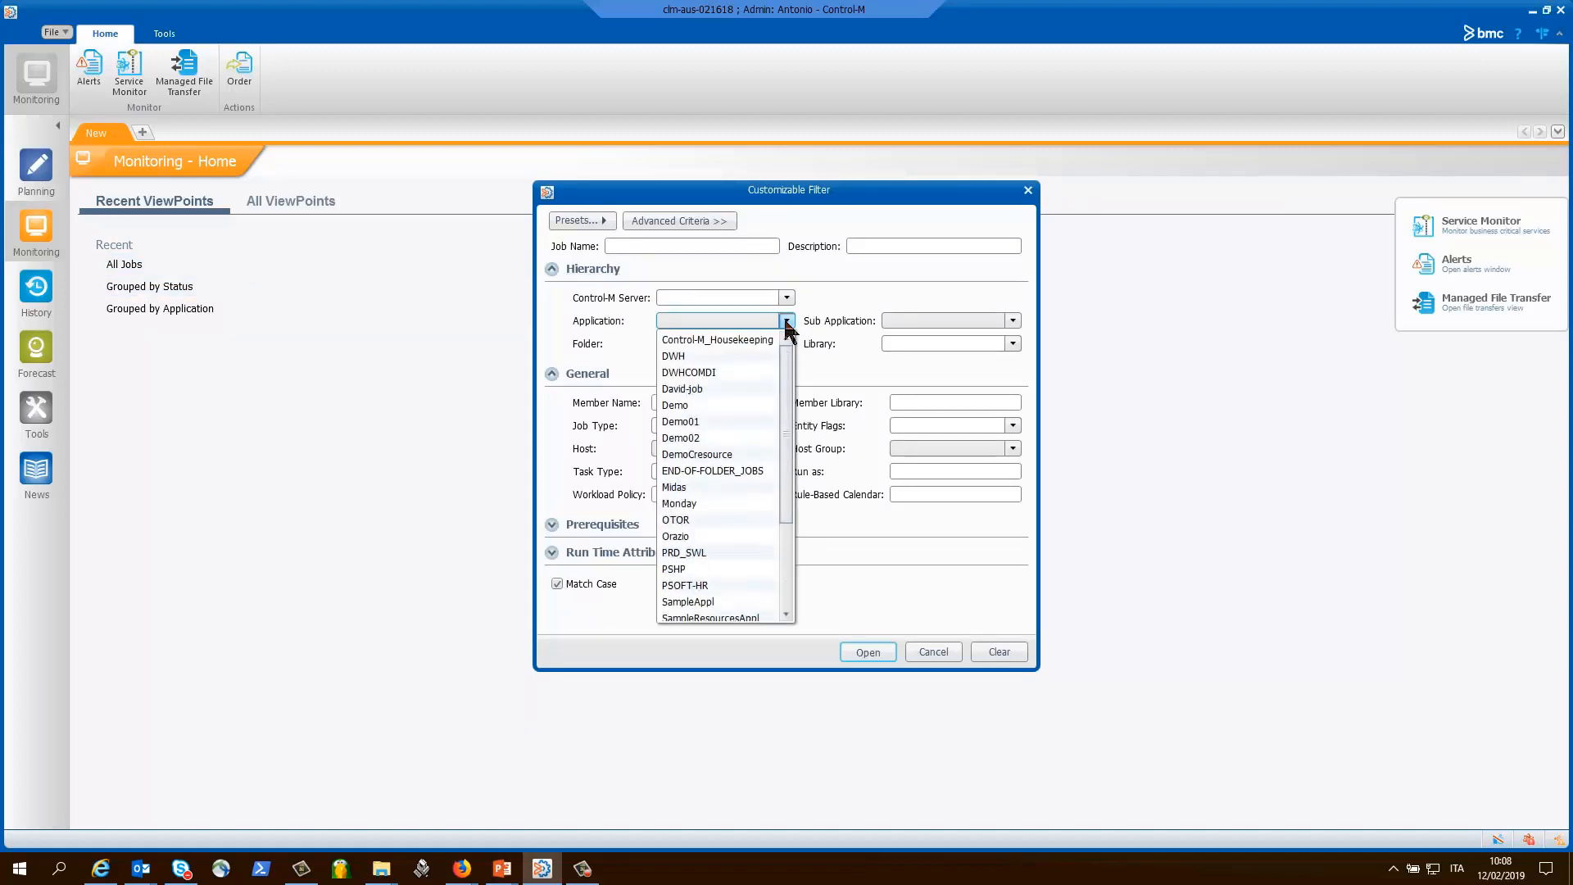
left_click(697, 455)
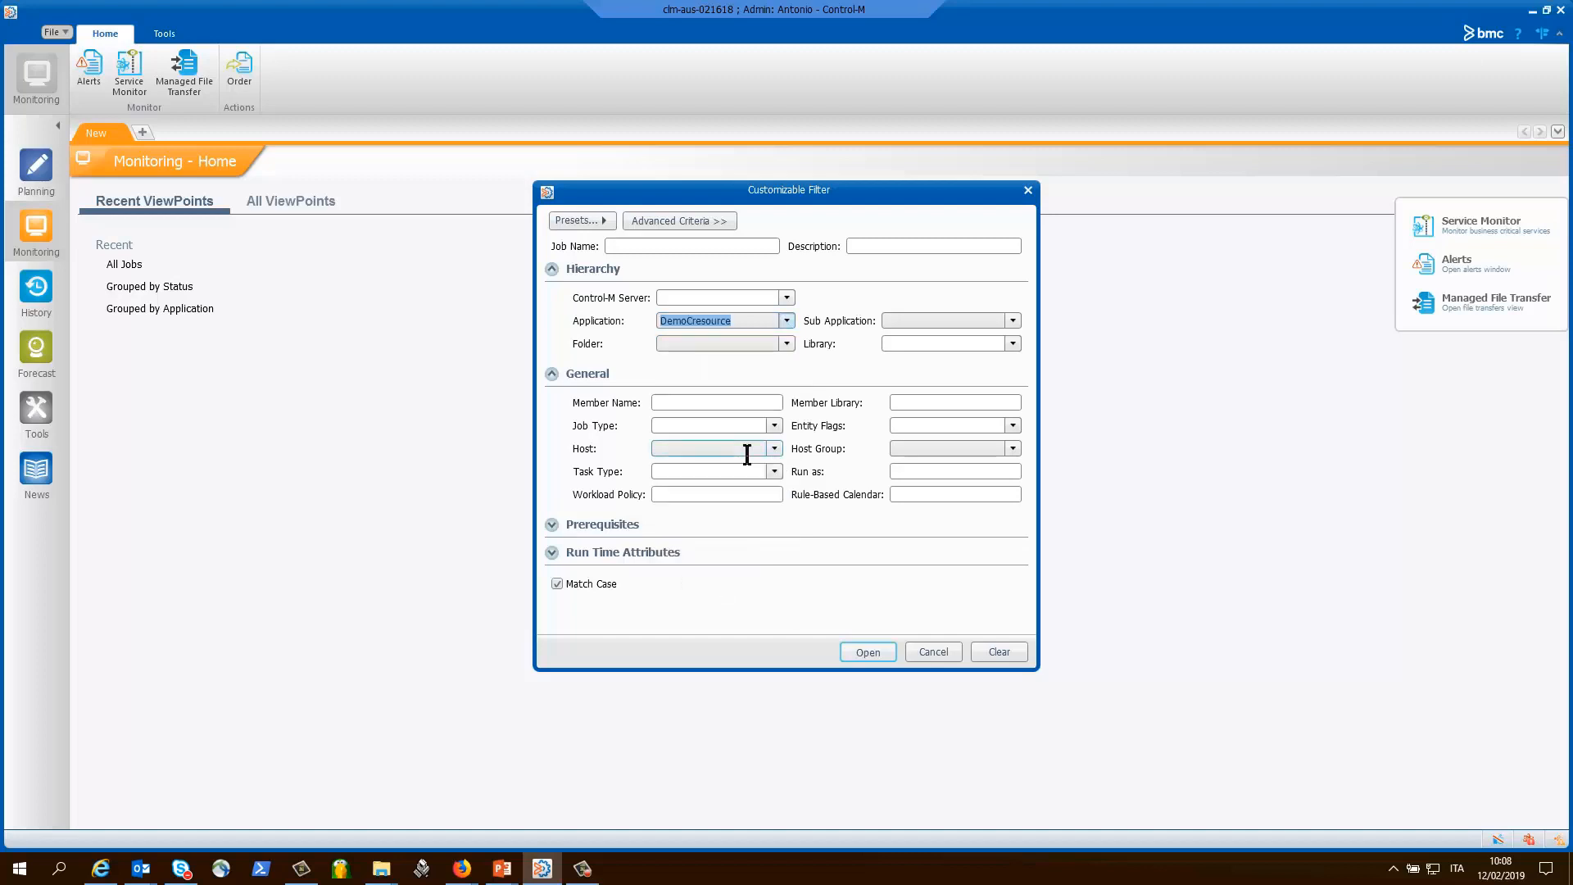
mouse_move(873, 648)
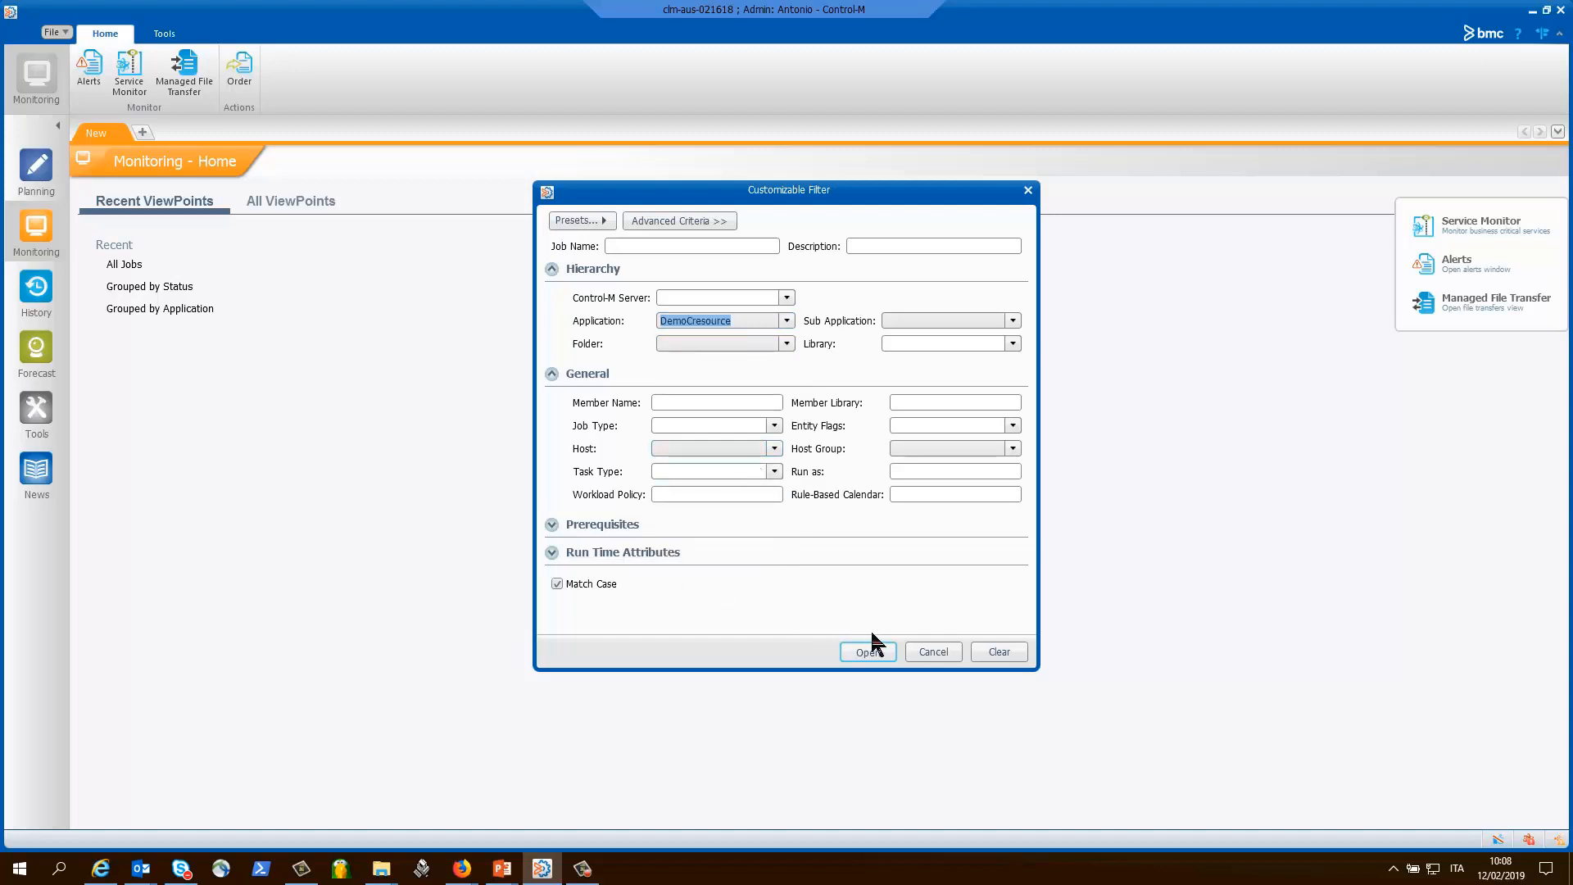
left_click(866, 651)
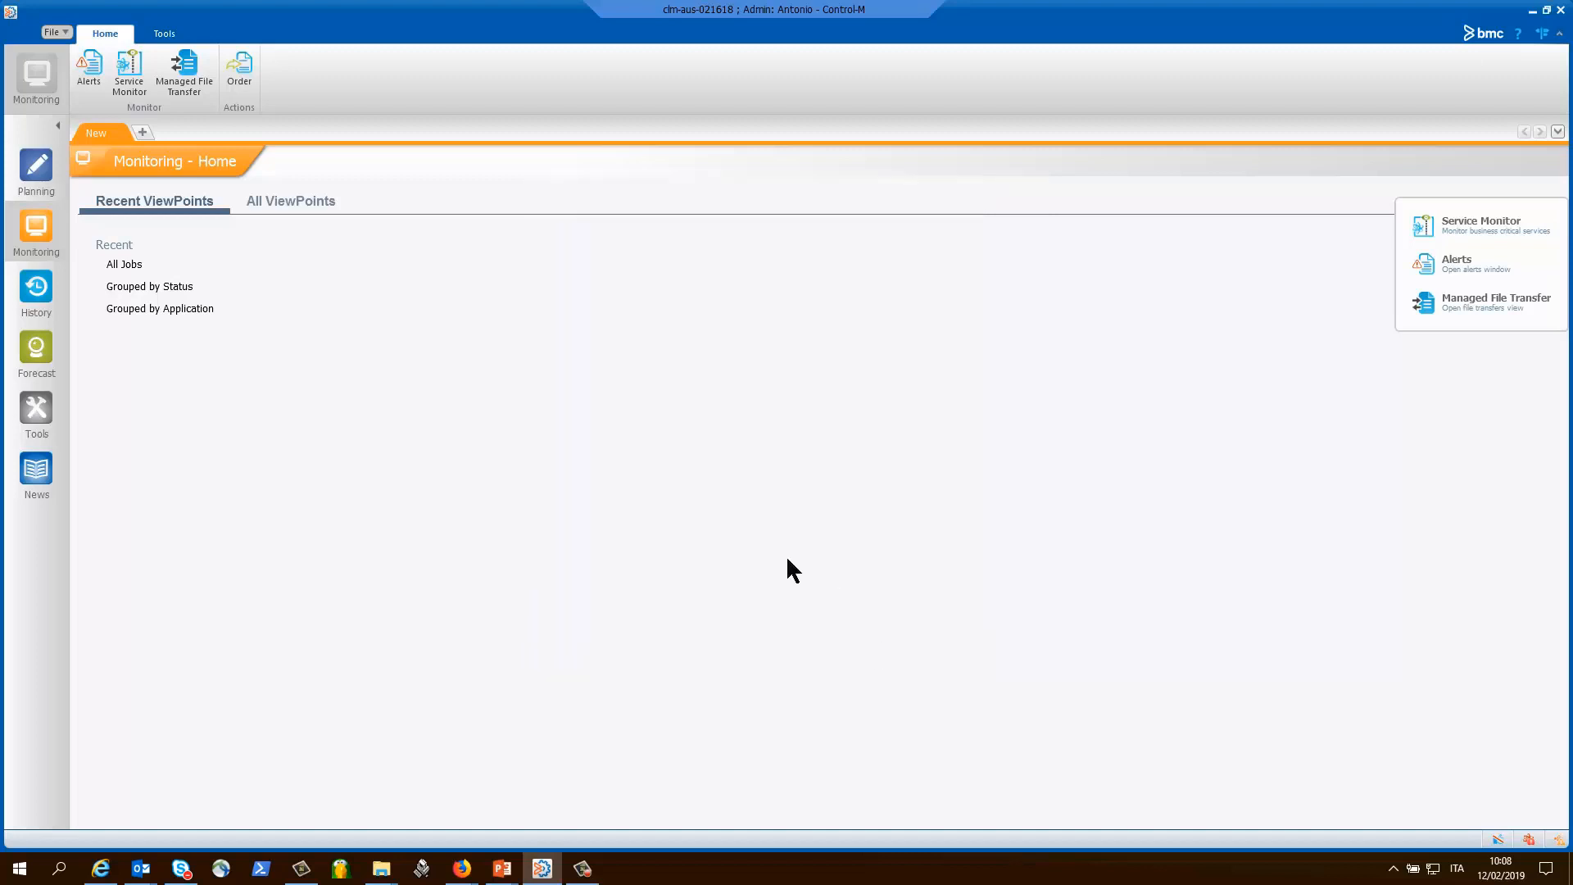
mouse_move(602, 461)
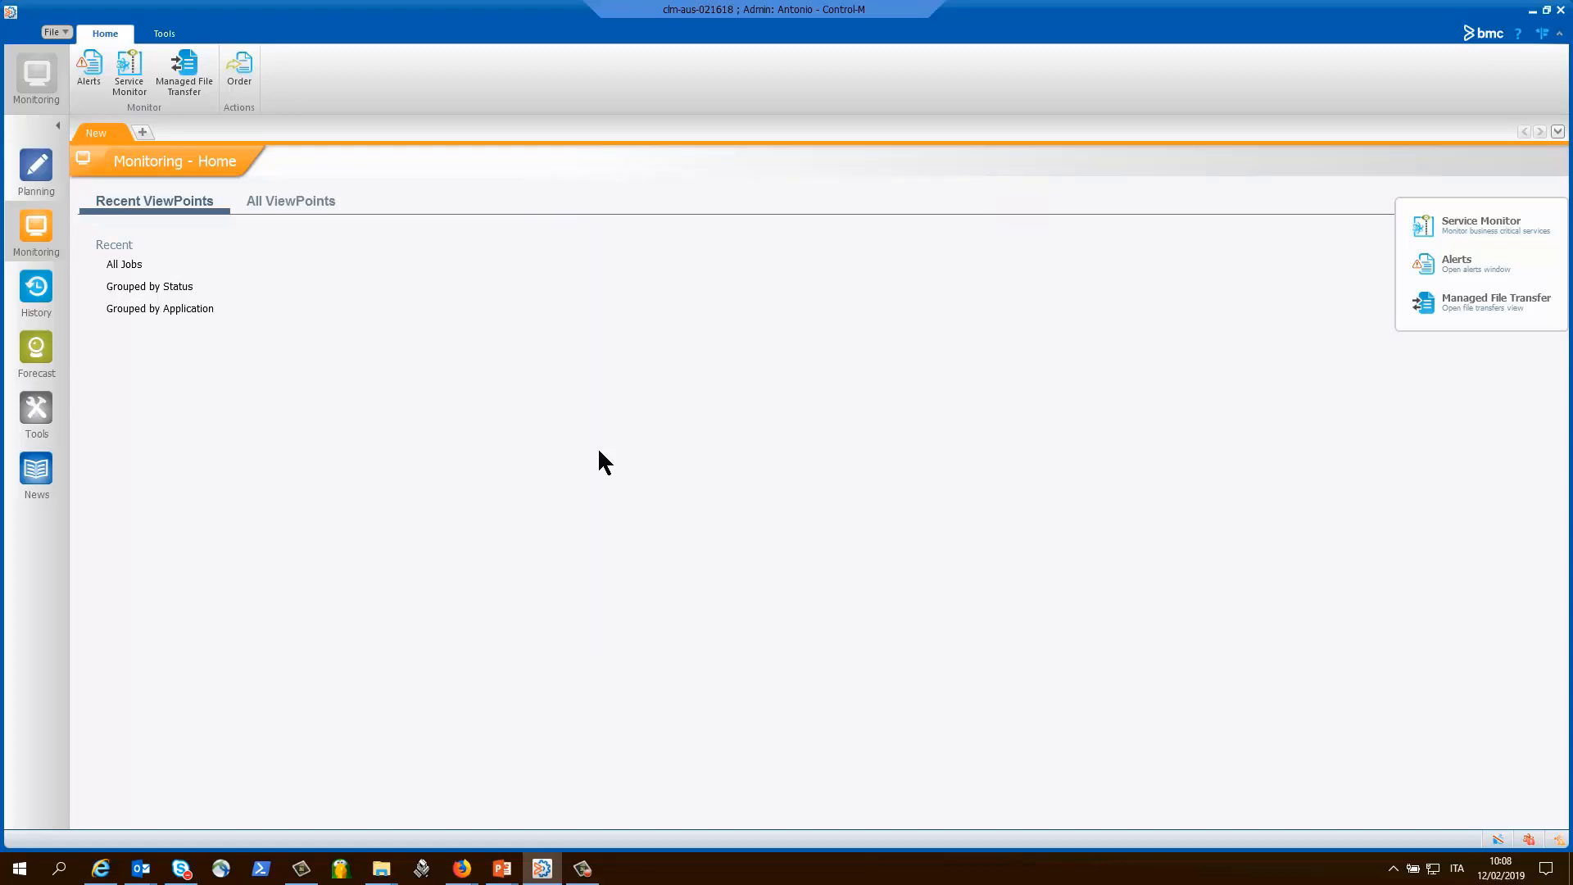
Expand the map to show JOB1shared, JOB2shared, JOB3shared and JOBexclusive
left_click(125, 264)
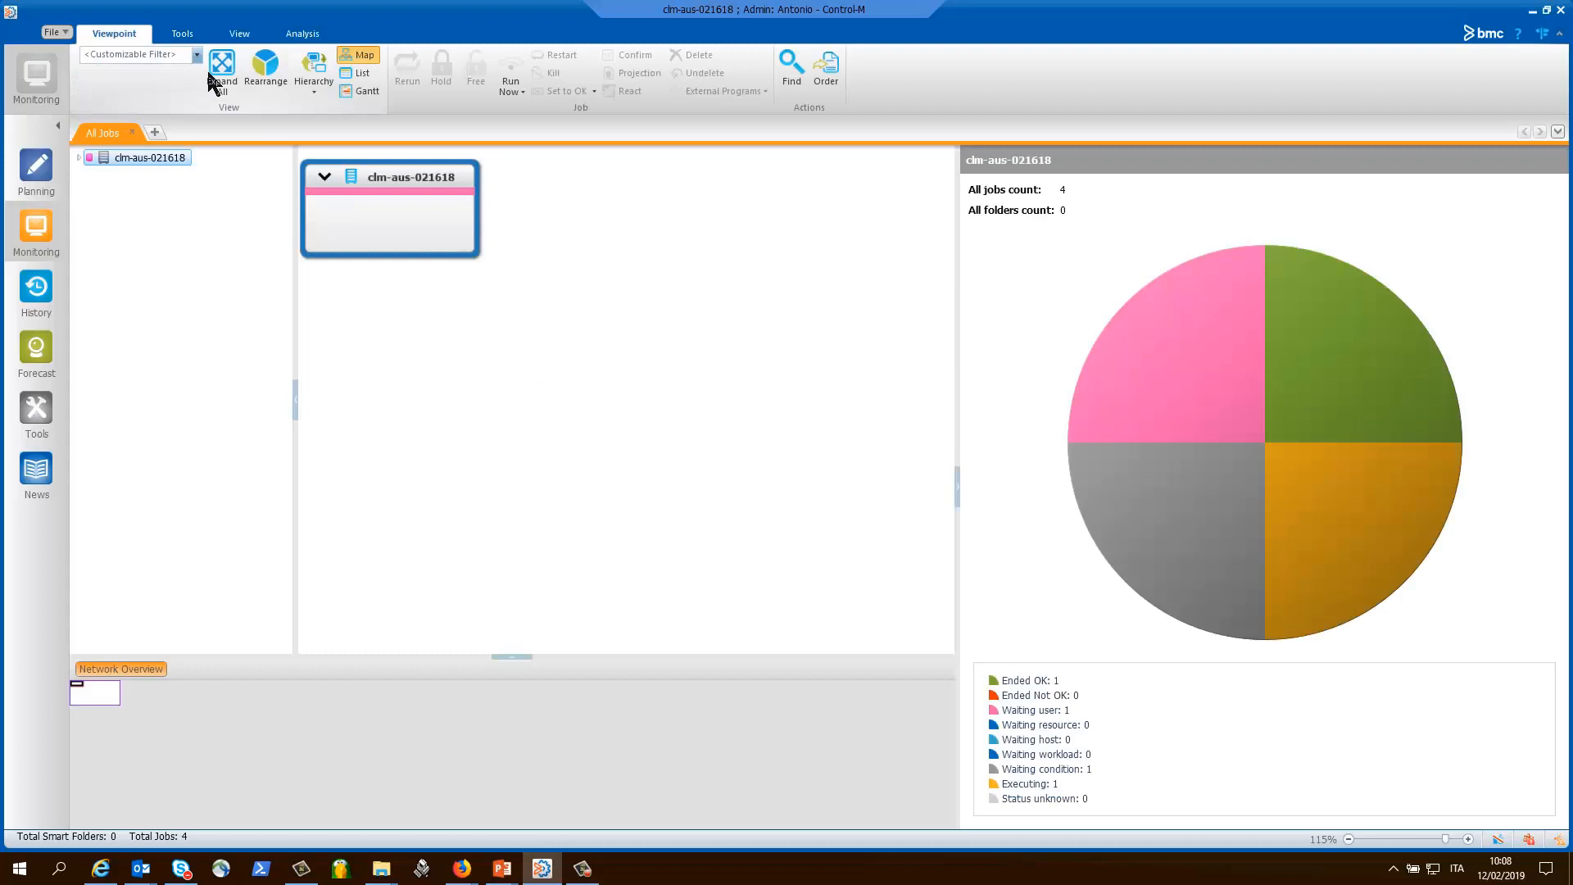
left_click(222, 72)
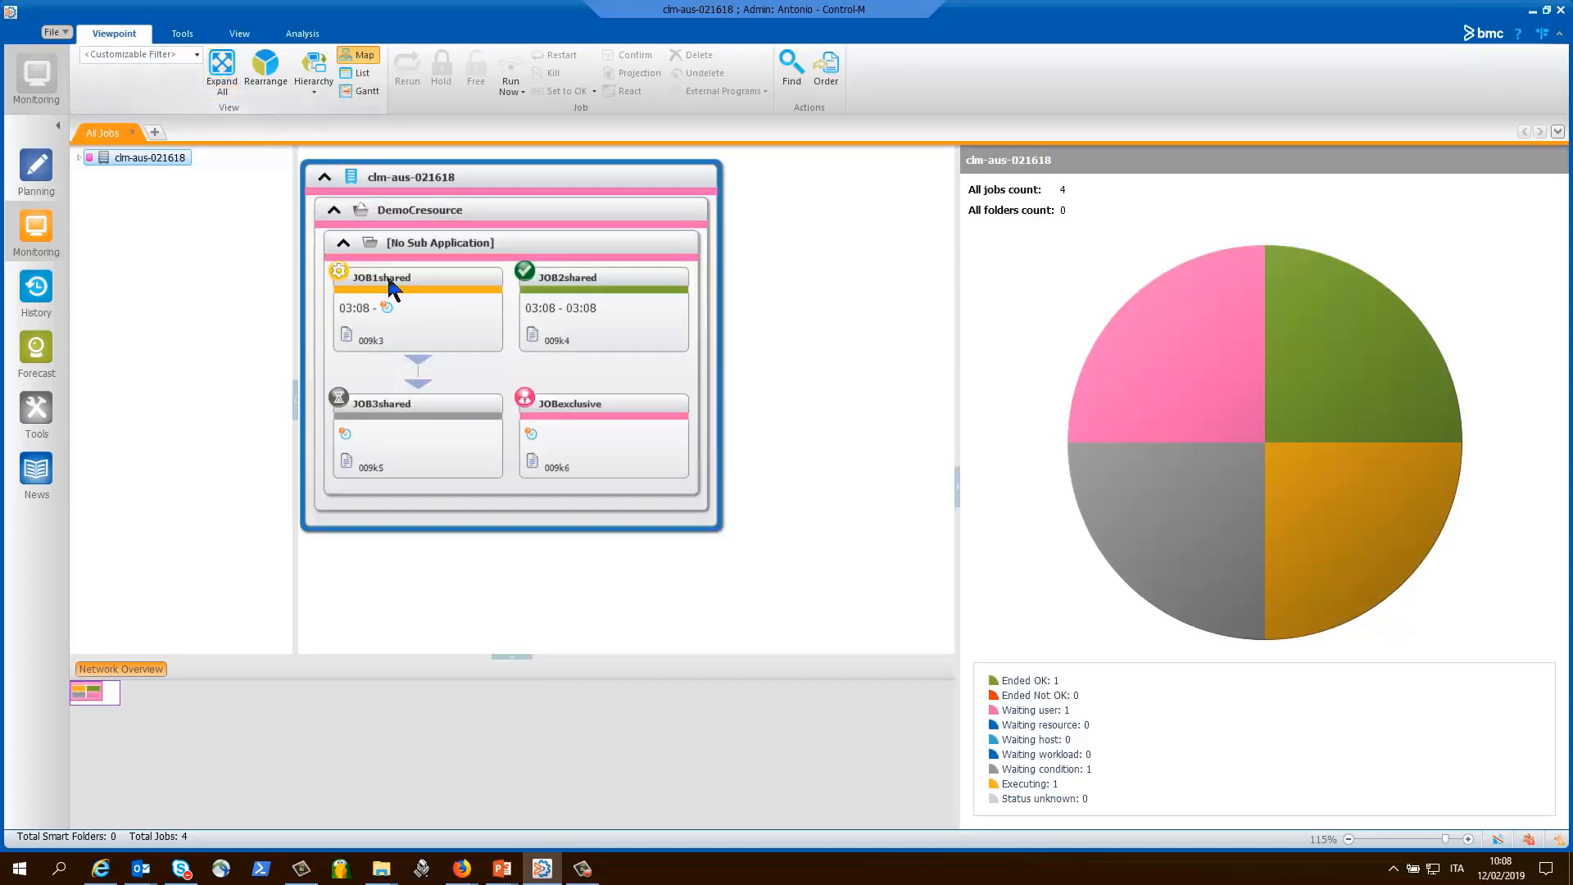
mouse_move(582, 292)
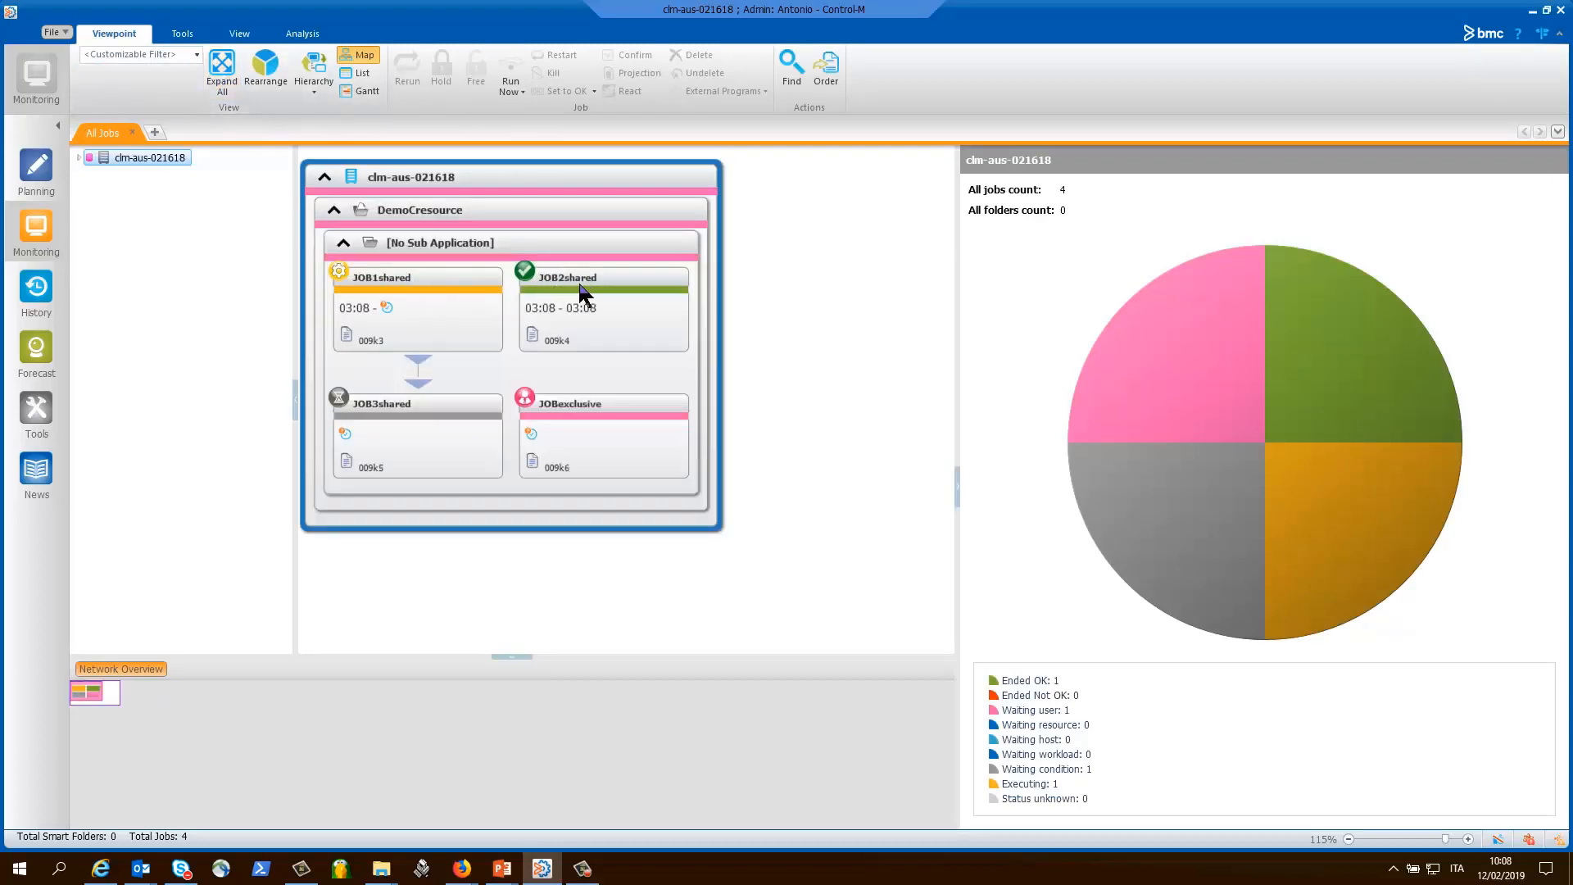
mouse_move(402, 319)
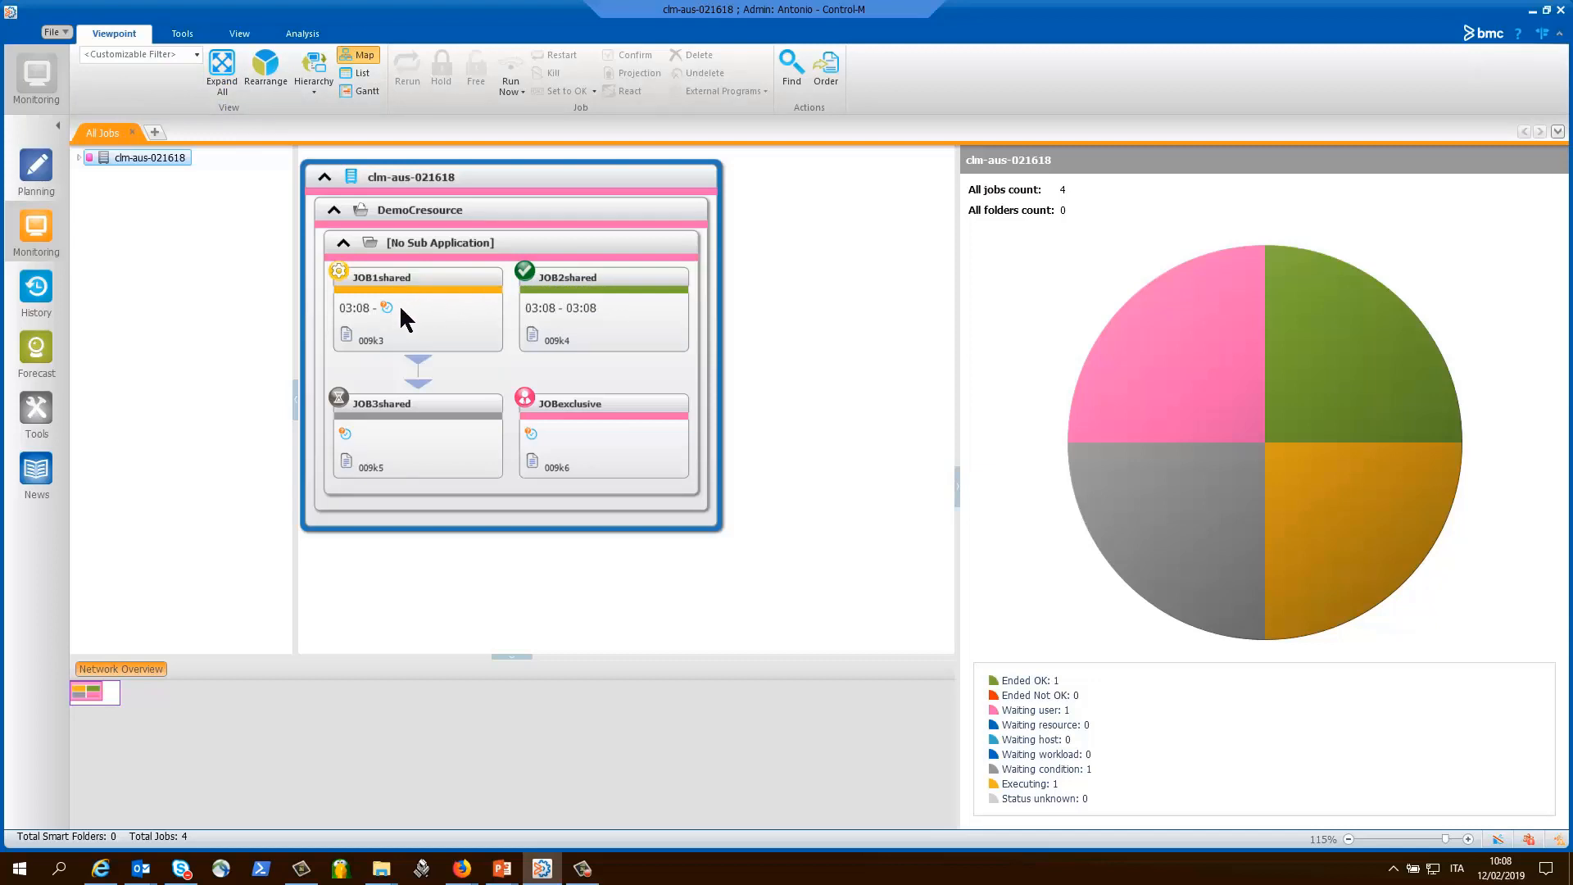
mouse_move(597, 308)
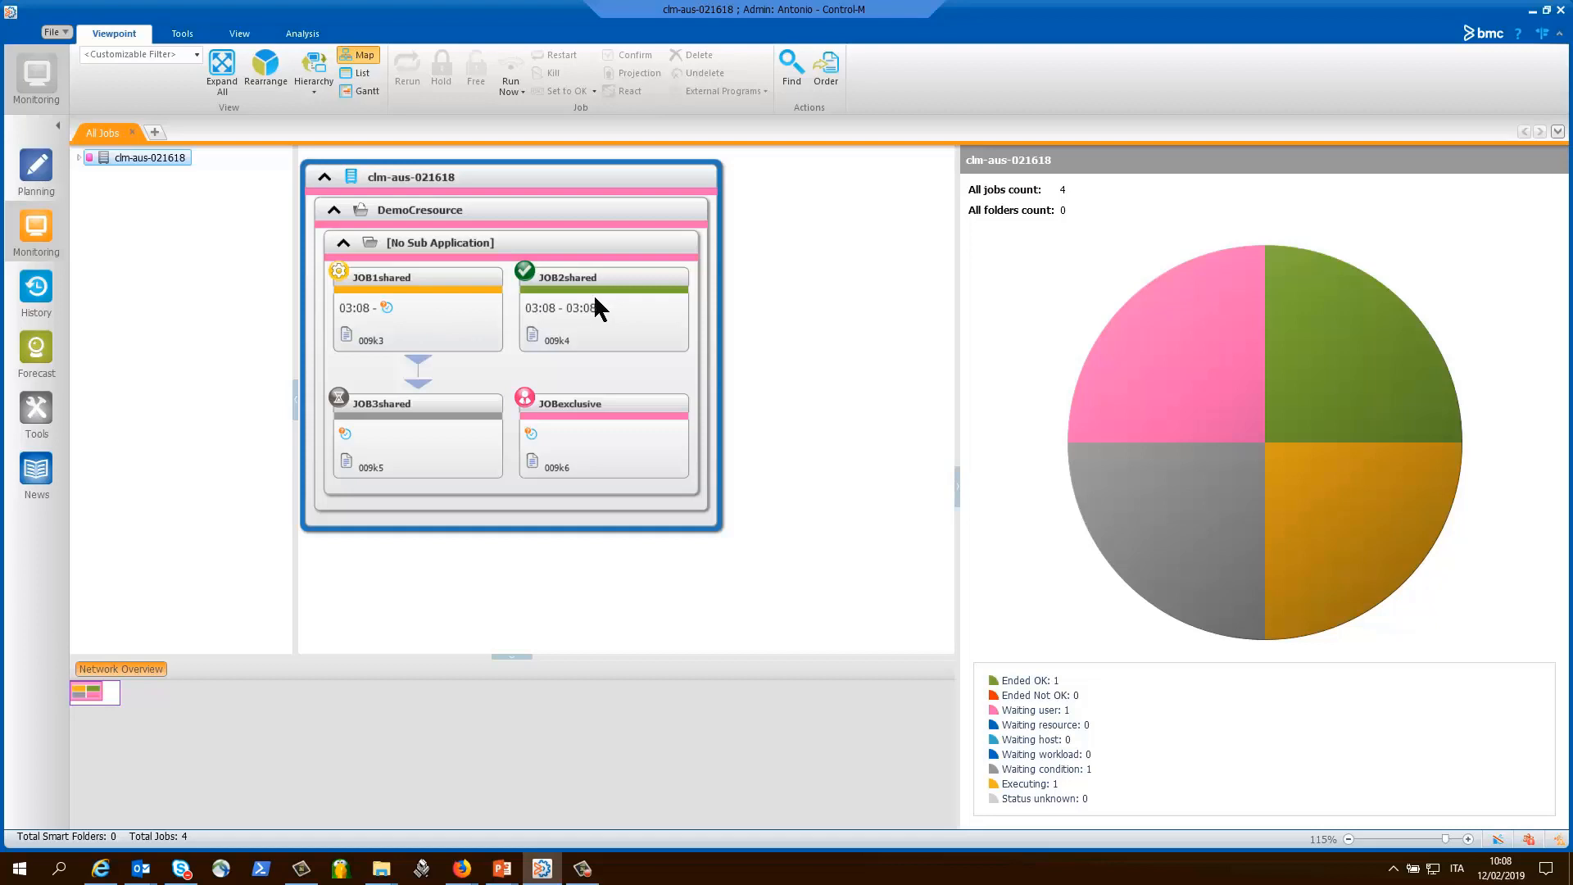
mouse_move(603, 442)
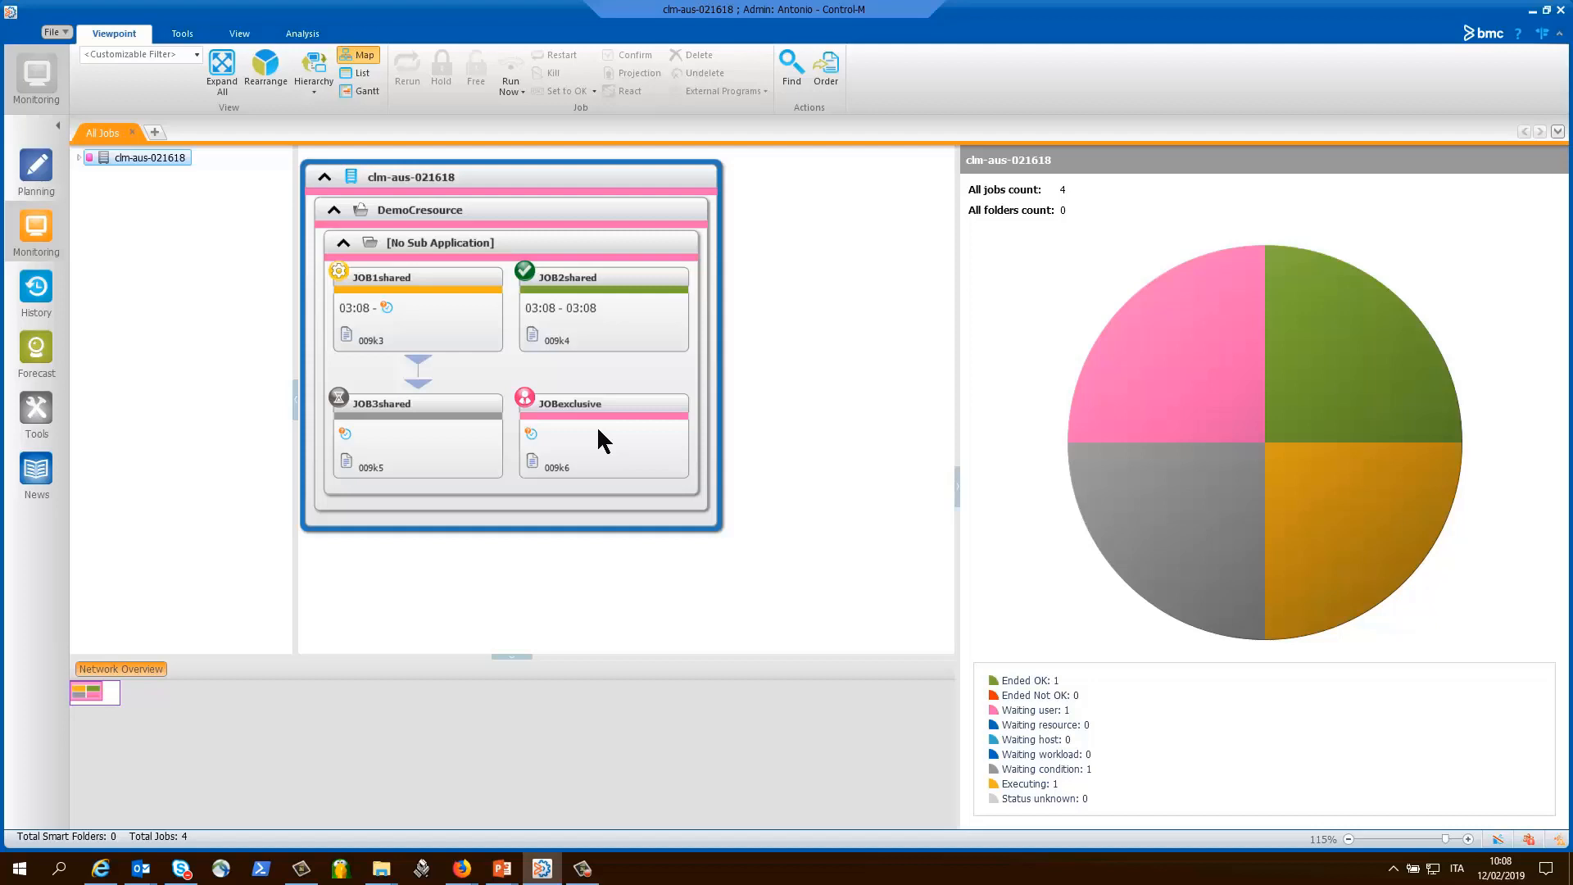
mouse_move(600, 441)
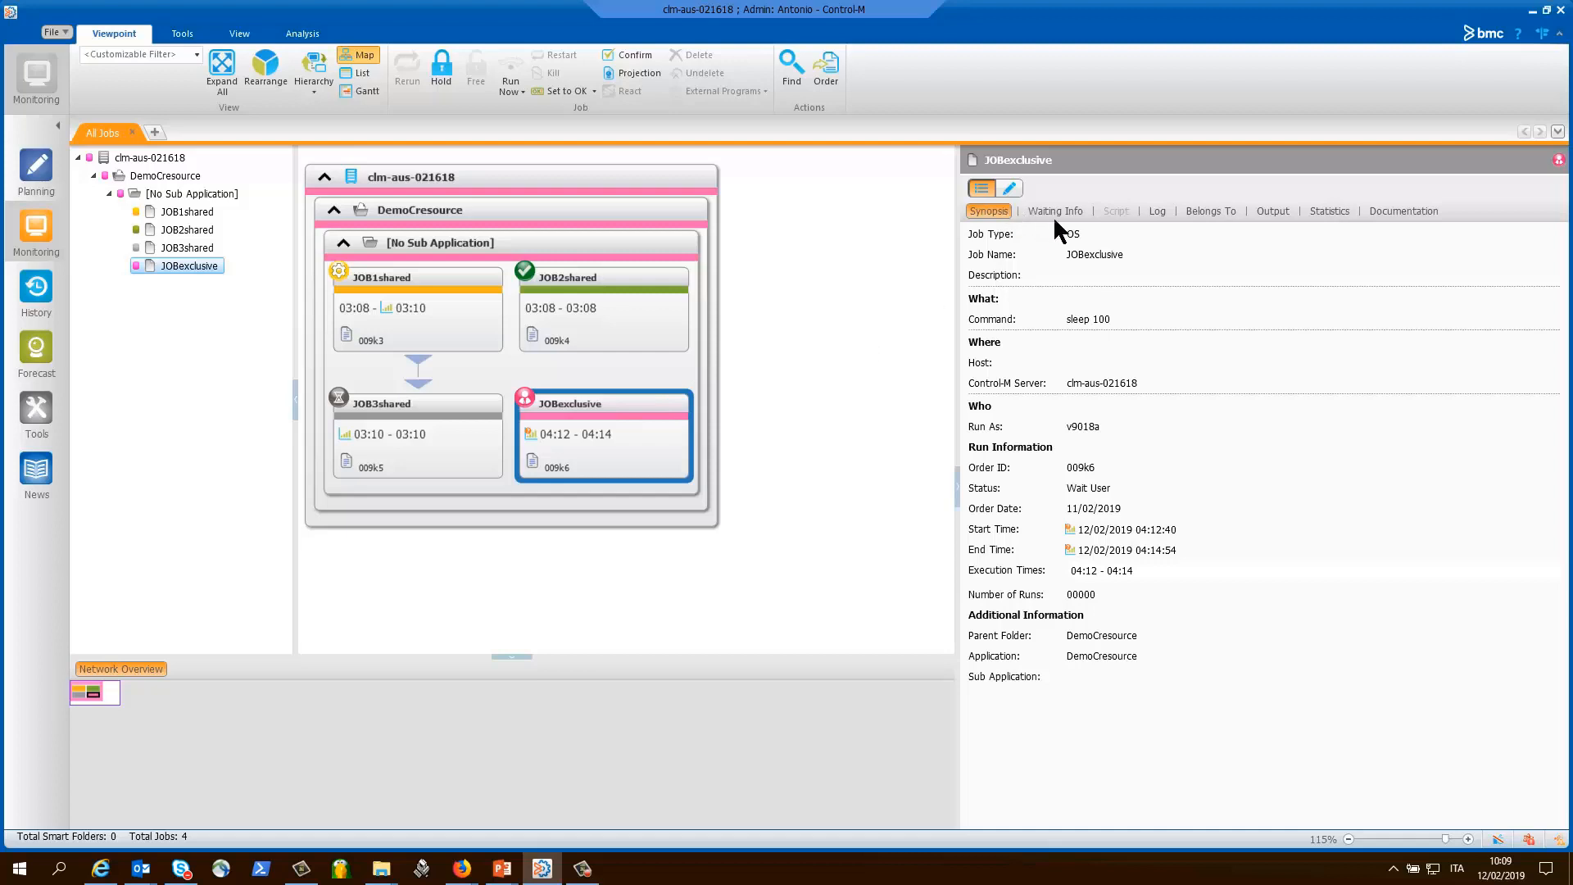
View JOBexclusive's Waiting Info: missing DEMORESOURCE and pending confirmation
left_click(1055, 211)
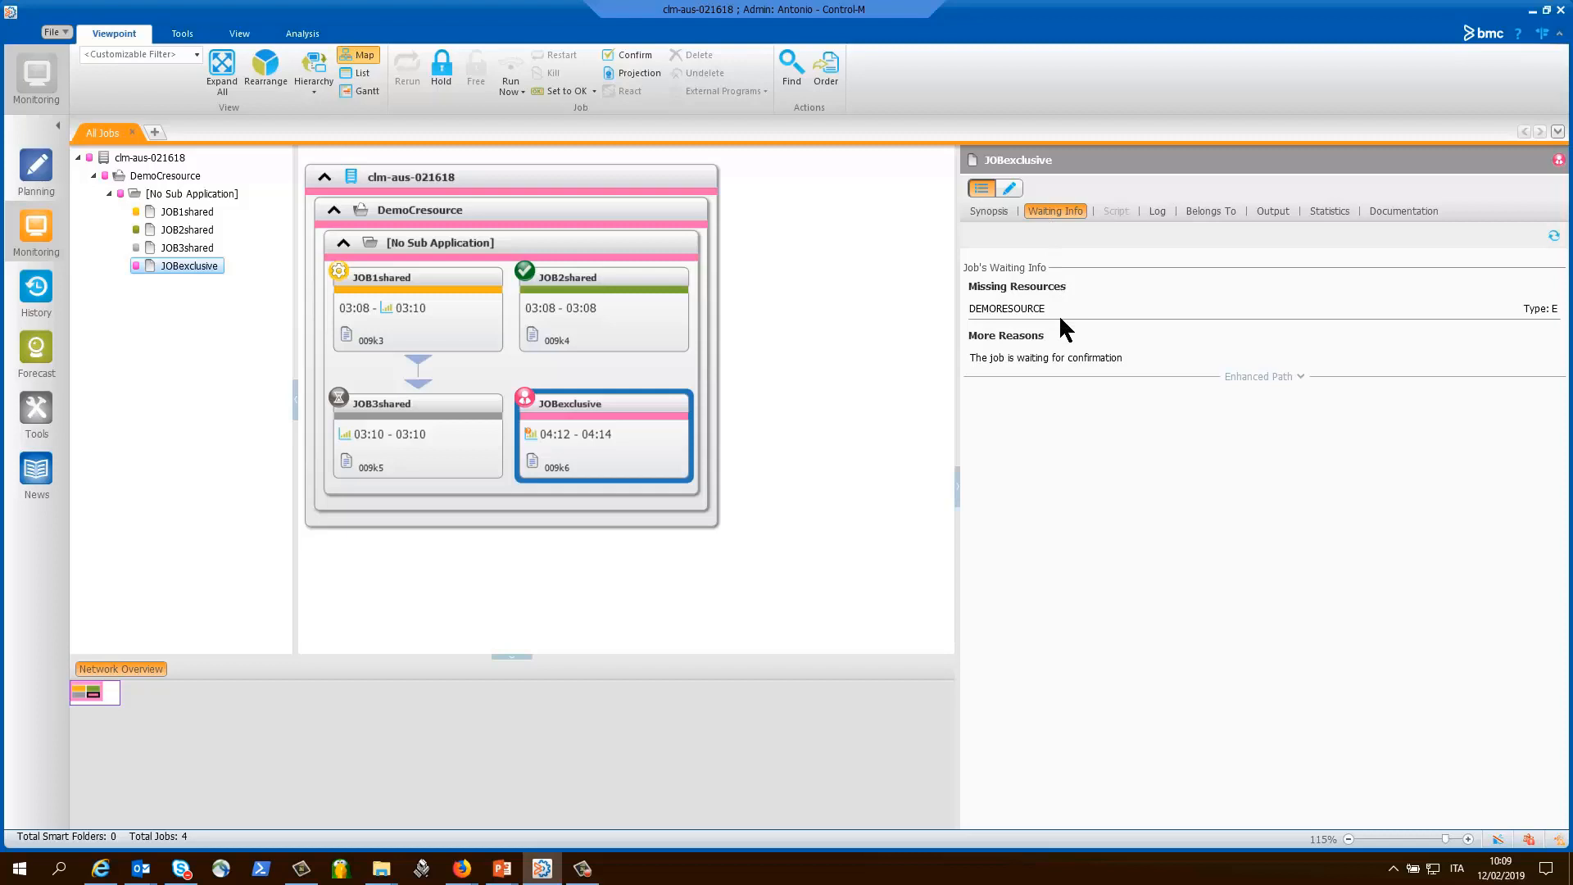
mouse_move(846, 386)
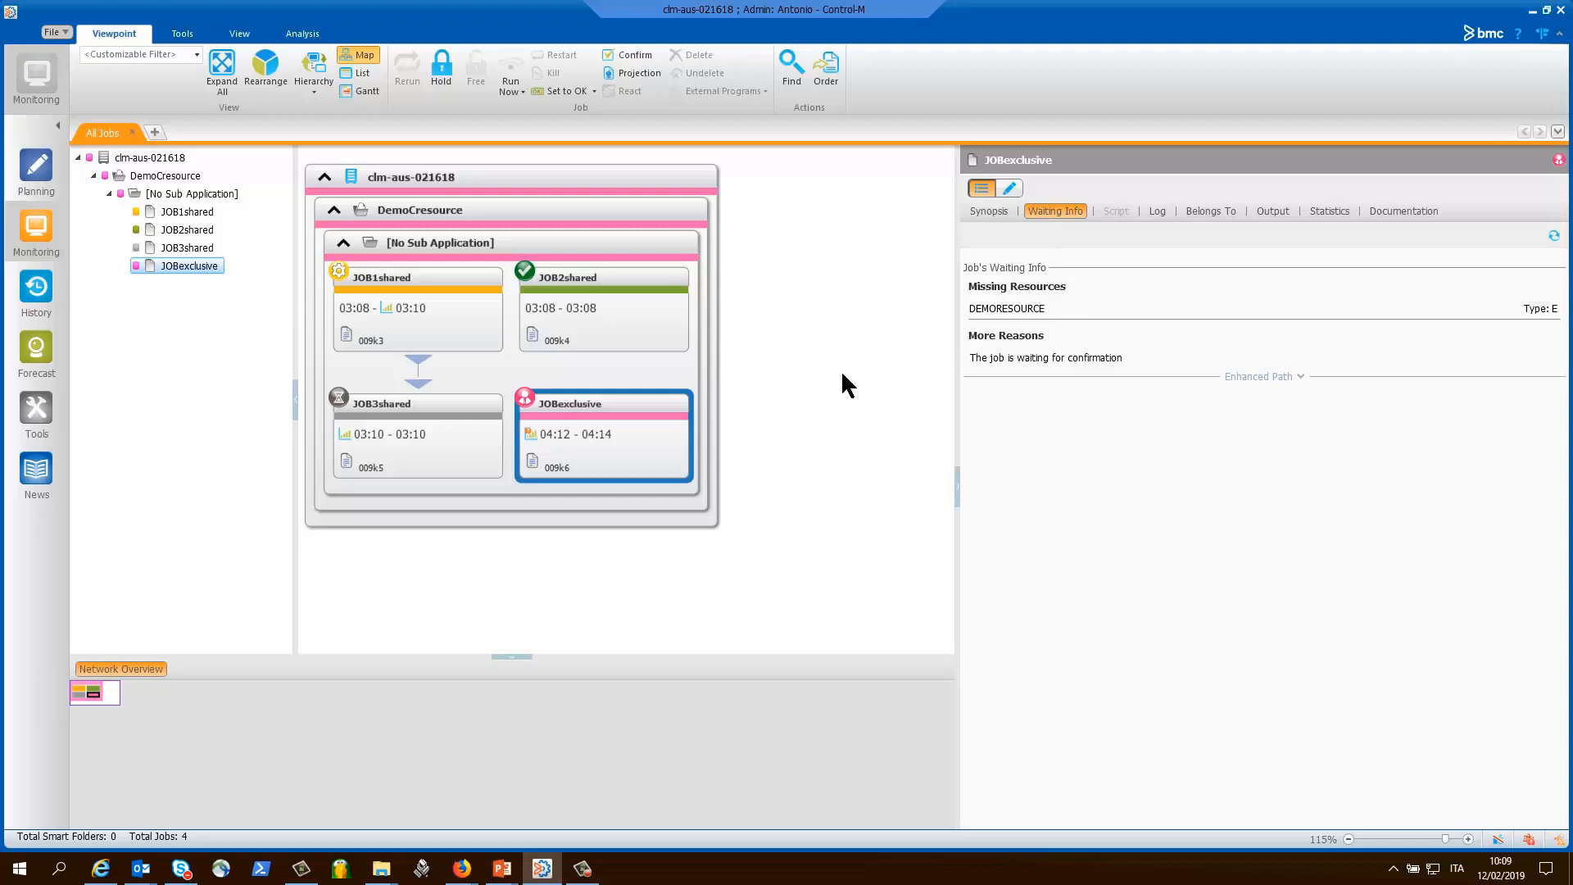
mouse_move(594, 455)
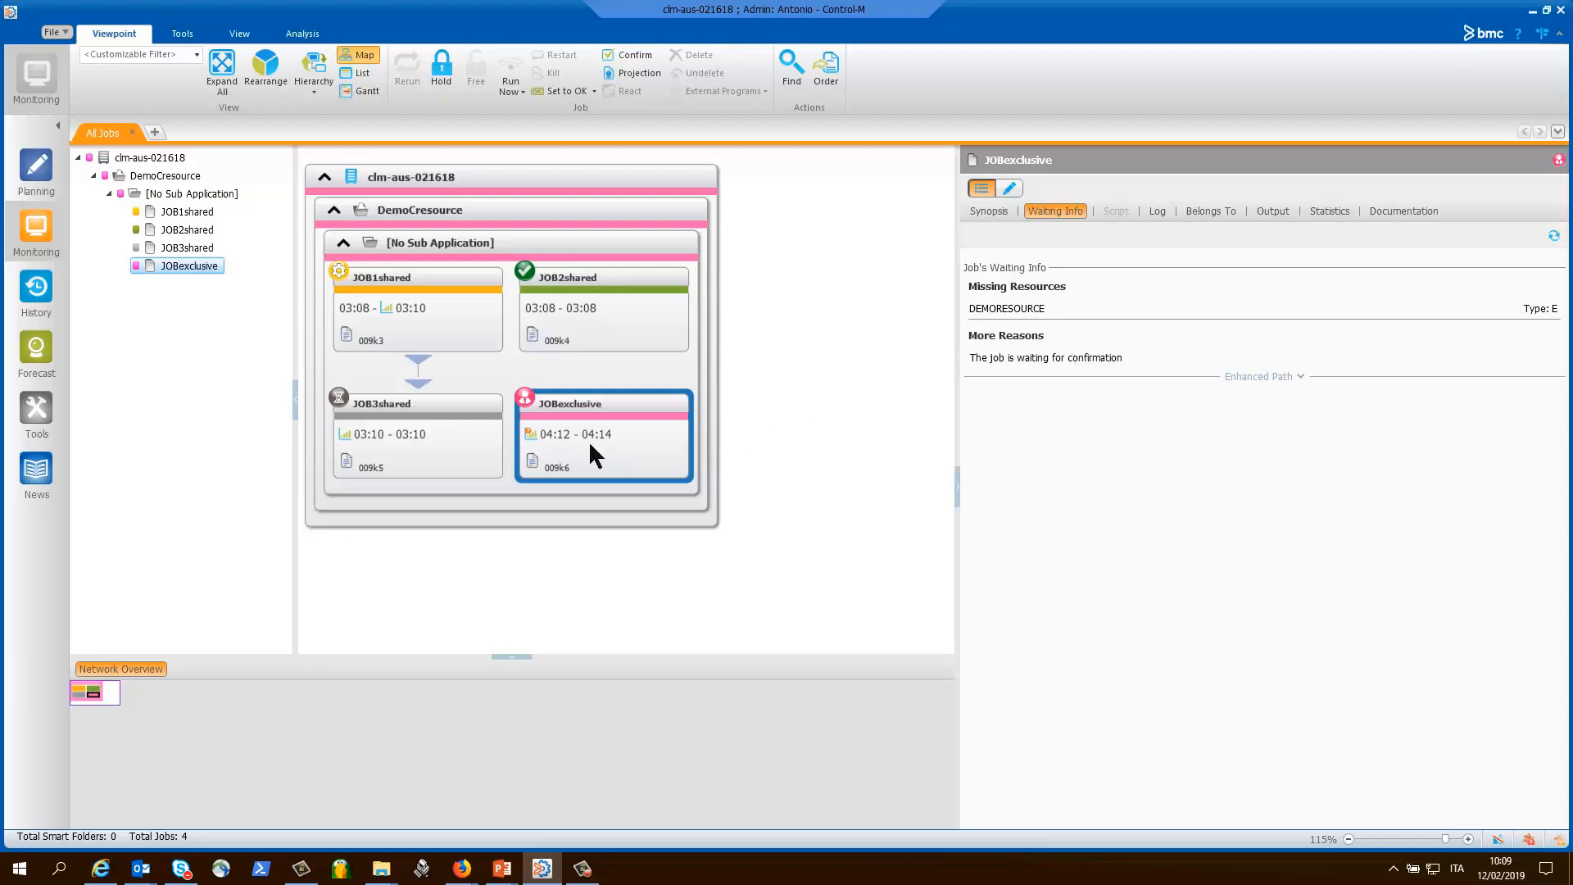
Confirm JOBexclusive from its context menu and accept the Please Confirm prompt
right_click(590, 451)
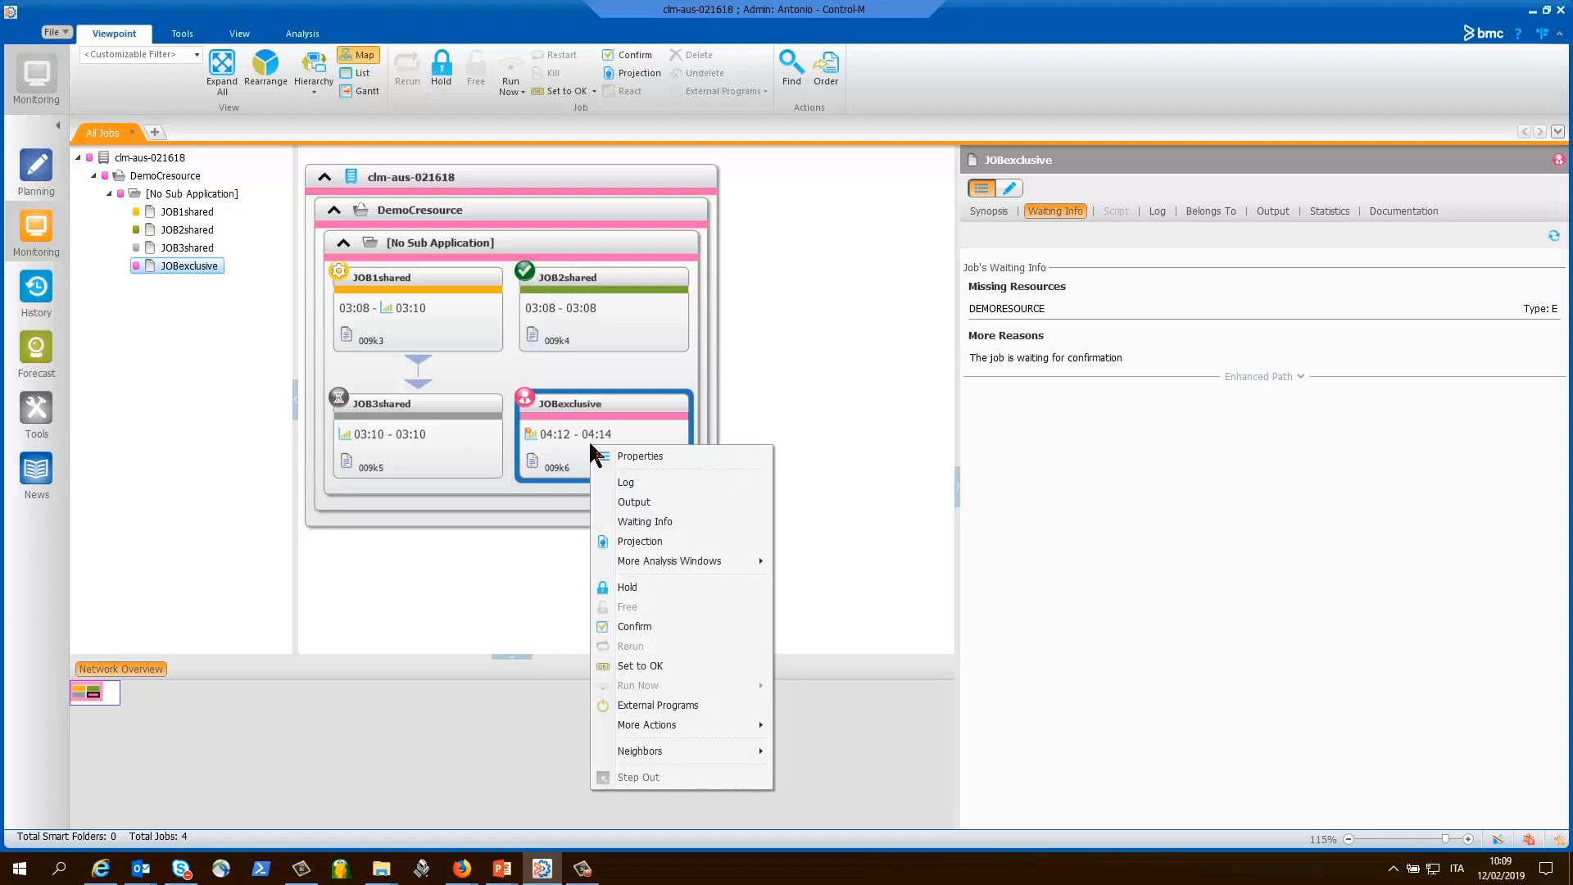
mouse_move(647, 626)
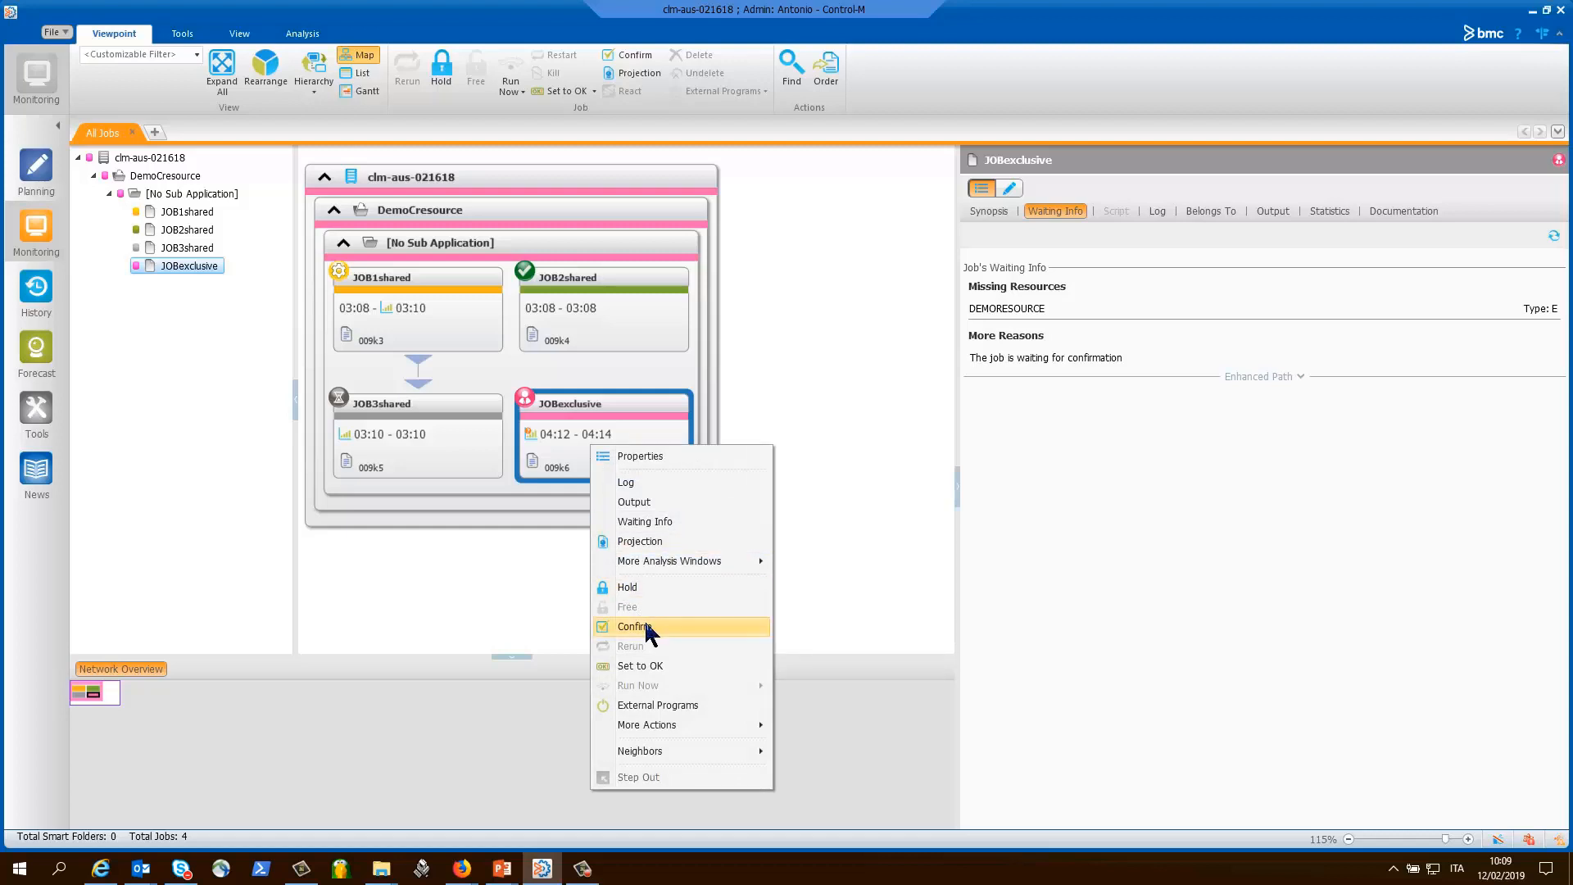
left_click(634, 626)
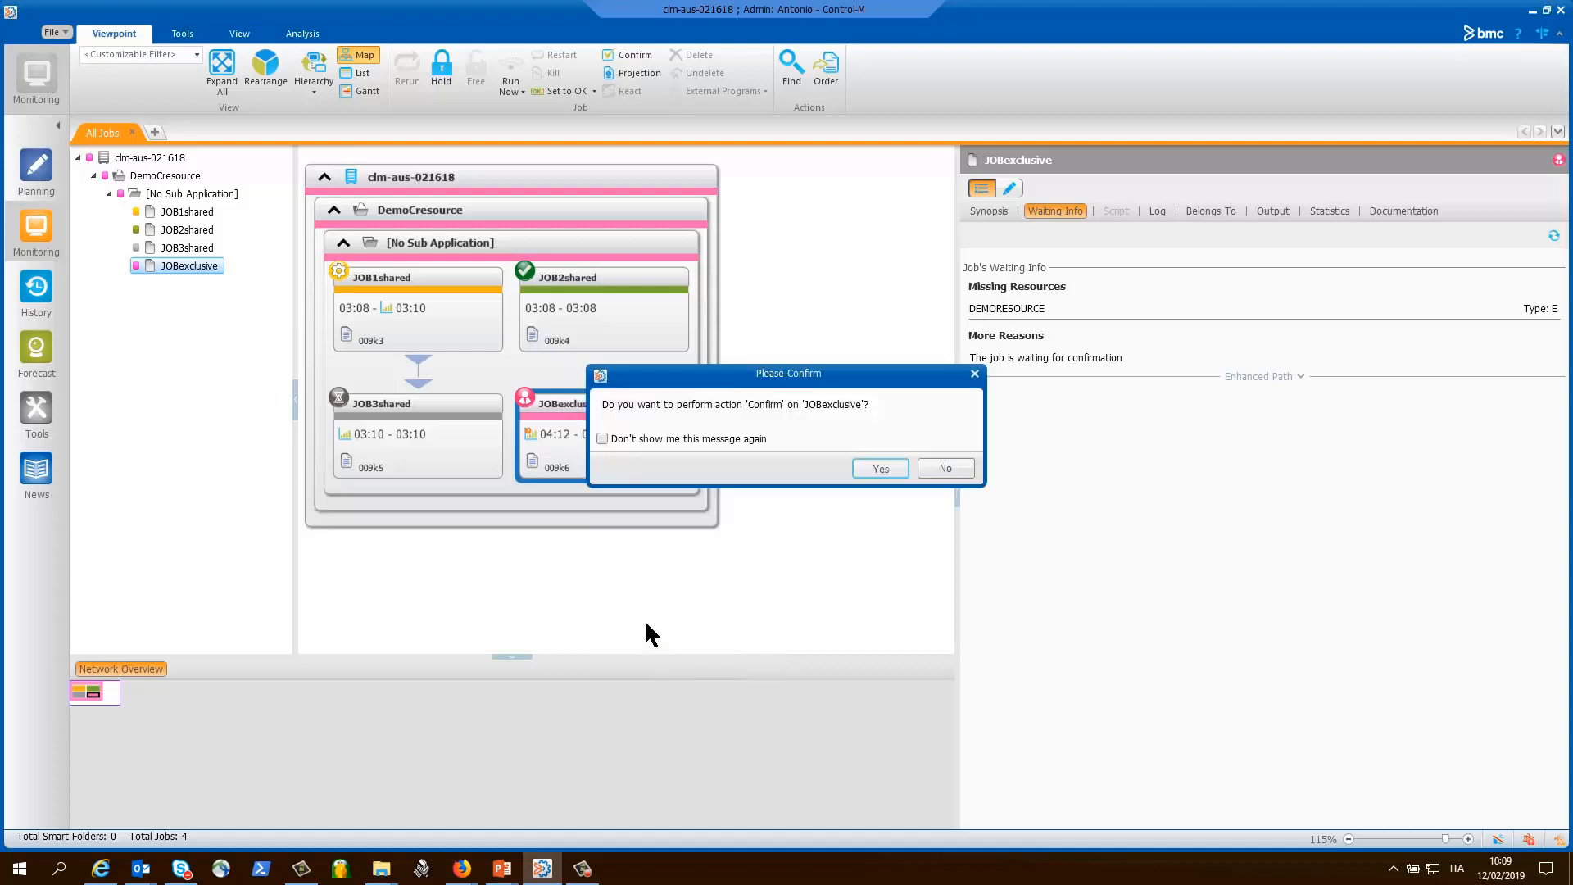
left_click(879, 469)
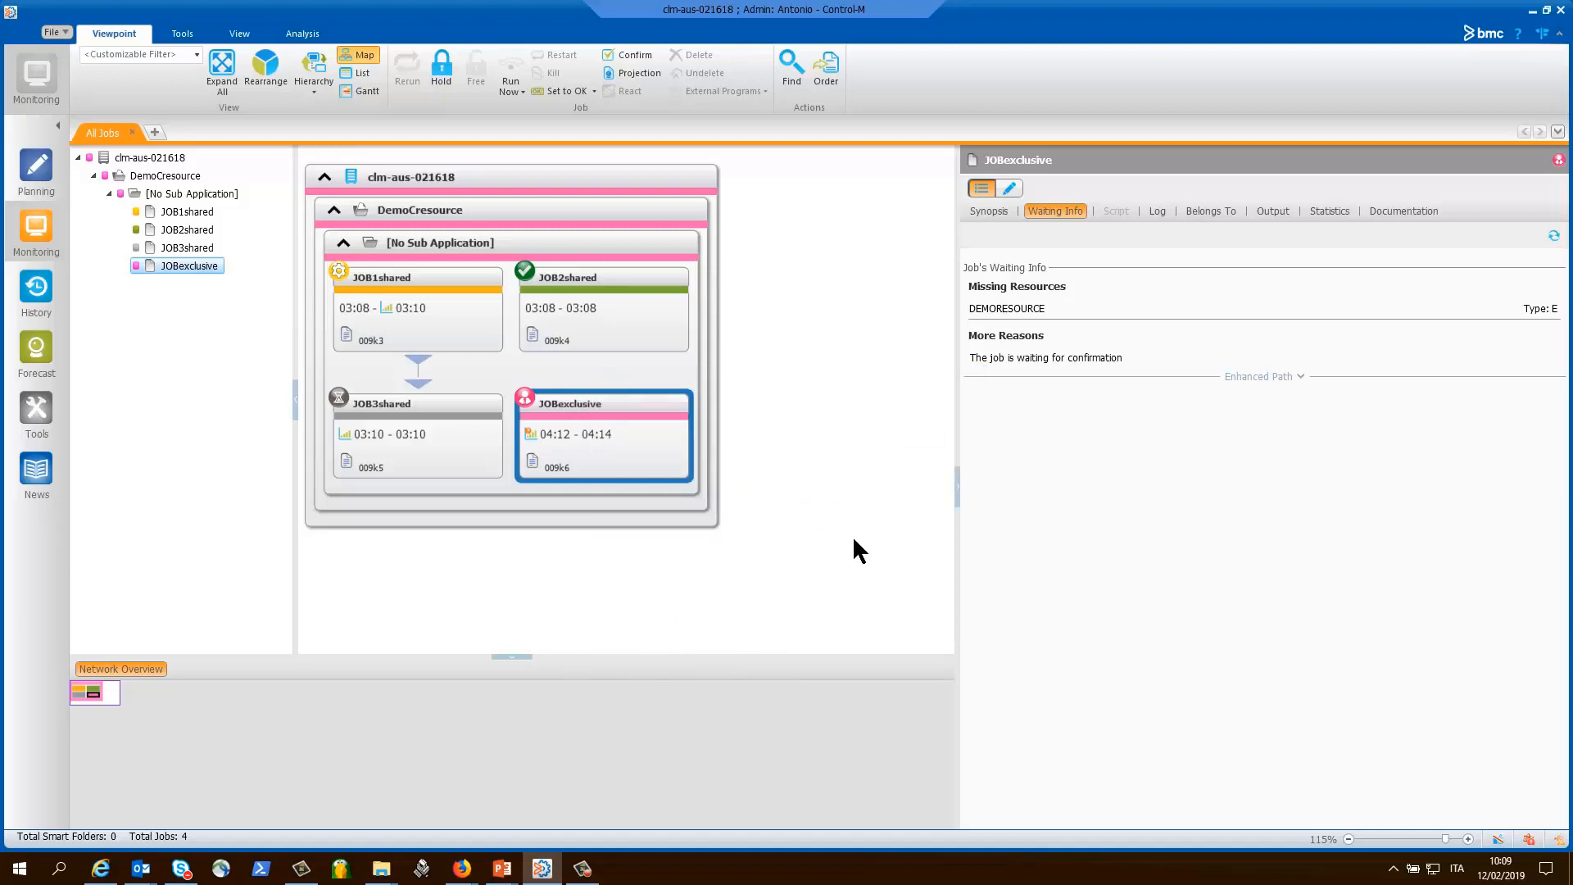
mouse_move(773, 559)
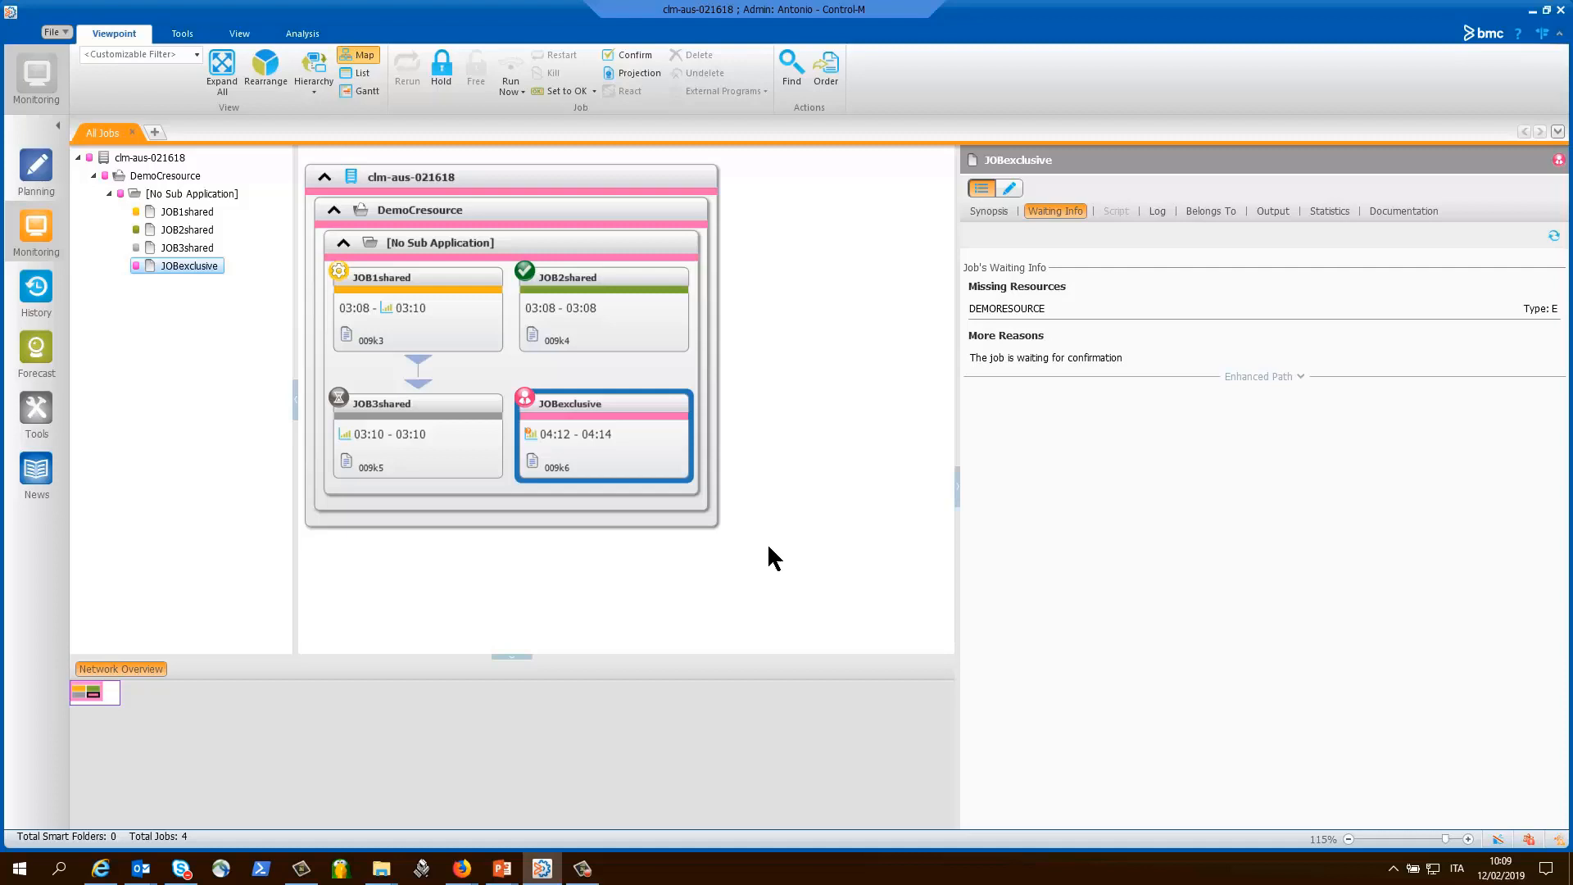
left_click(633, 55)
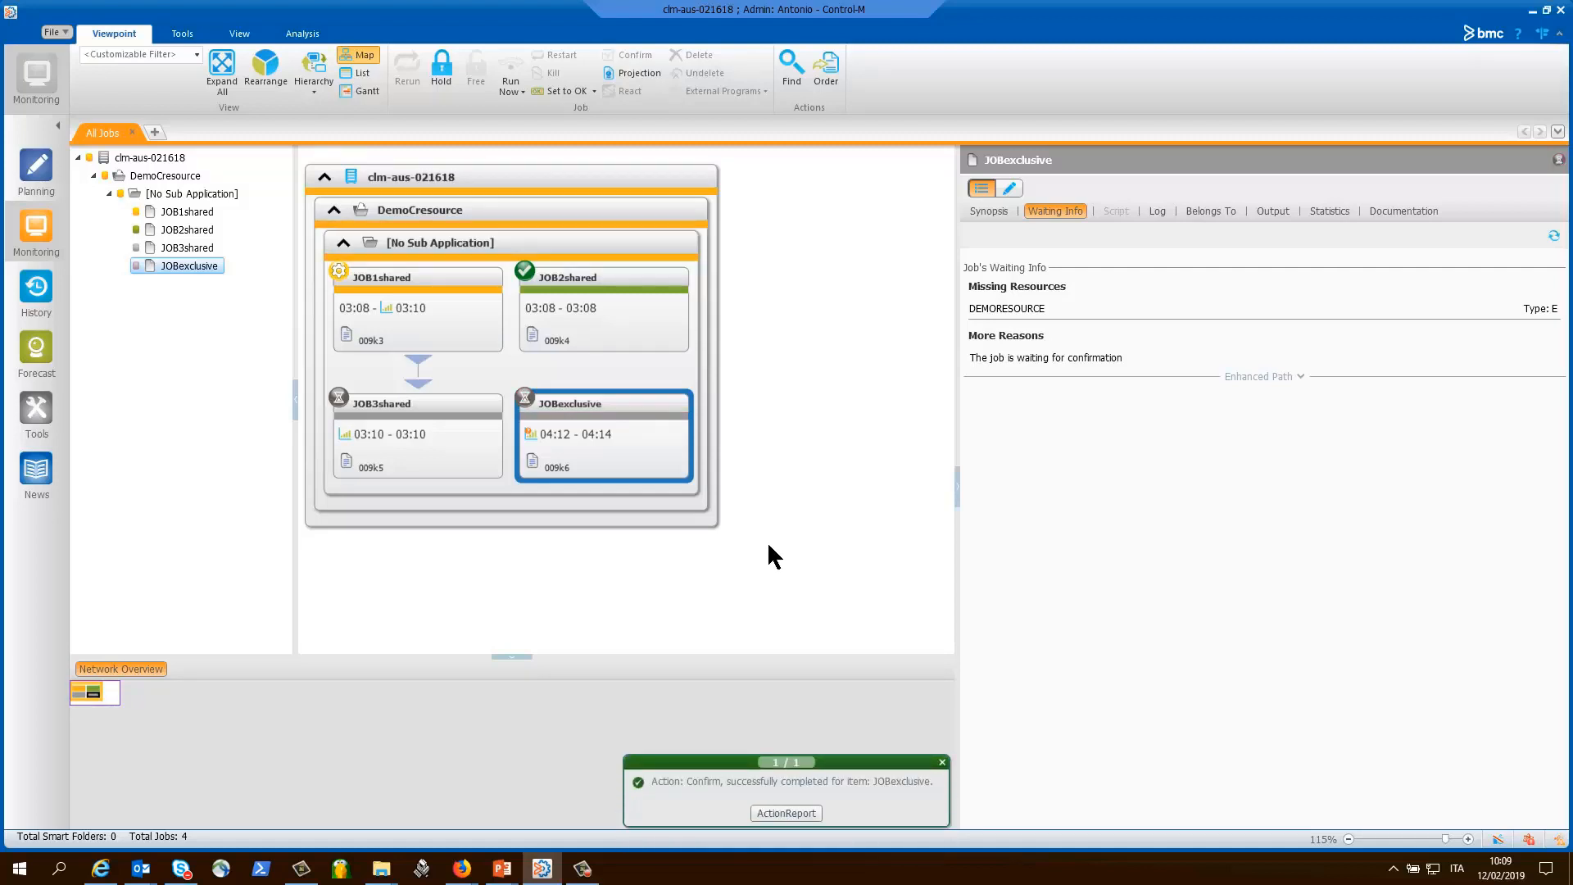
mouse_move(808, 453)
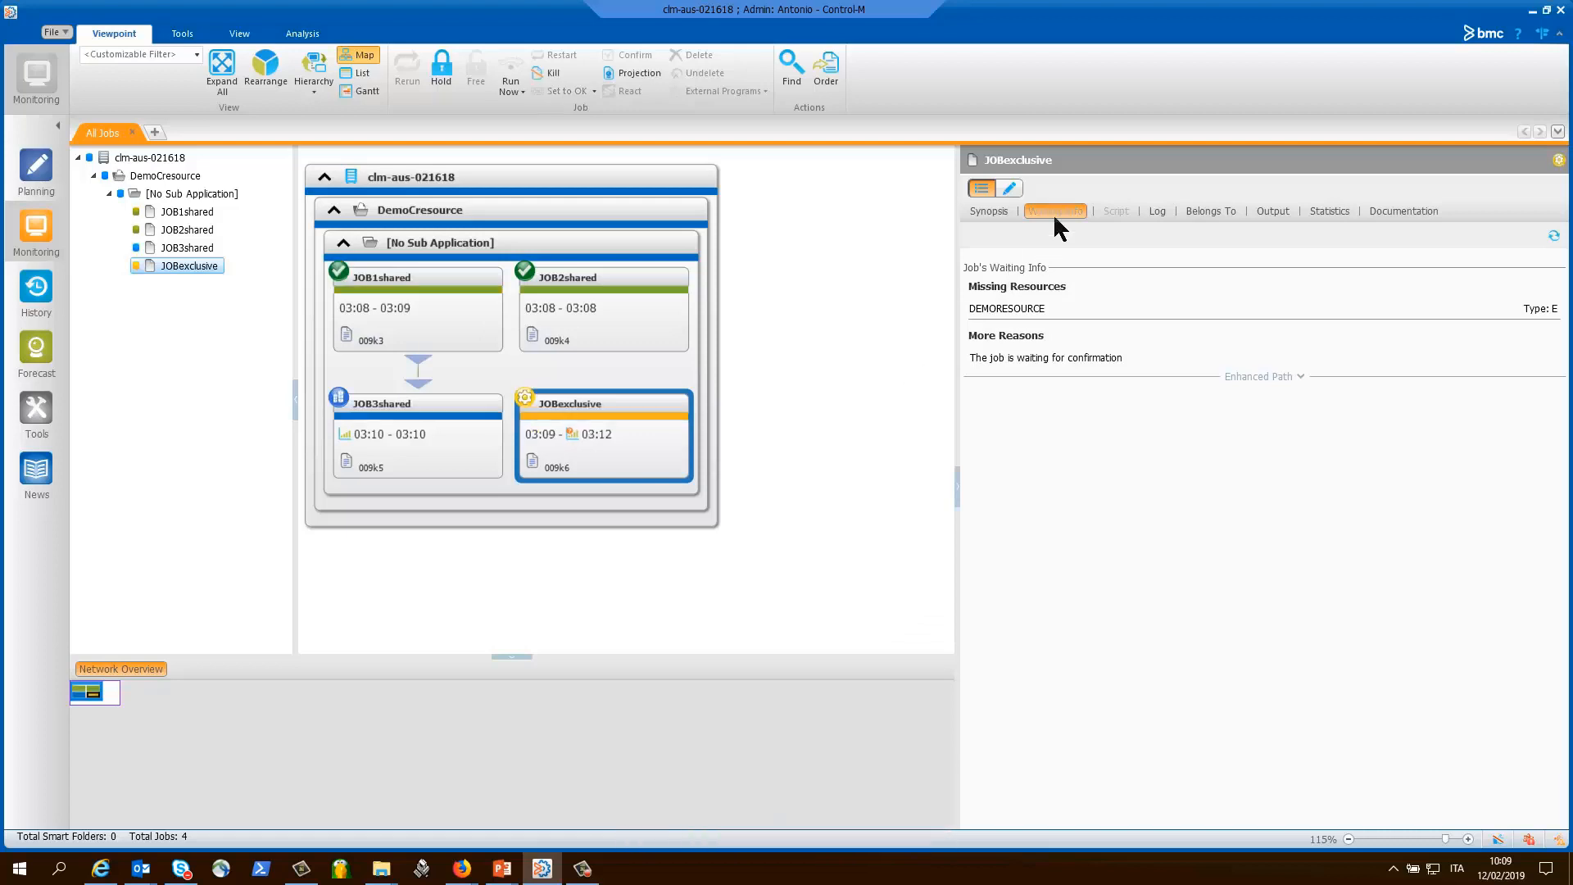
mouse_move(1051, 220)
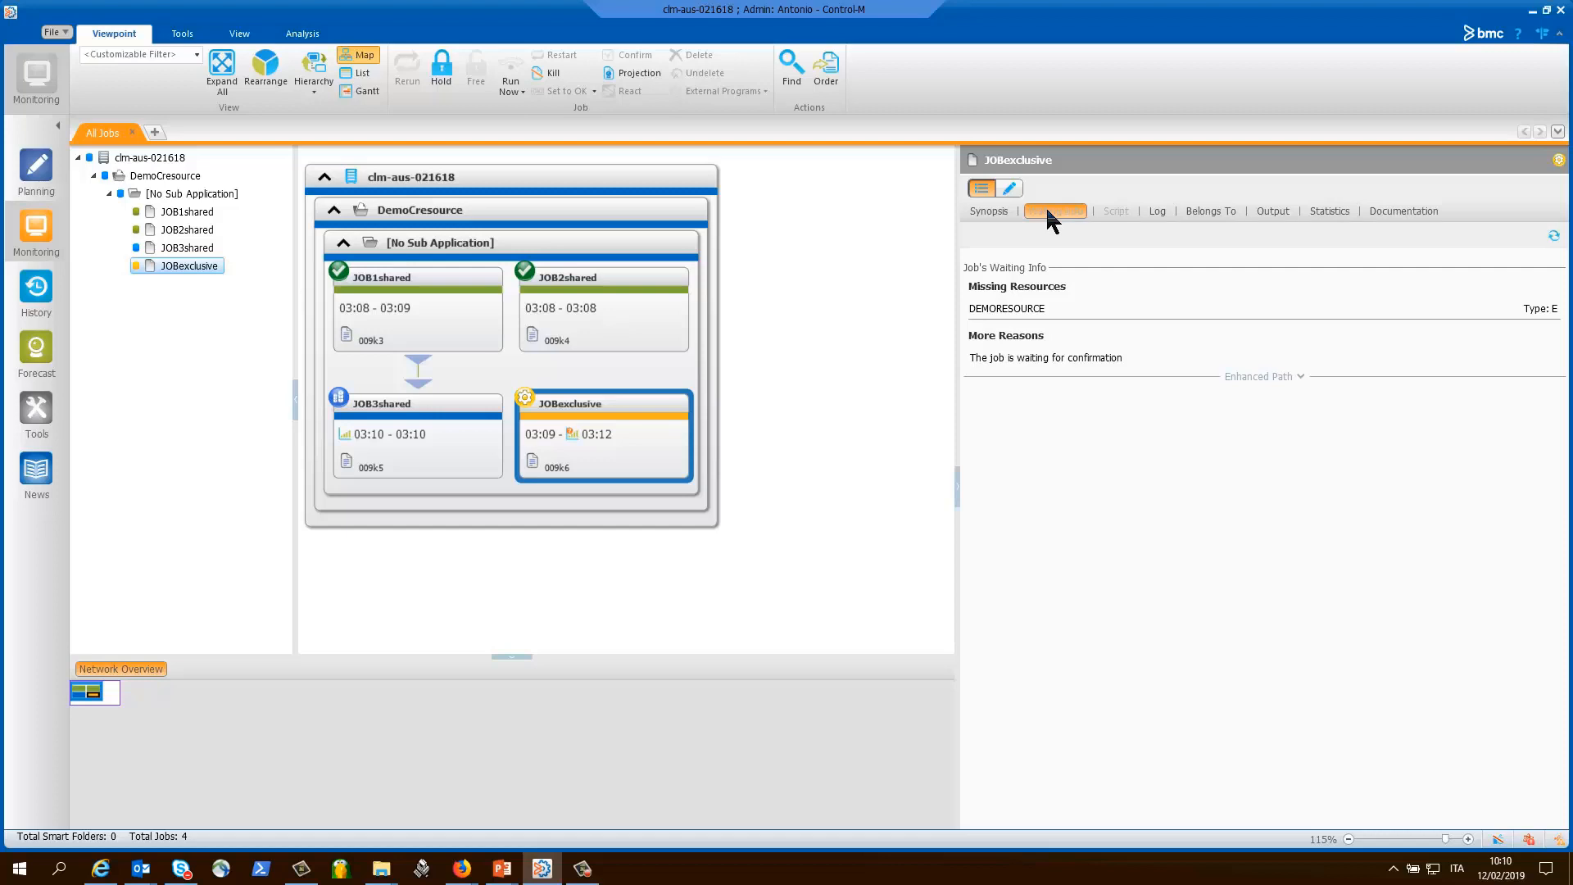
mouse_move(621, 434)
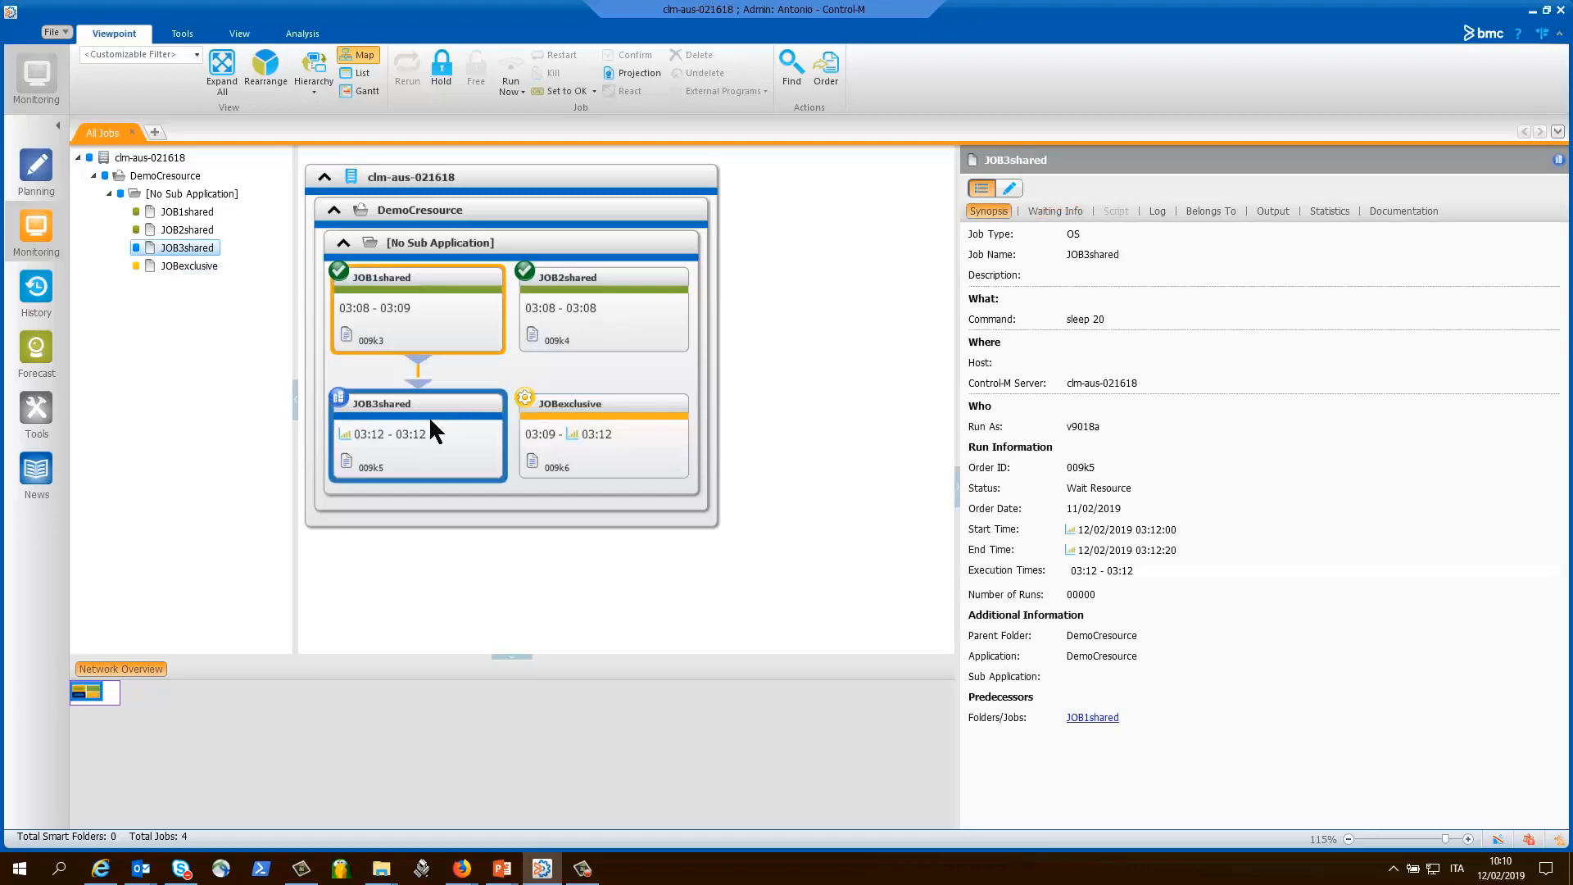
right_click(432, 434)
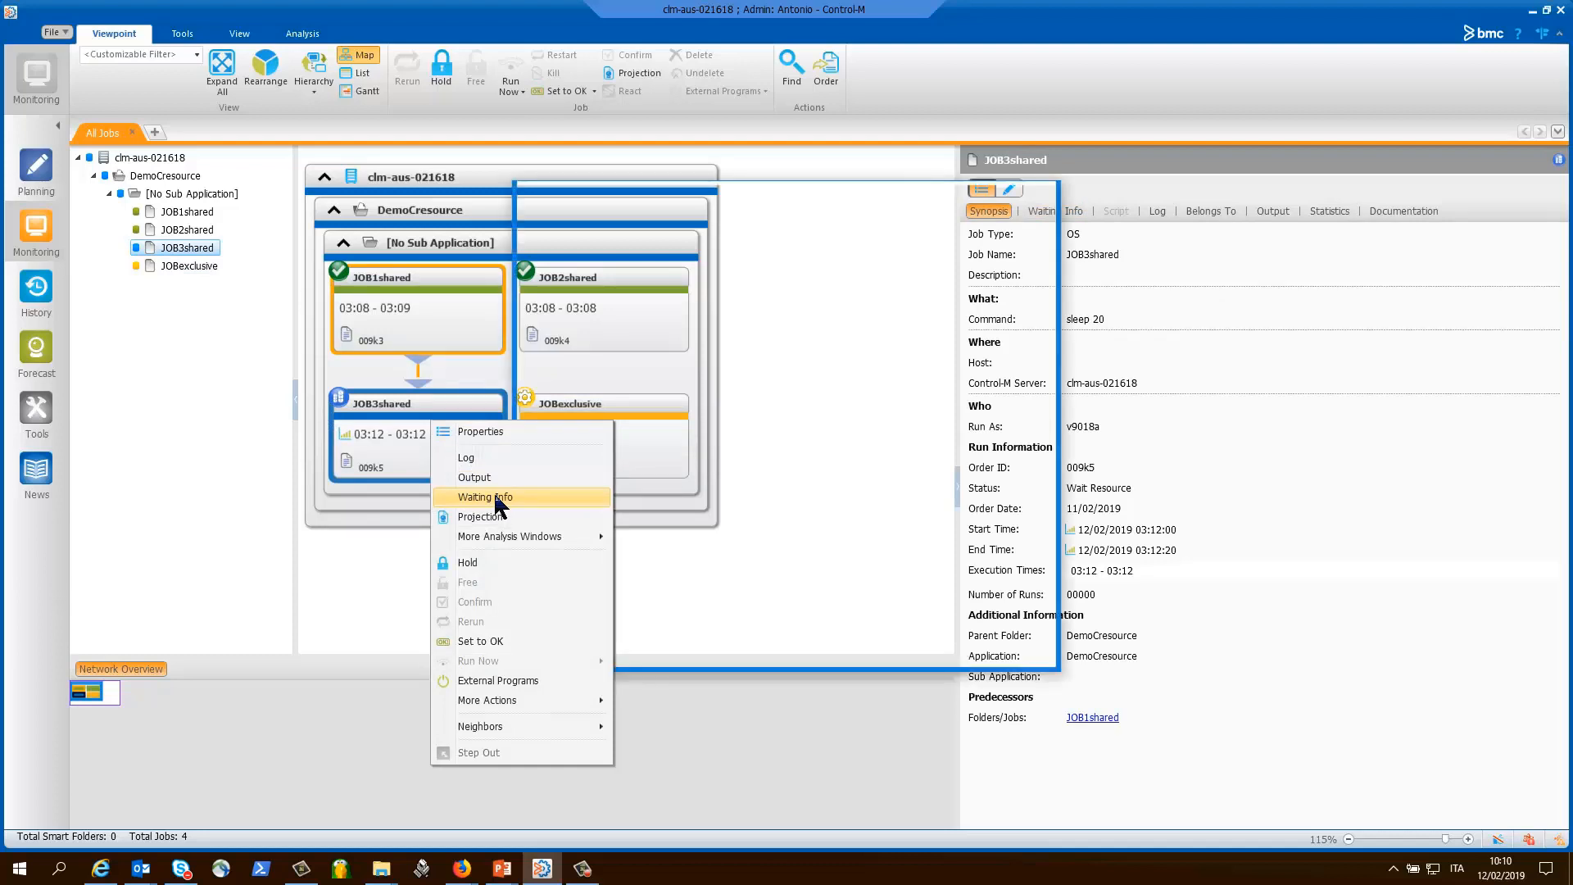
left_click(486, 496)
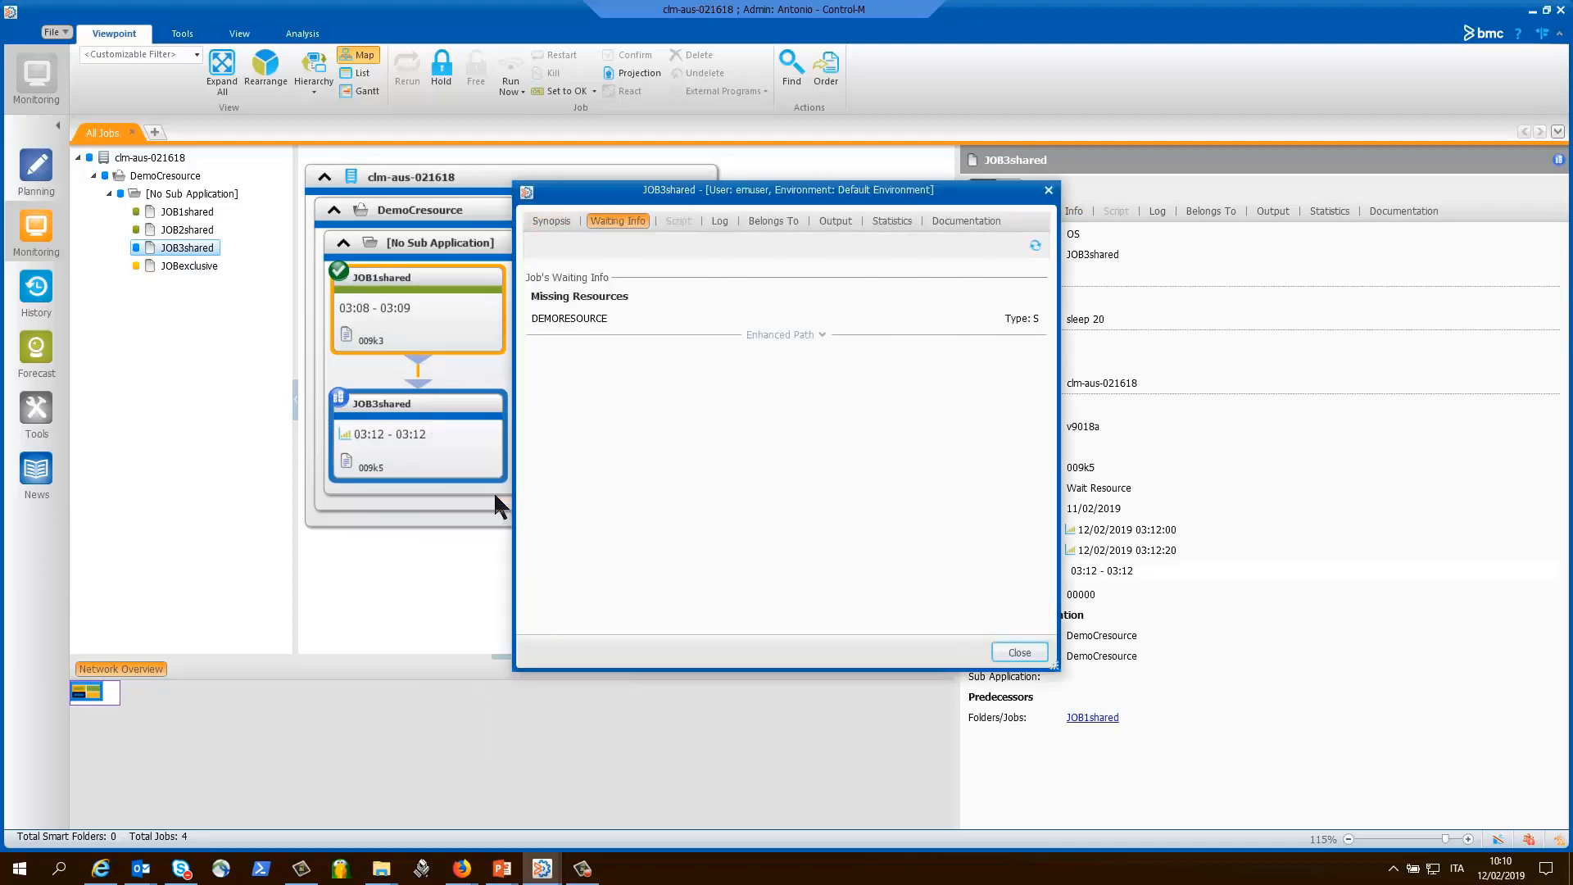
mouse_move(590, 312)
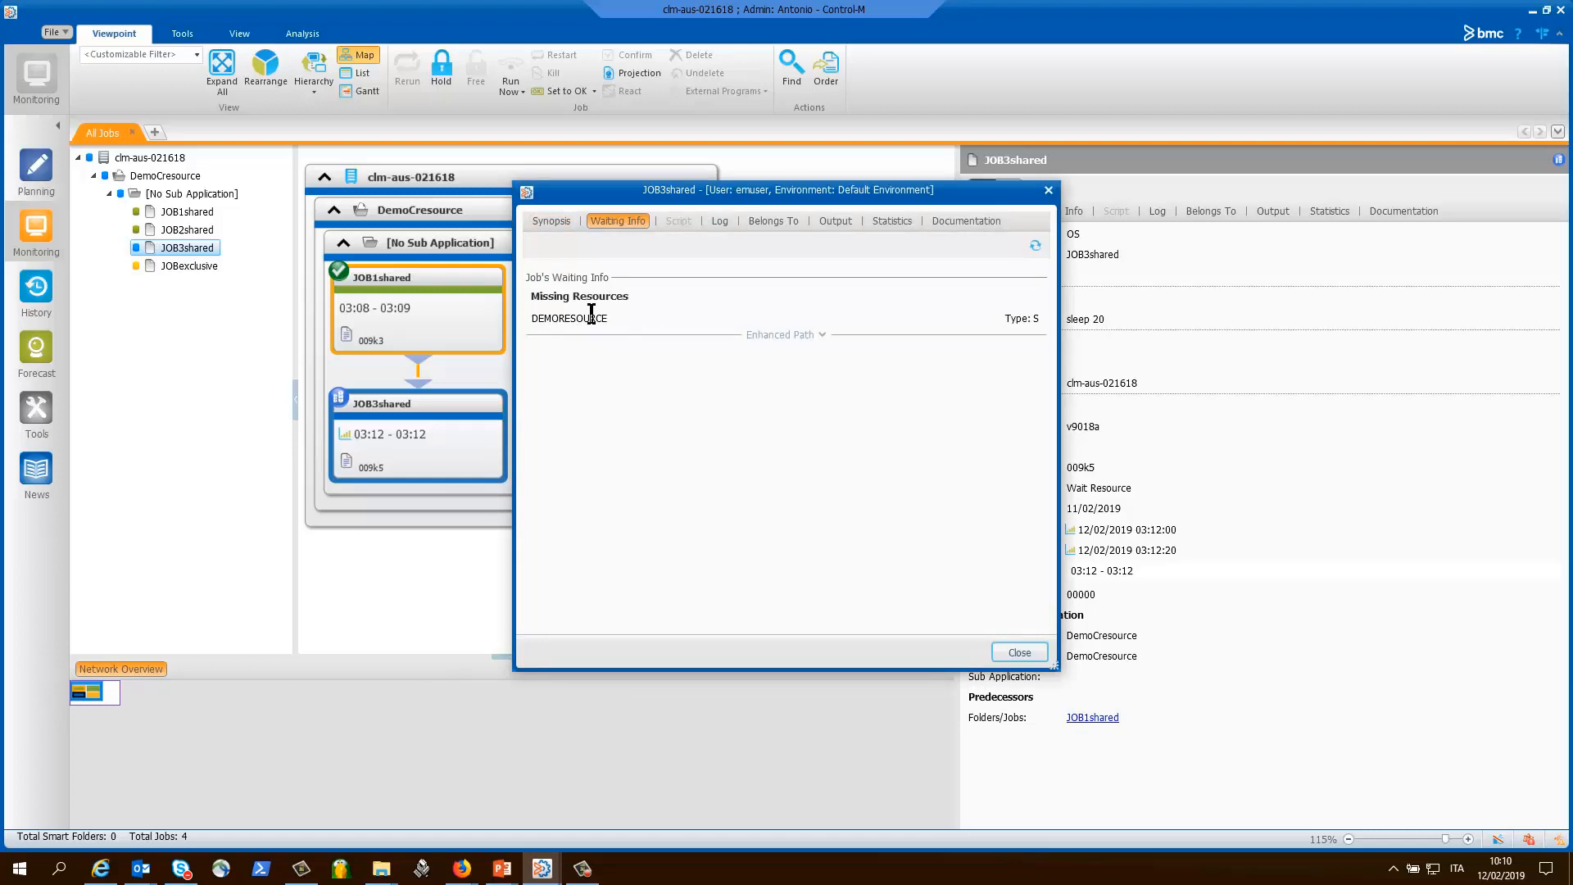
mouse_move(754, 415)
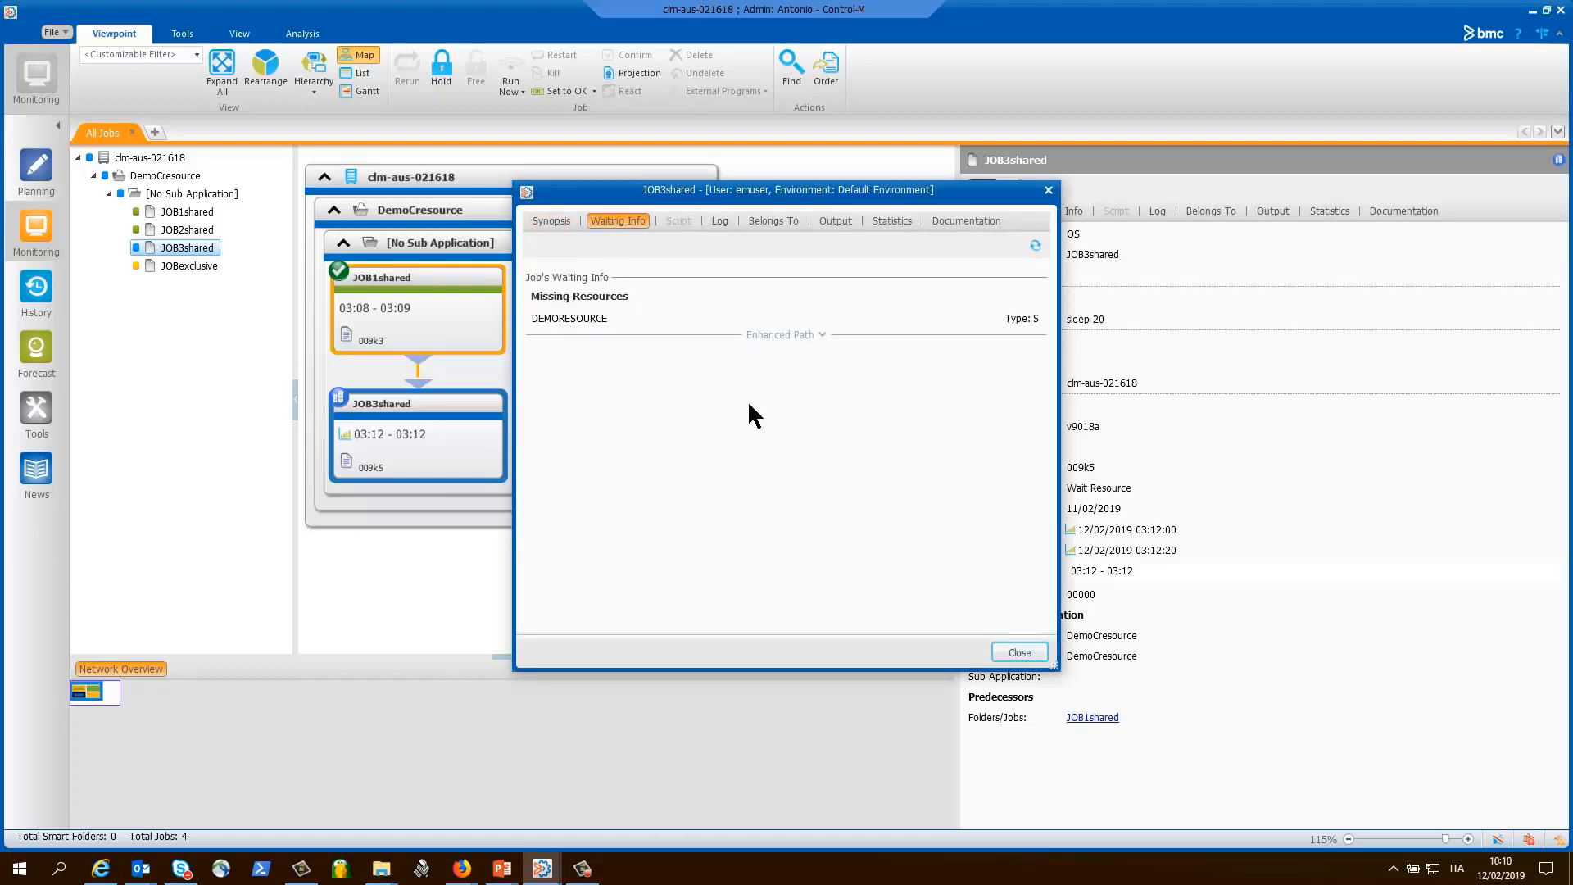
mouse_move(1051, 201)
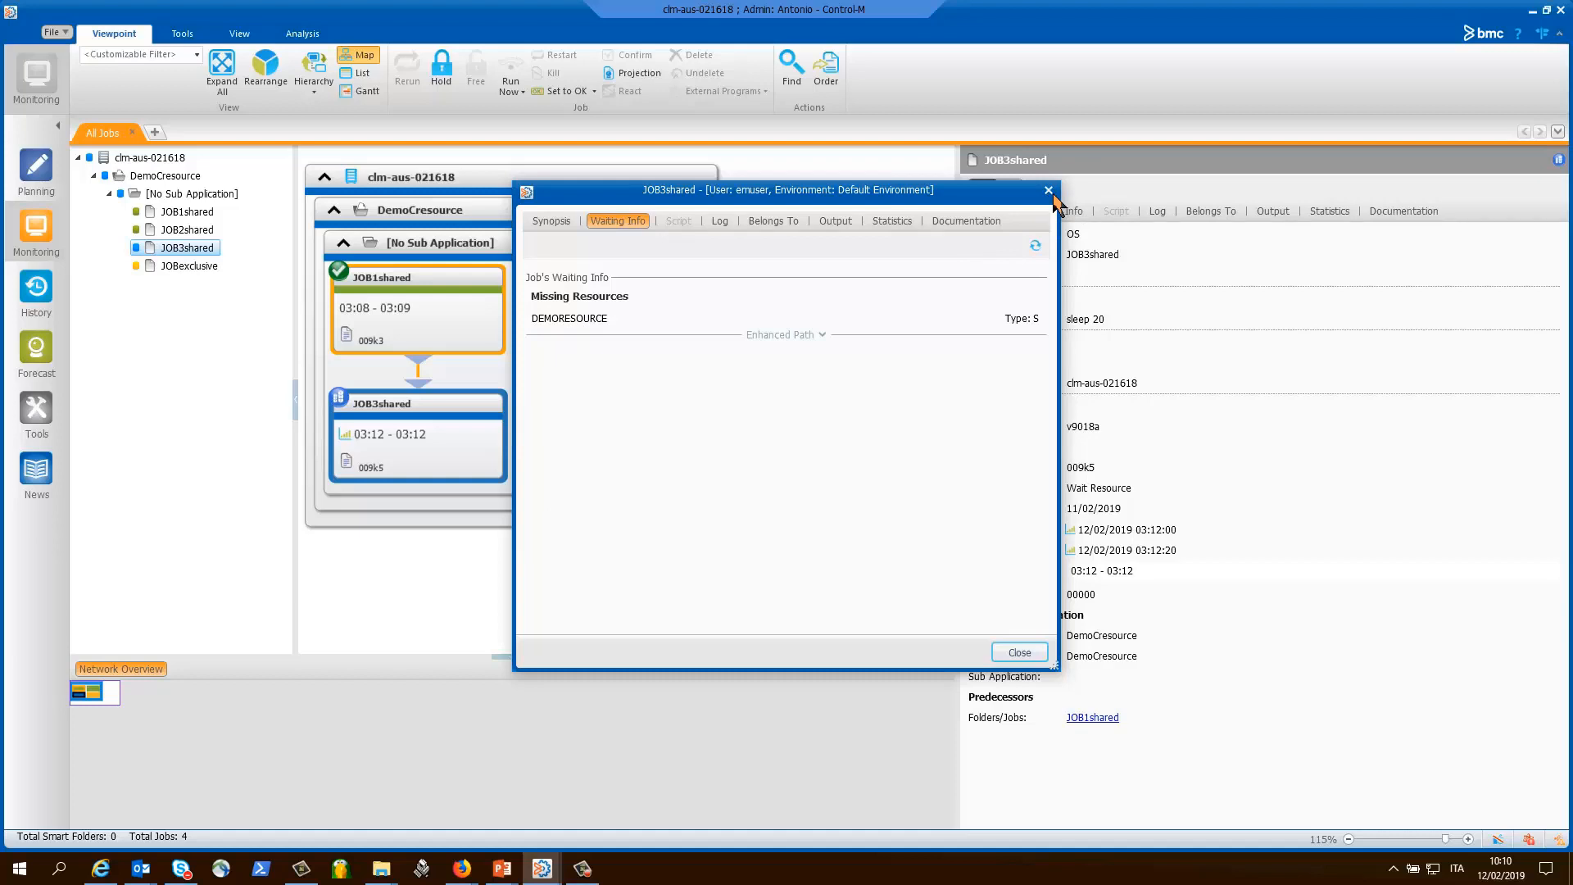
left_click(1049, 191)
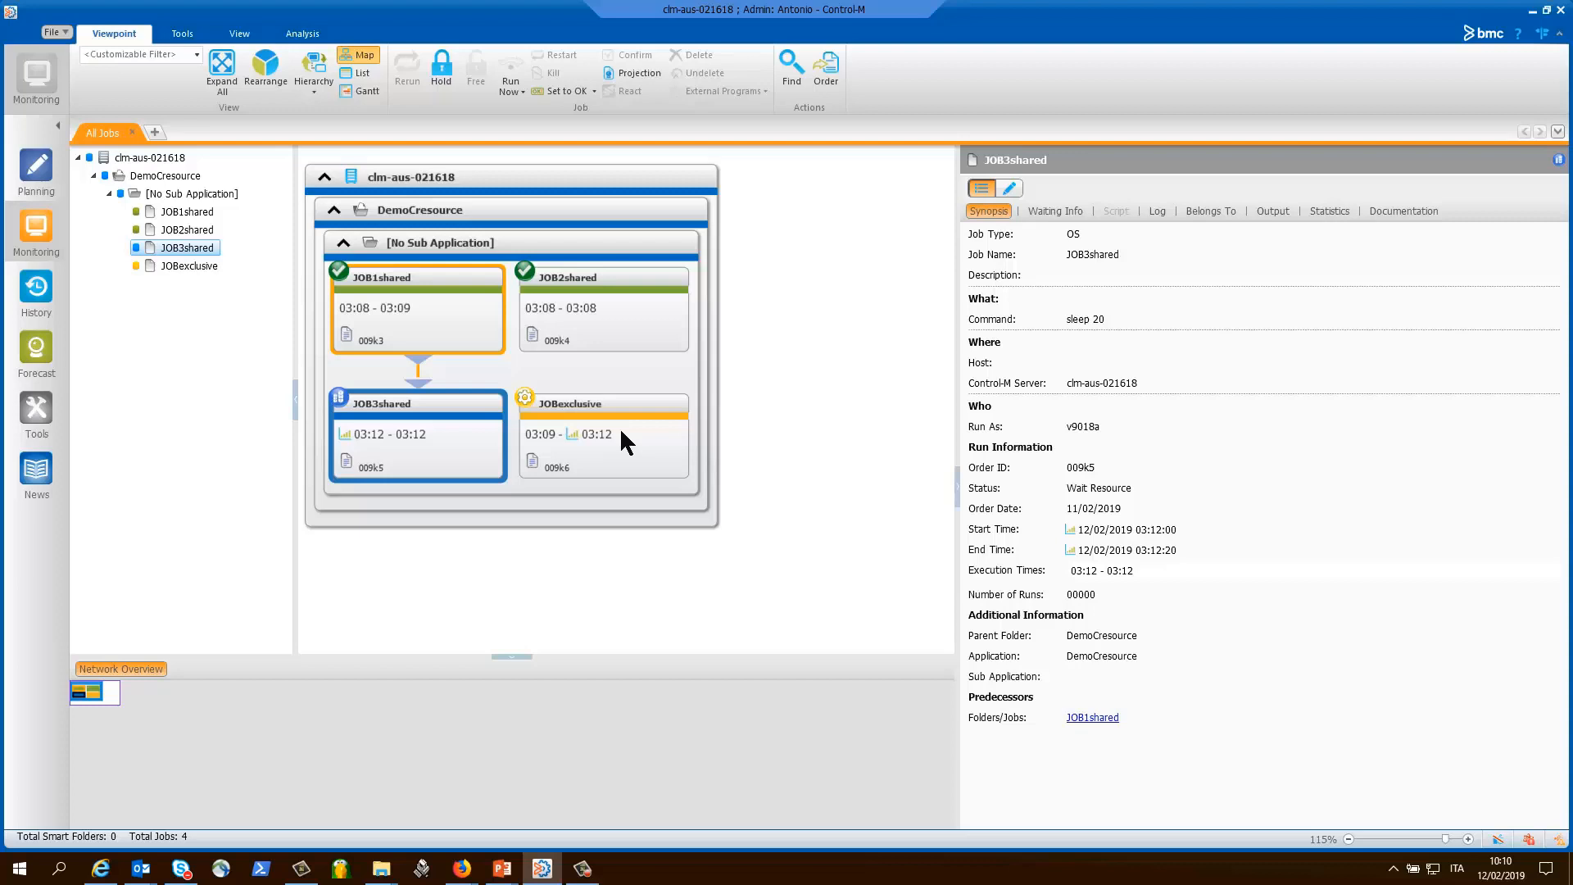
mouse_move(680, 435)
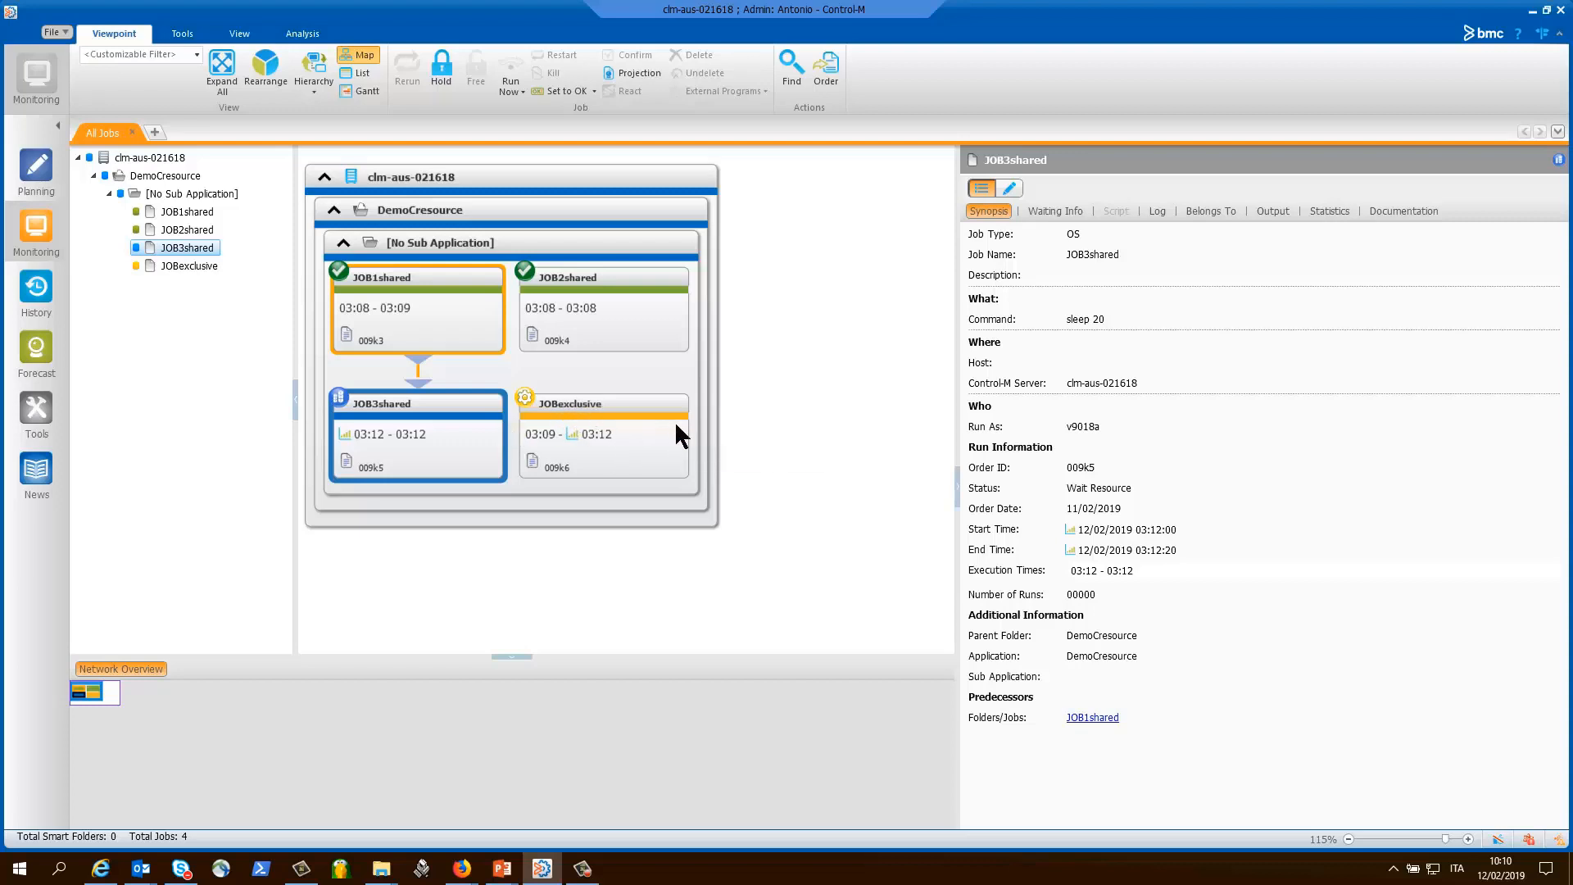
mouse_move(672, 449)
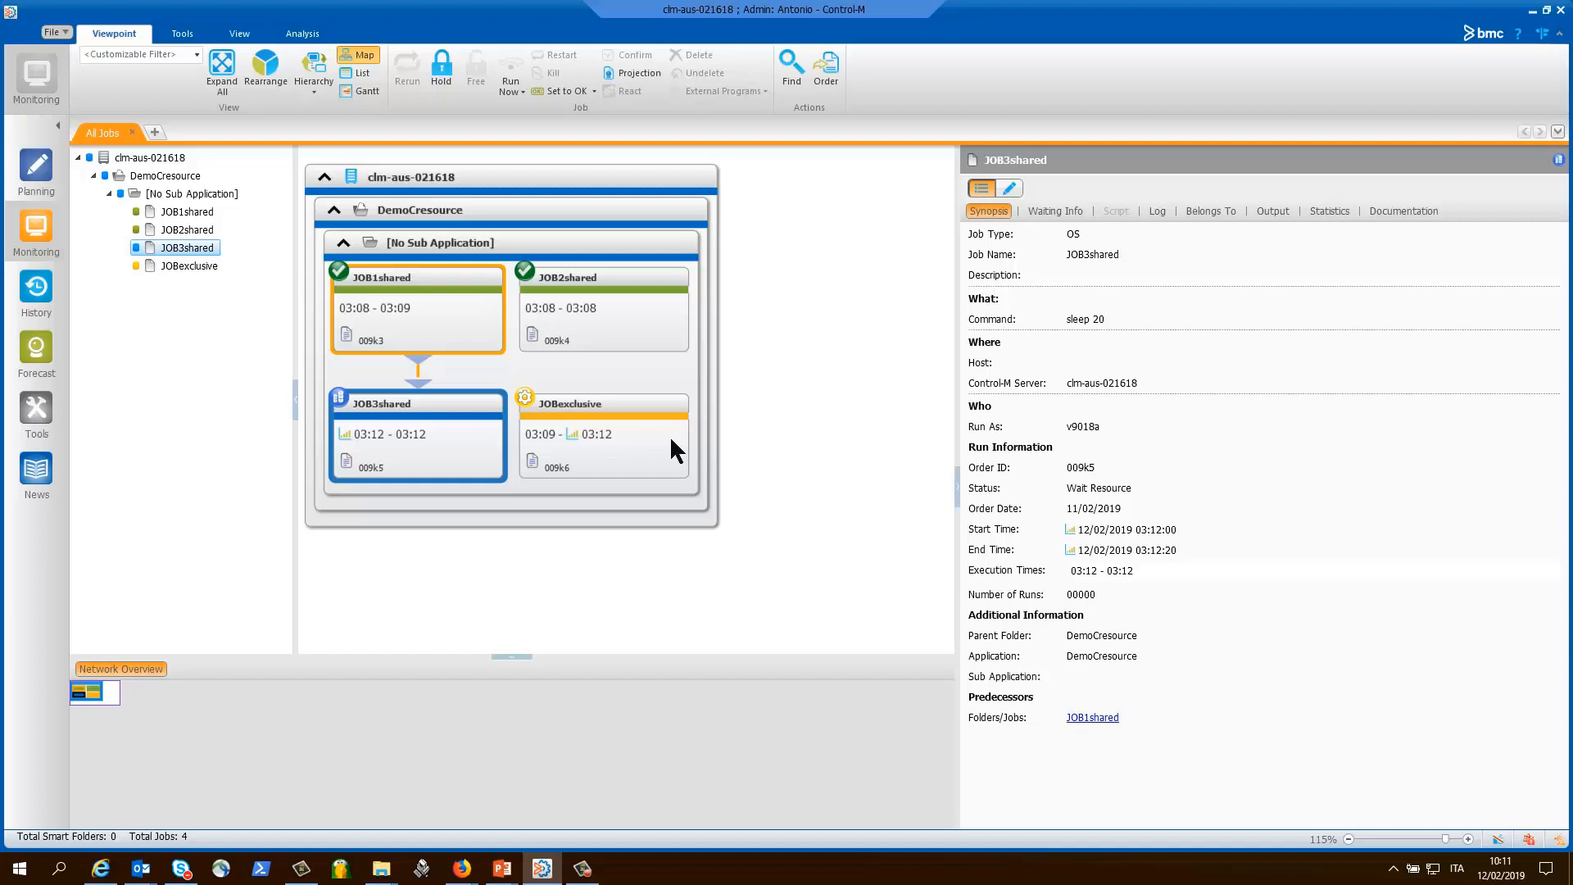
mouse_move(585, 464)
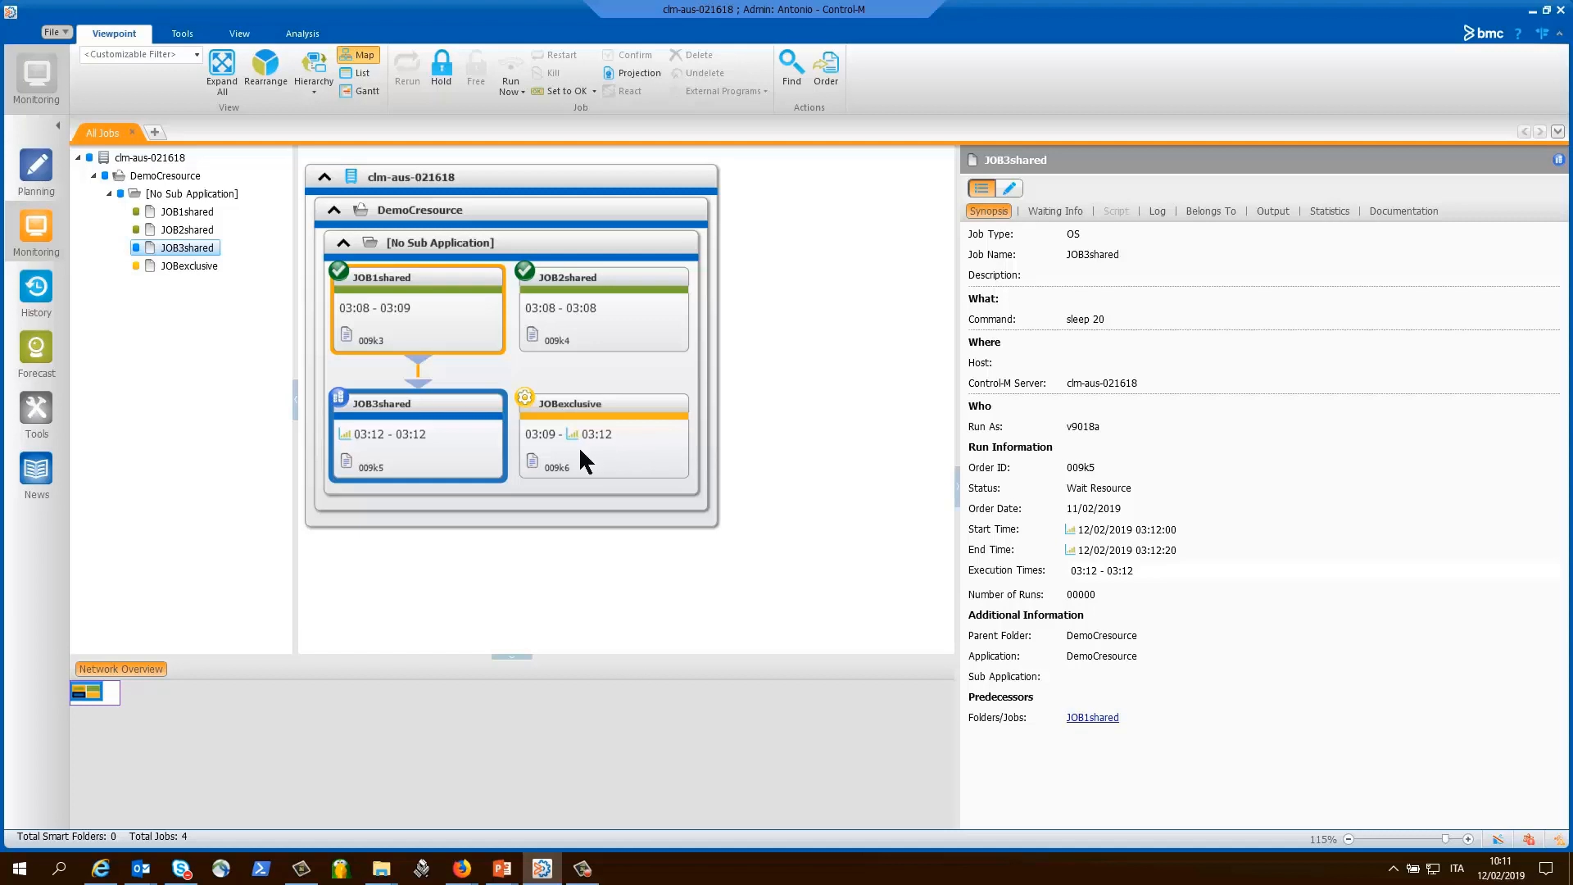
mouse_move(491, 455)
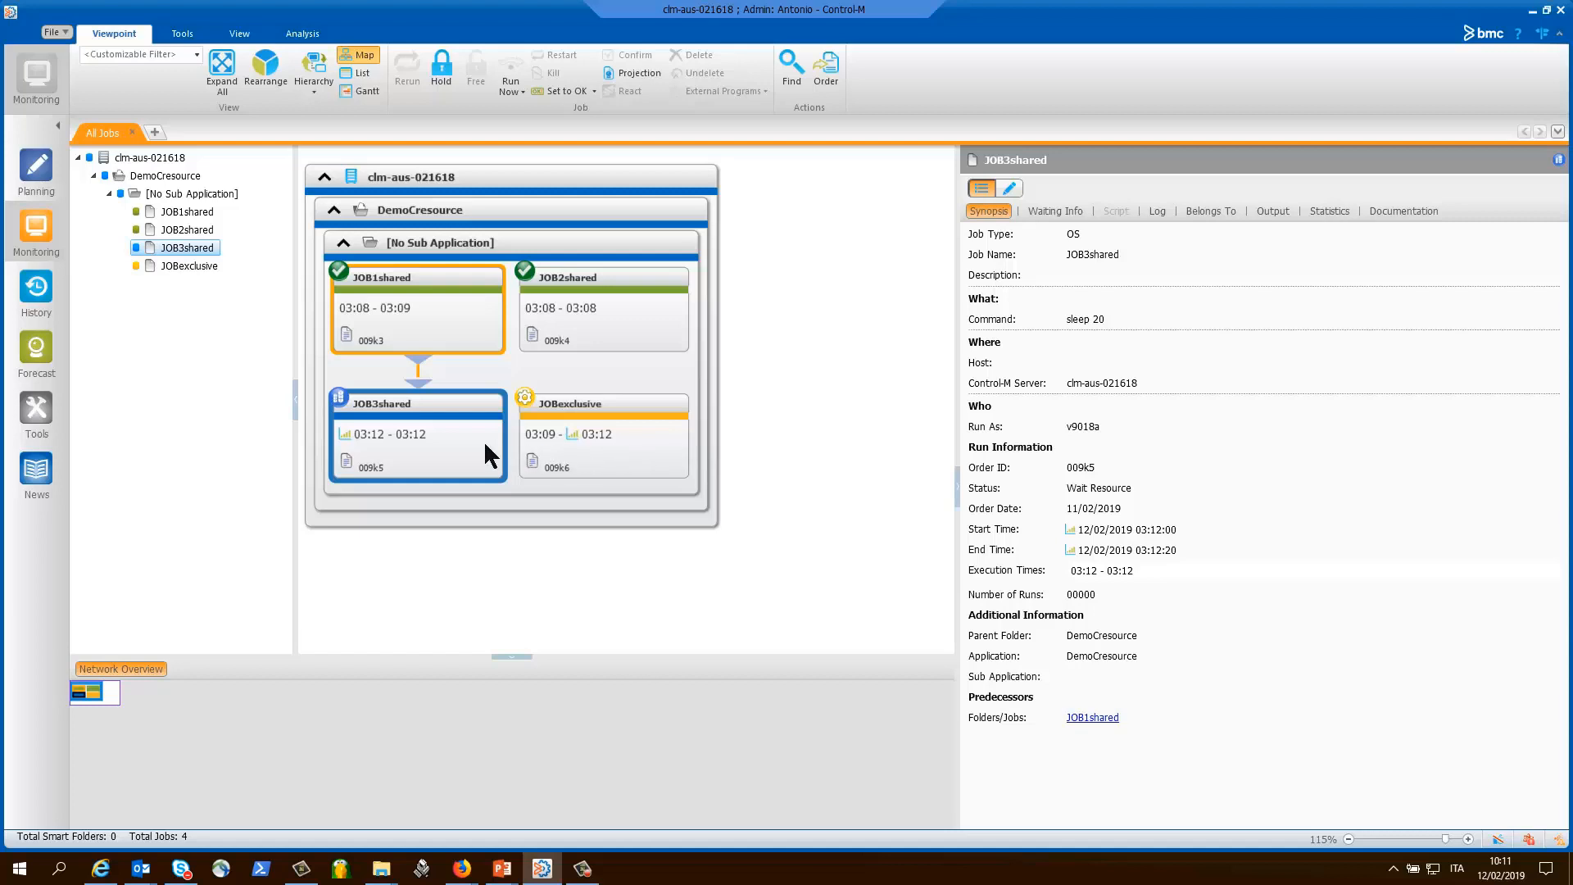
mouse_move(477, 459)
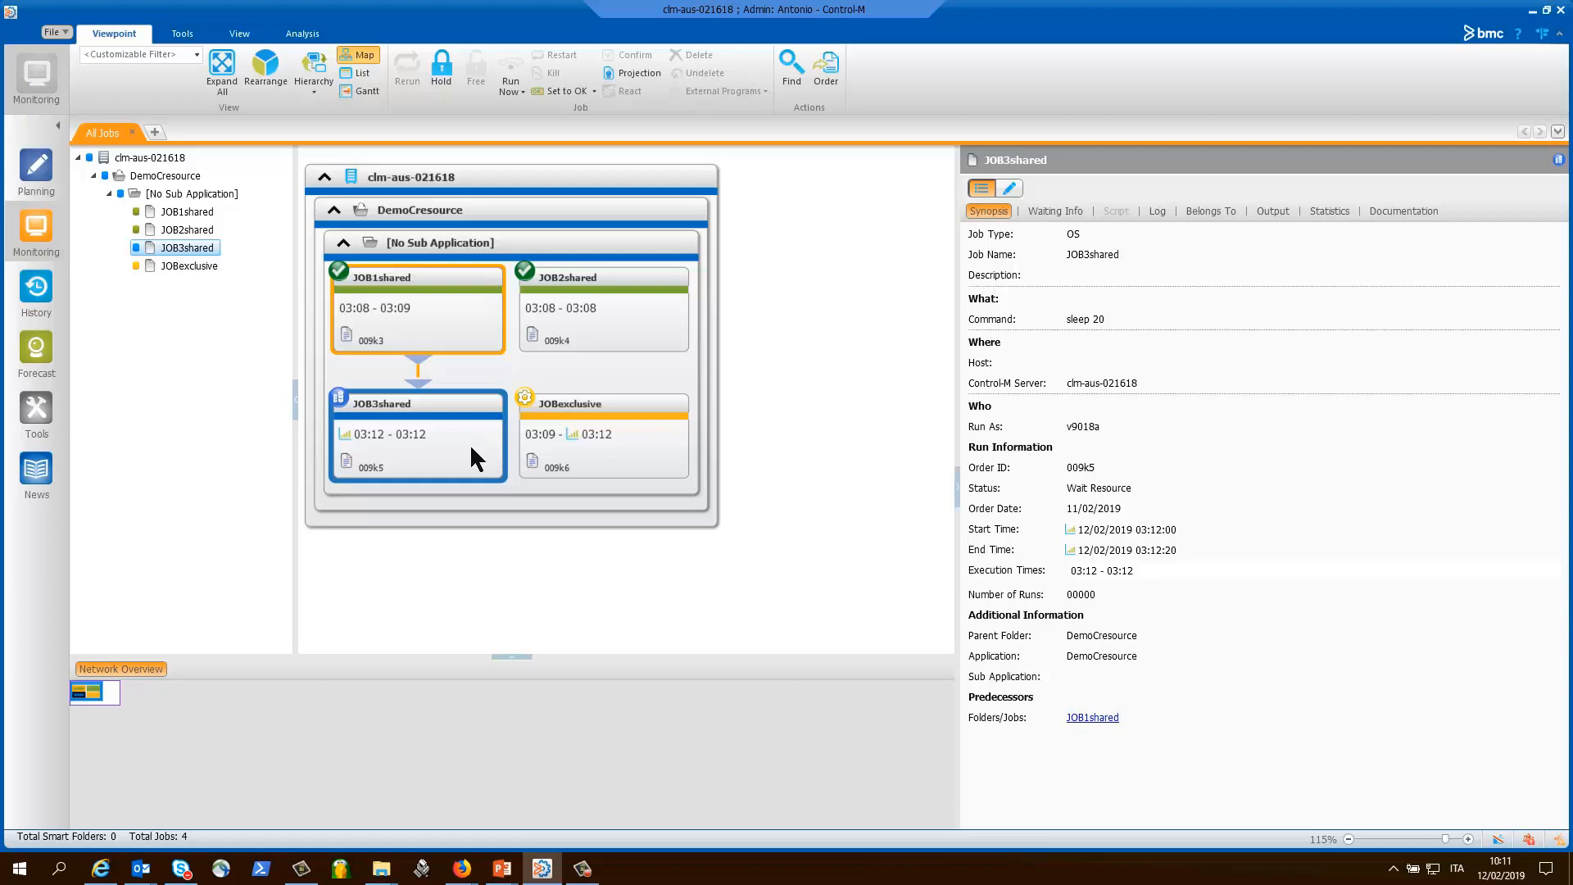
mouse_move(602, 444)
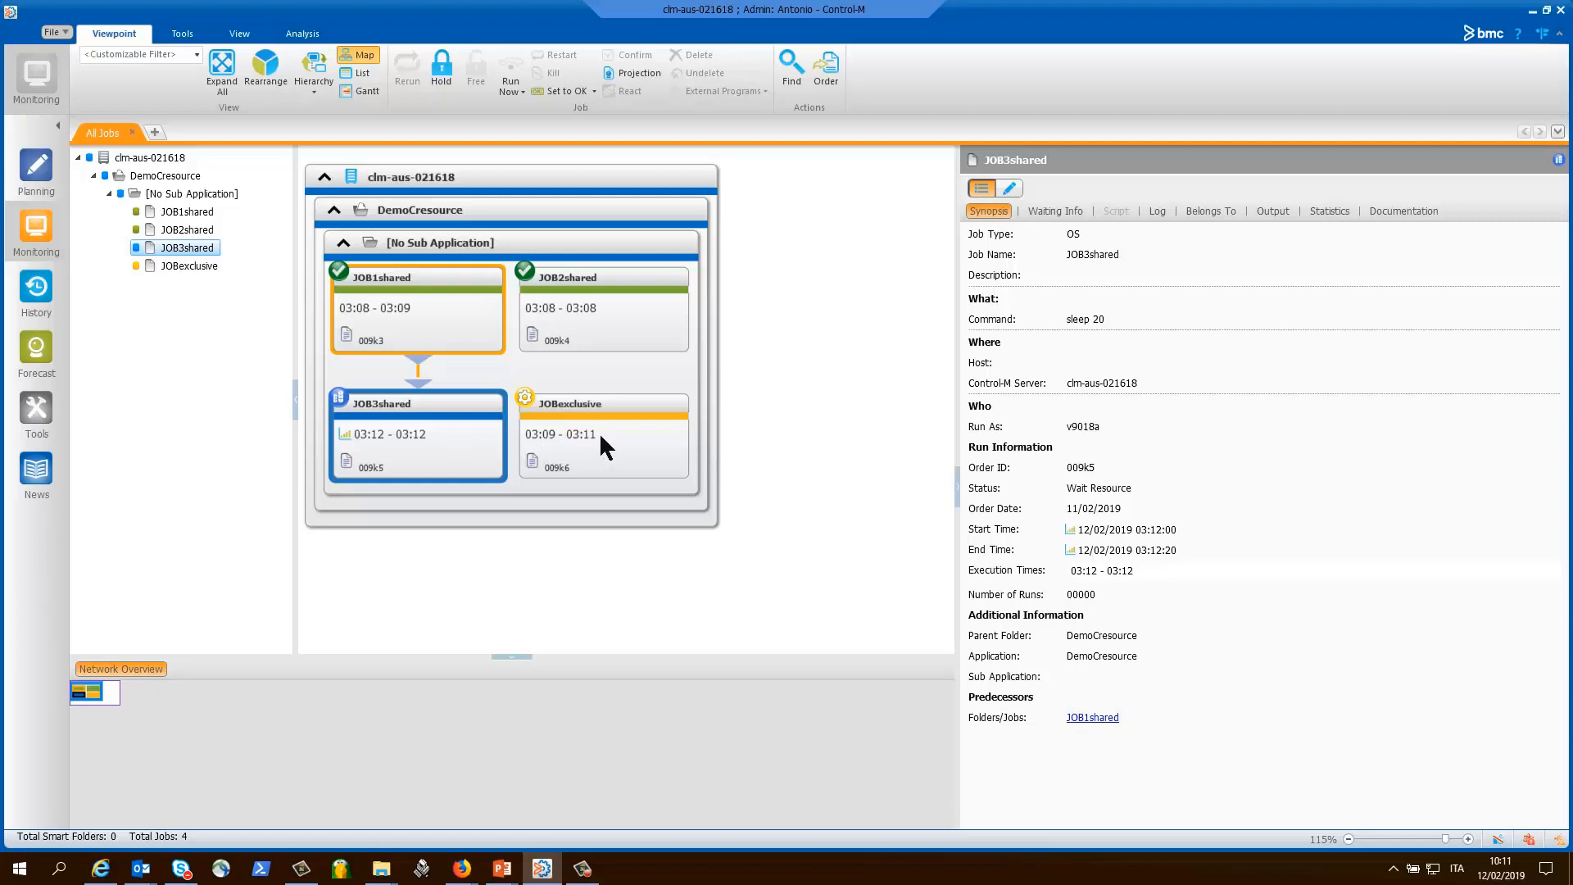
mouse_move(602, 456)
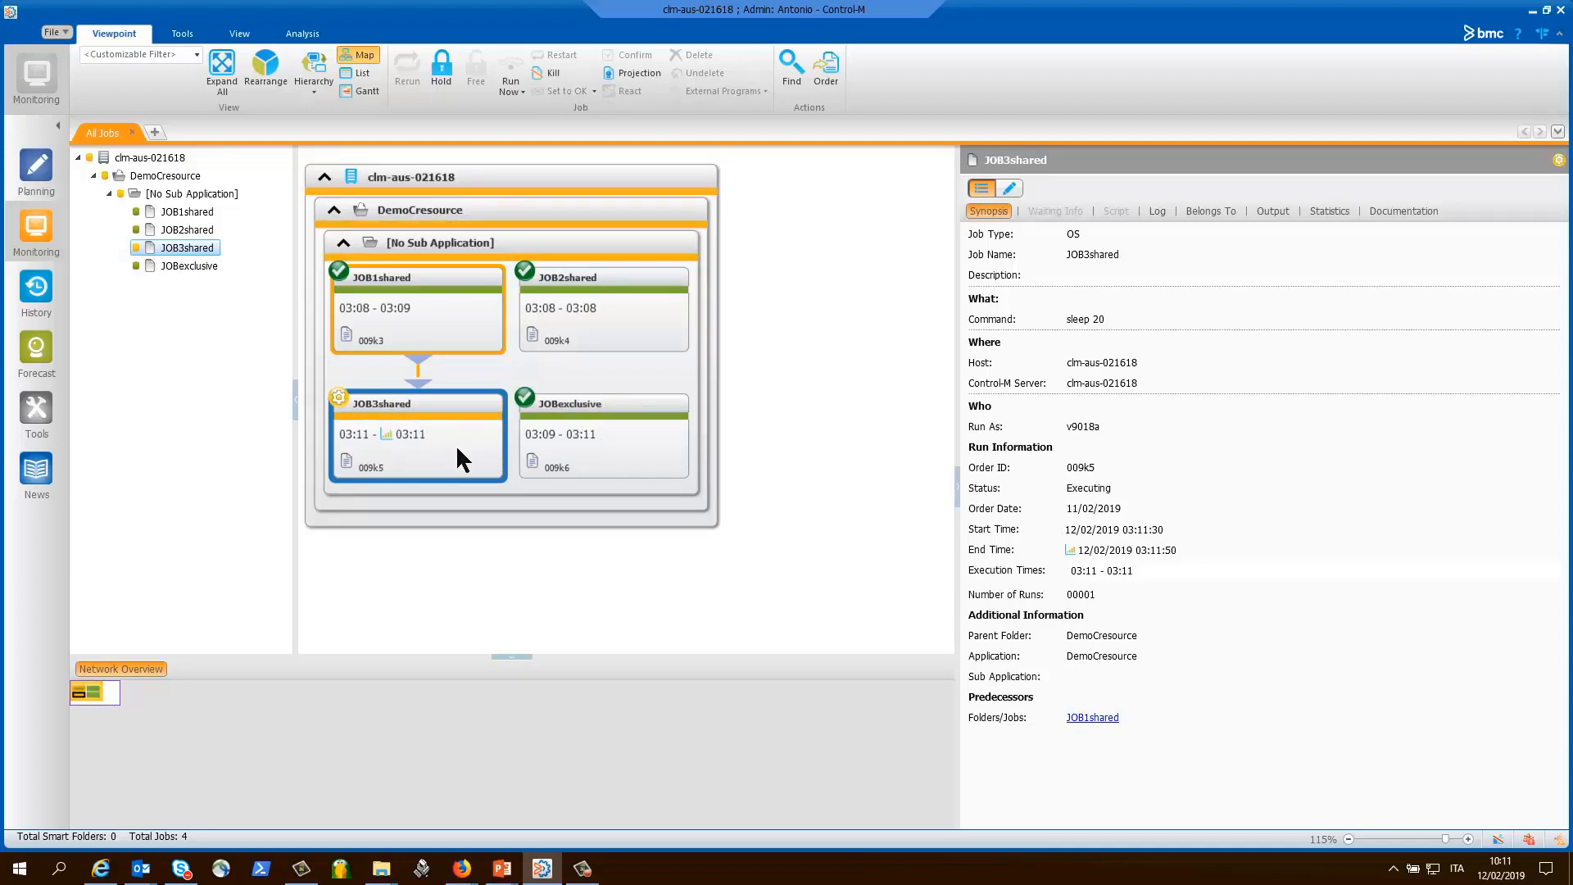
right_click(416, 435)
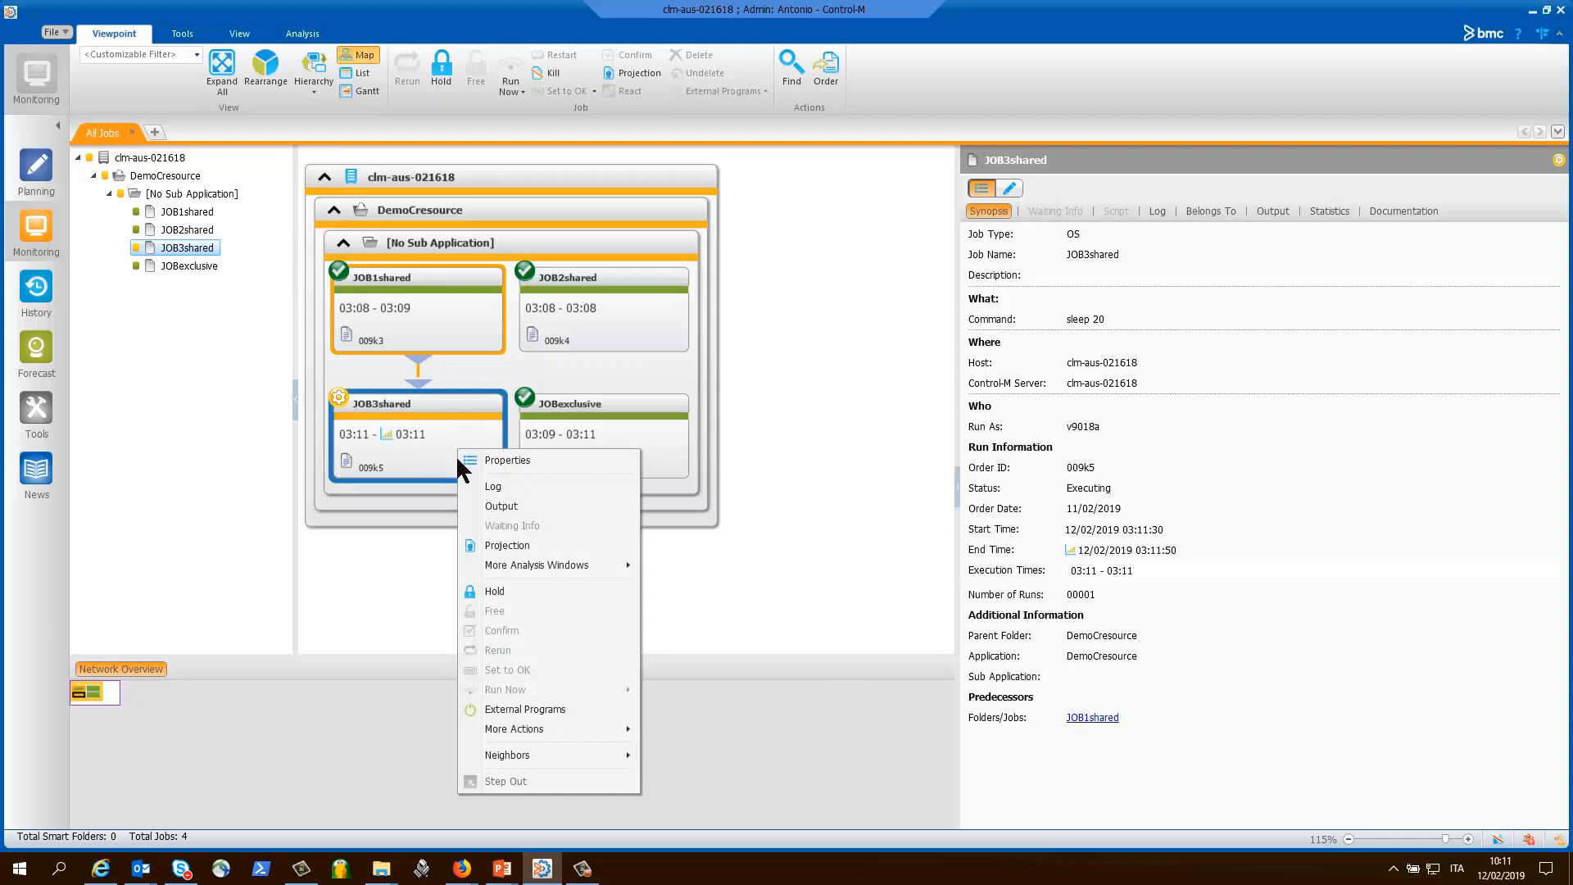
mouse_move(560, 535)
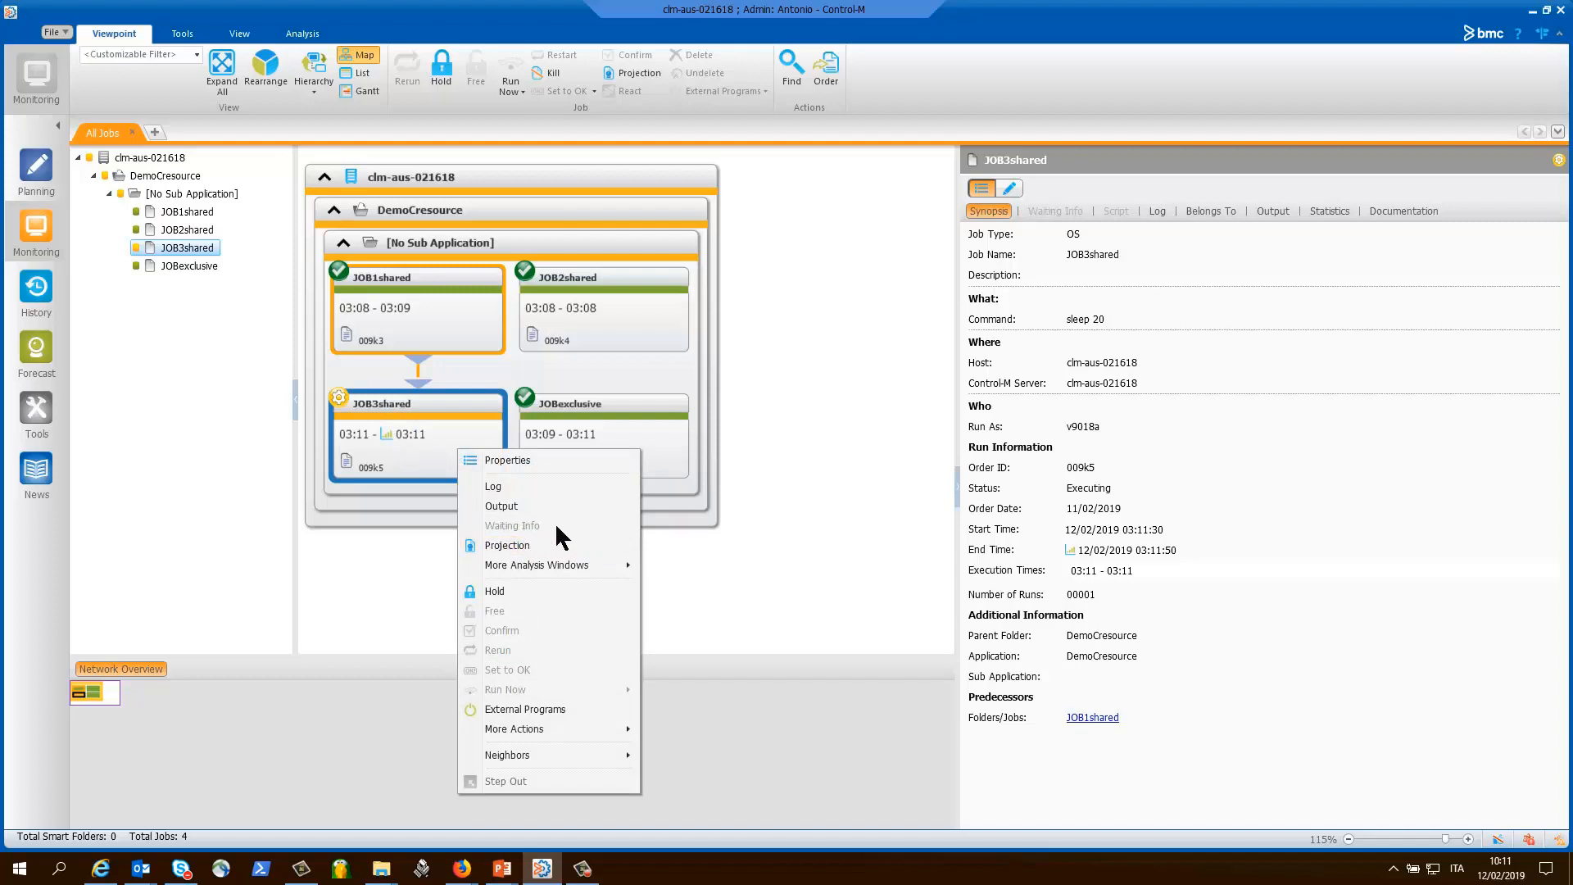
mouse_move(416, 580)
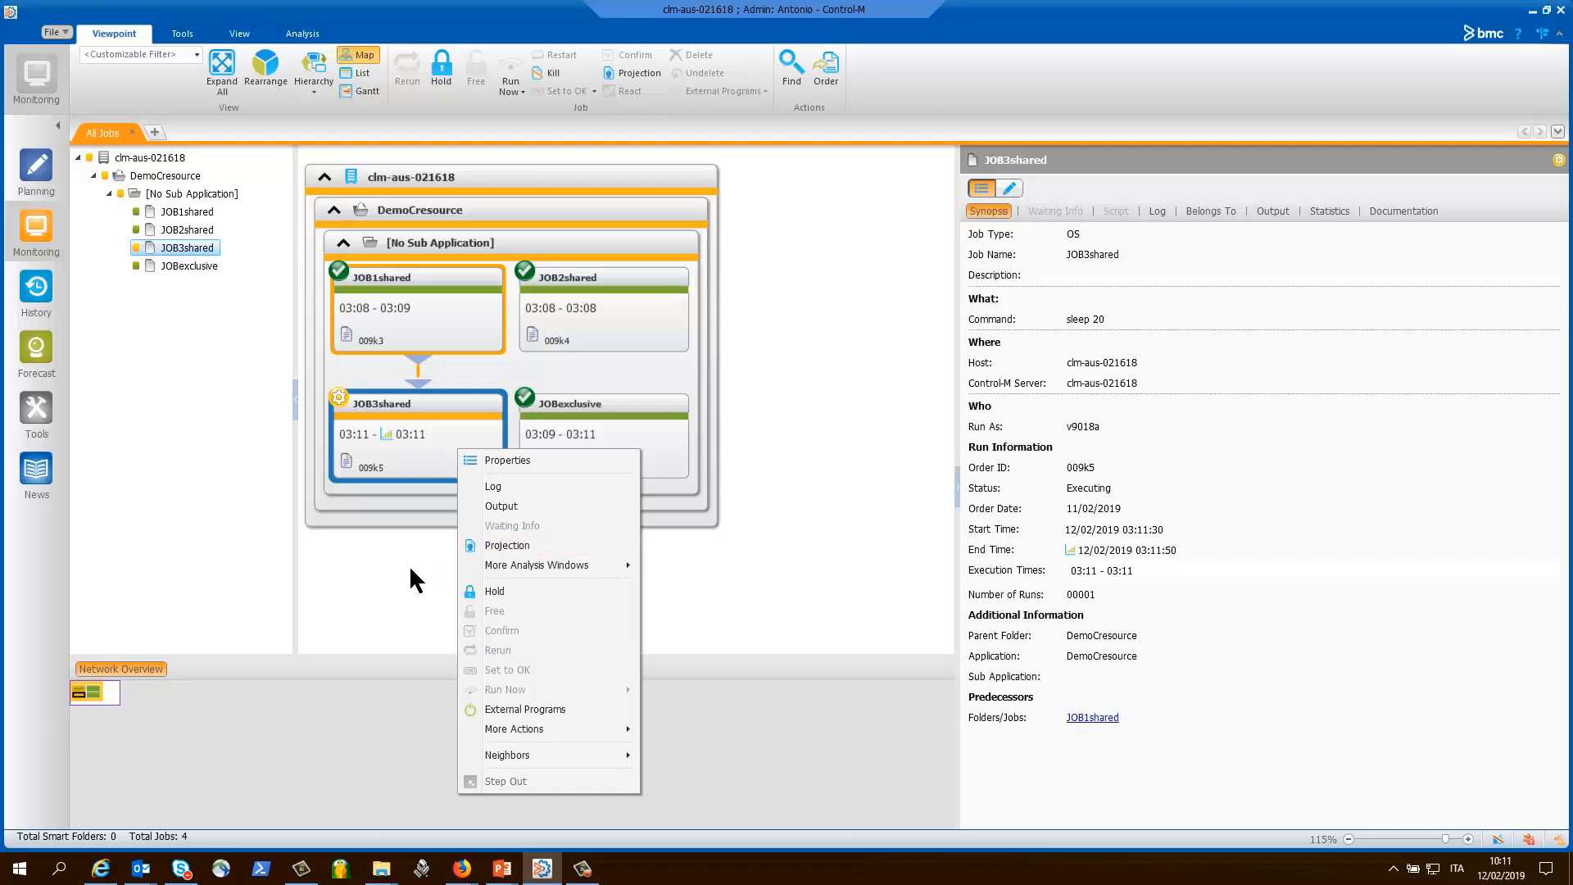
left_click(416, 580)
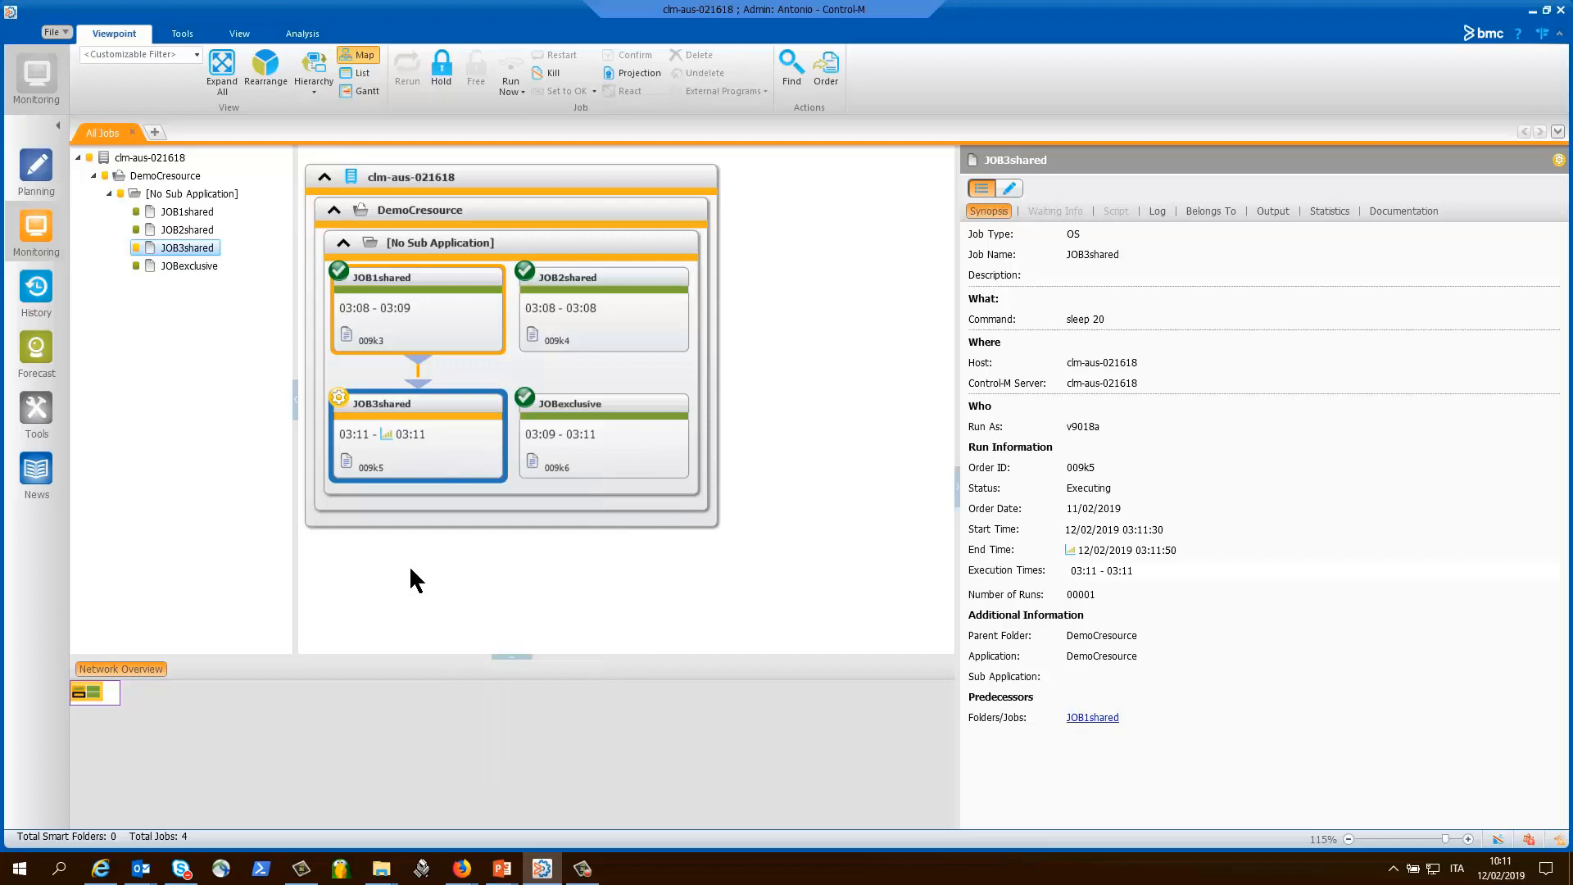